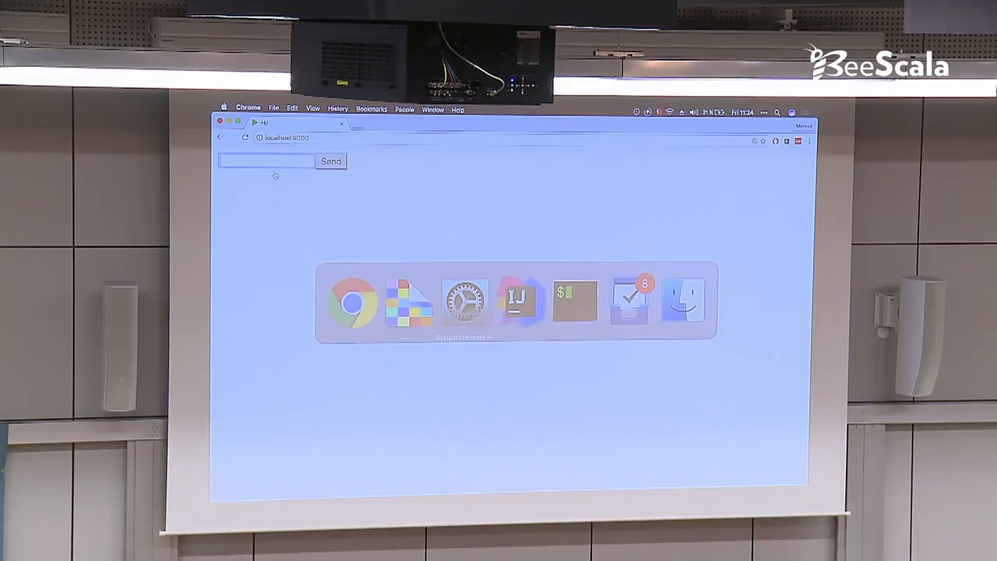
- Switch to IntelliJ, open views/index.scala and scroll through its WebSocket chat script
left_click(517, 299)
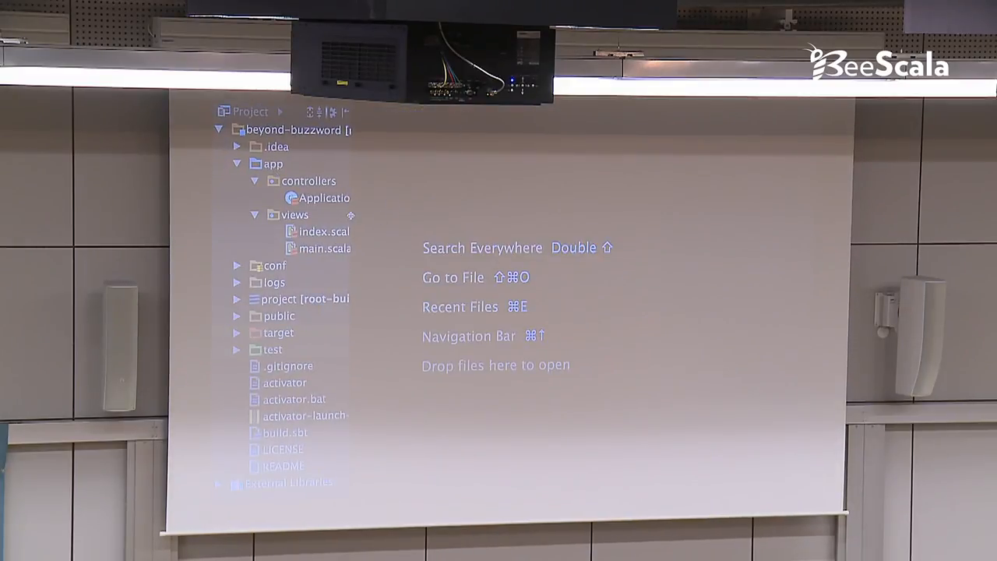
left_click(324, 198)
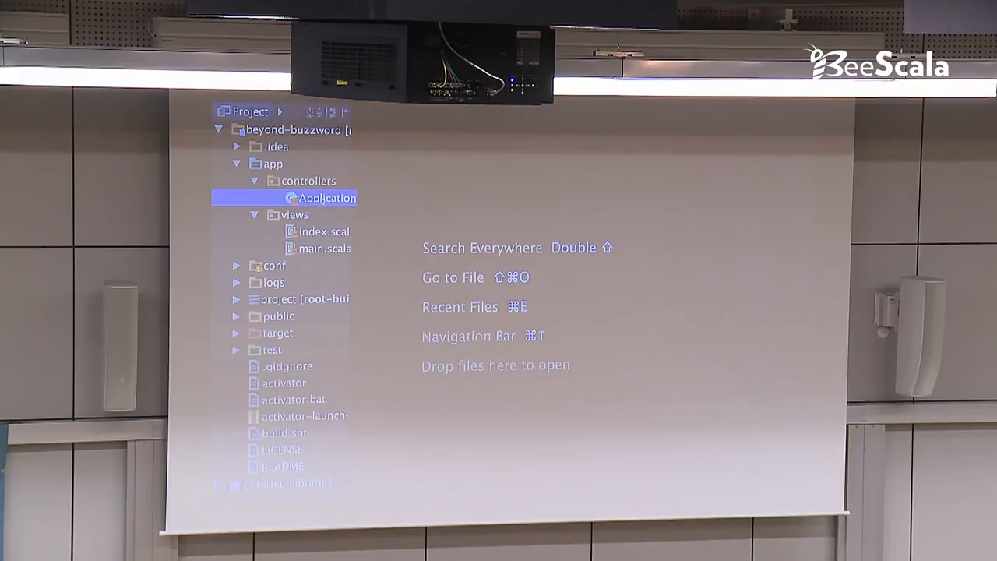
double_click(326, 197)
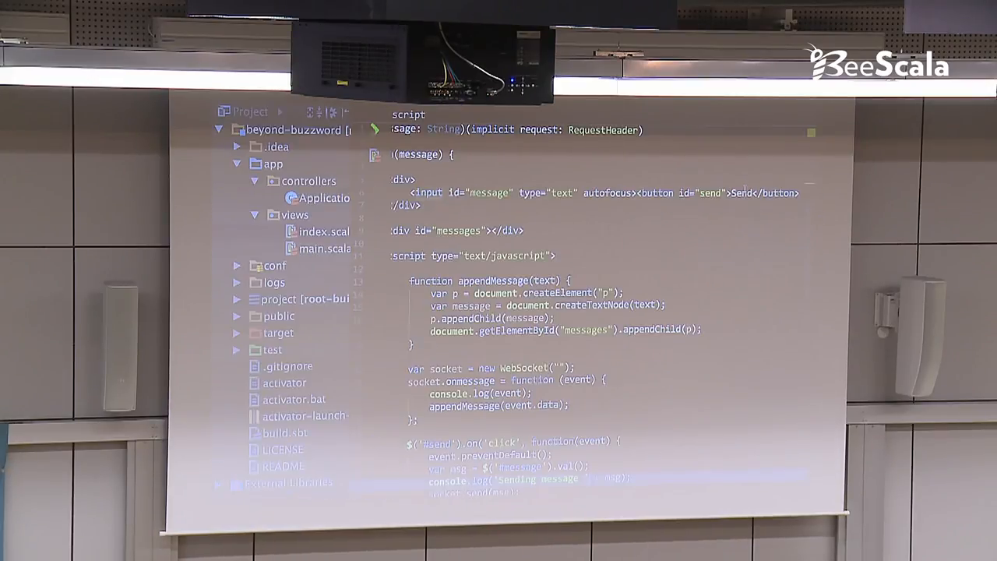
scroll("down", 3)
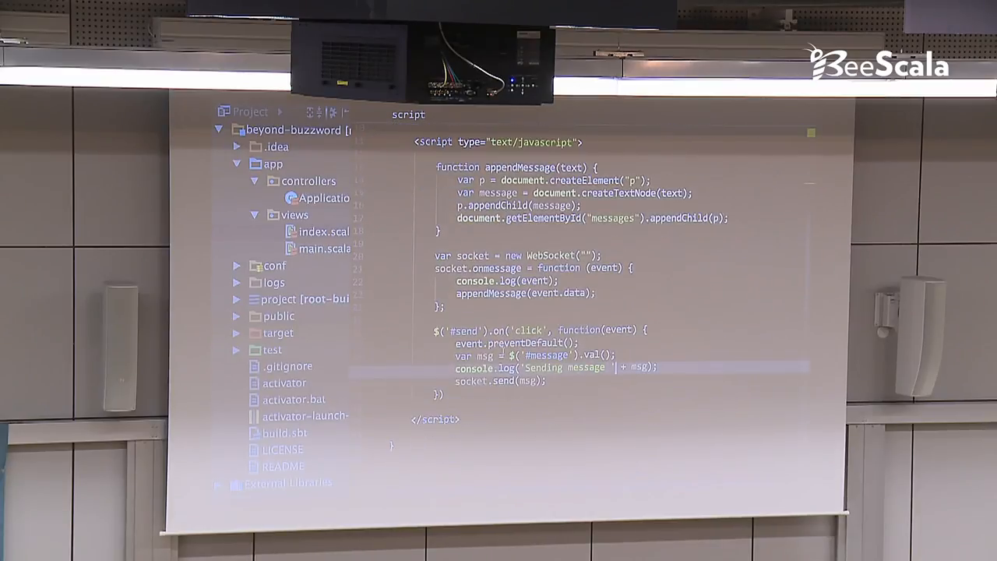
scroll("up", 3)
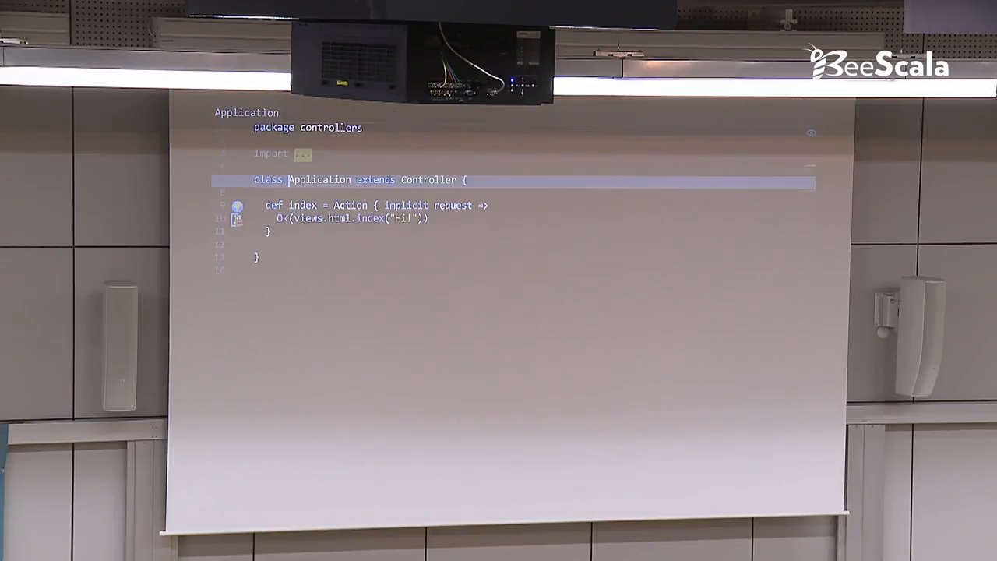
- Write class WebsocketClient(out: ActorRef) extends Actor, logging s"Received message $message" for String messages
type("class")
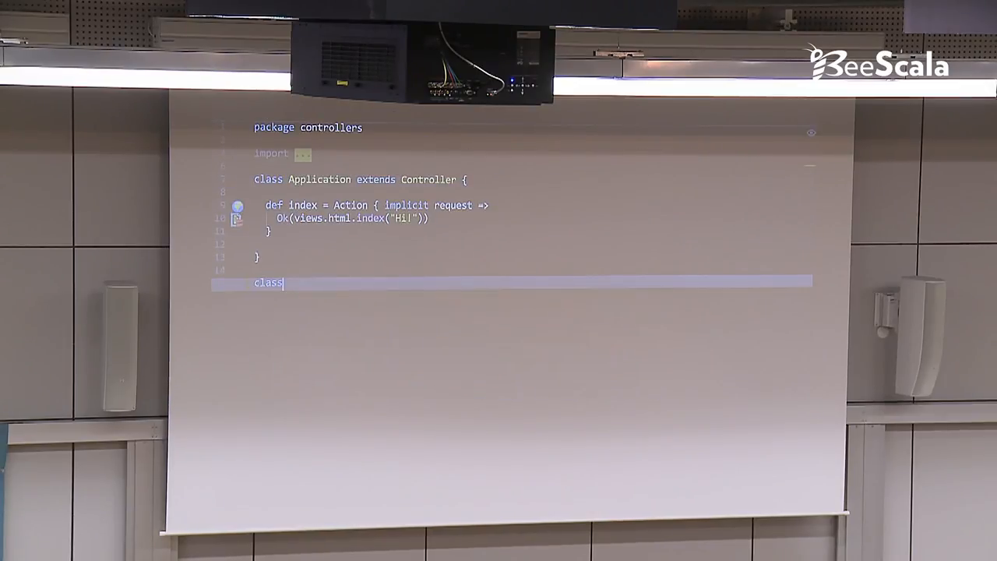
type("Websocke")
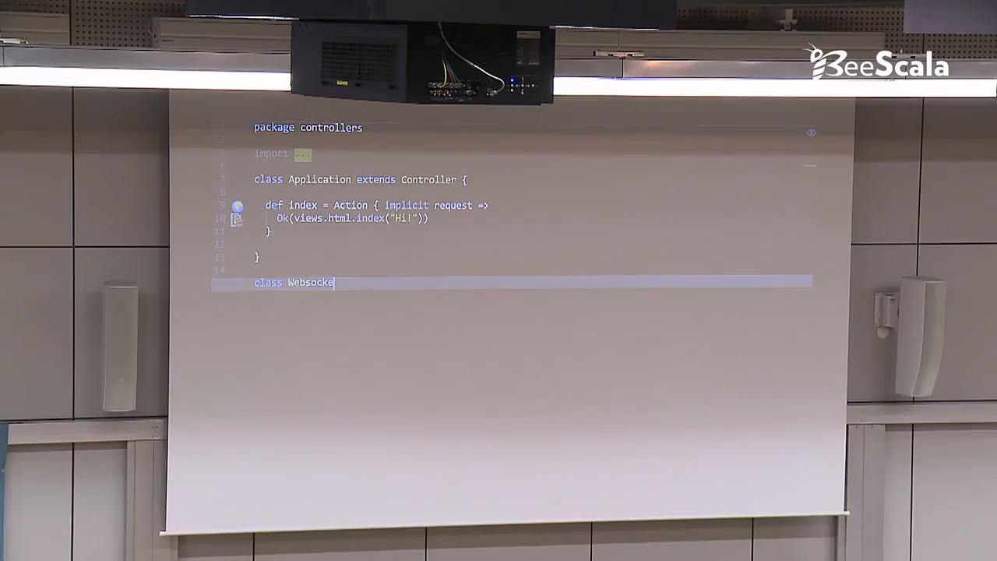
type("tClient eX")
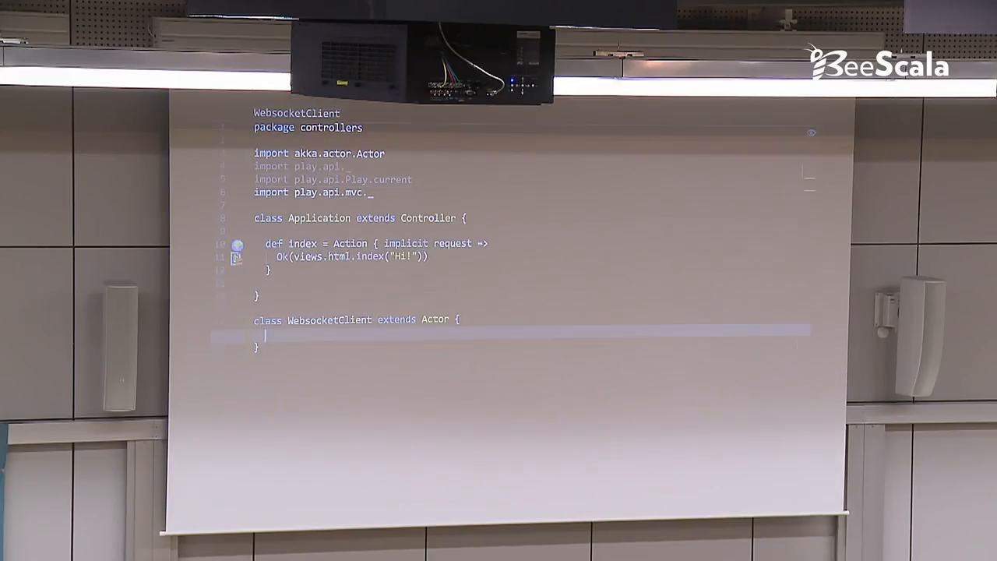
type("def receive = {")
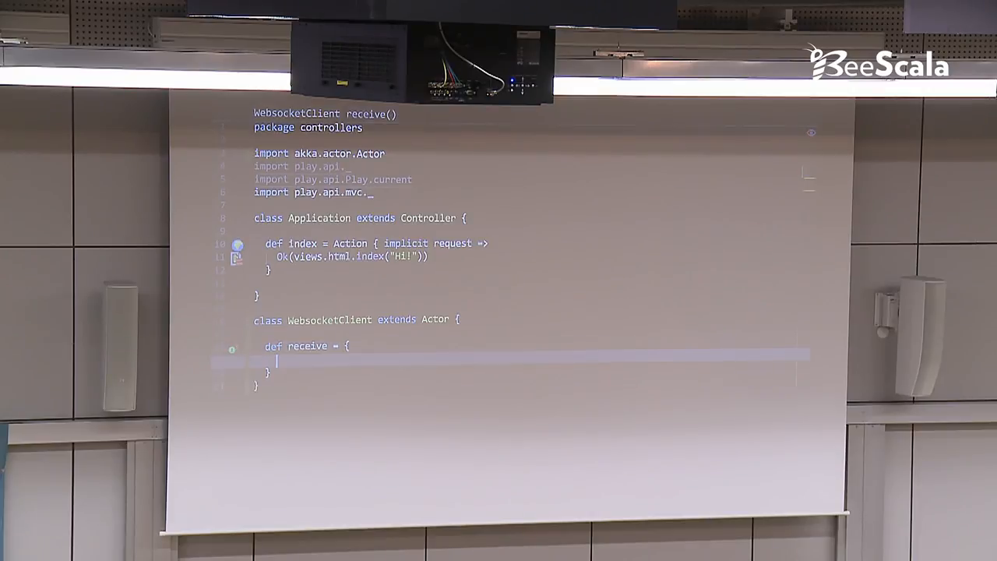
type("case message")
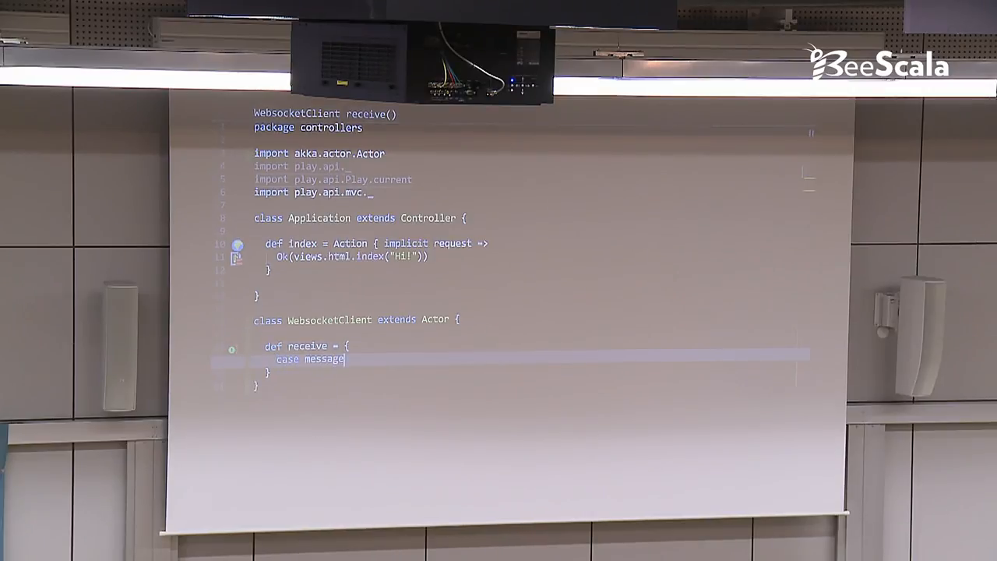
type(": String =>")
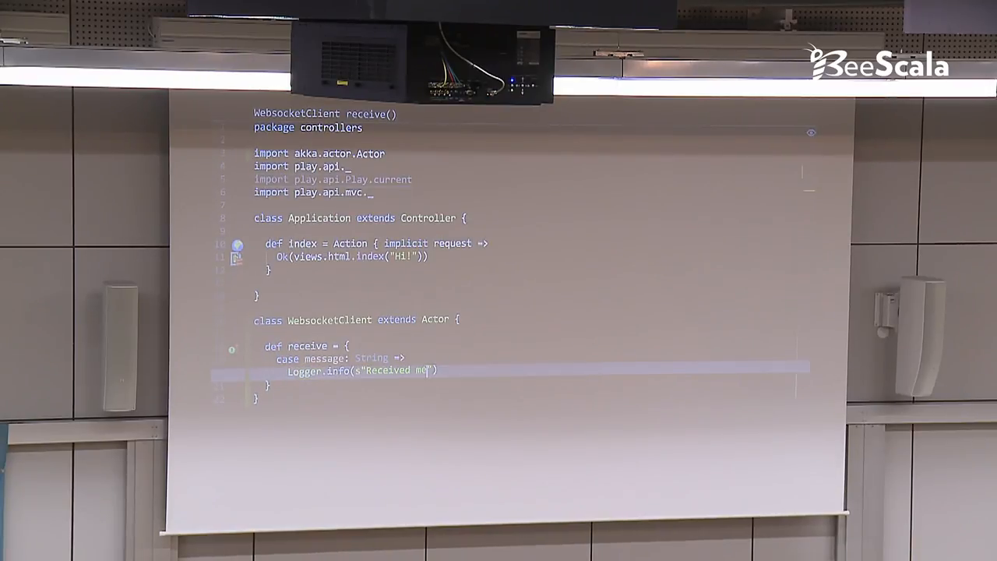
type("essage $")
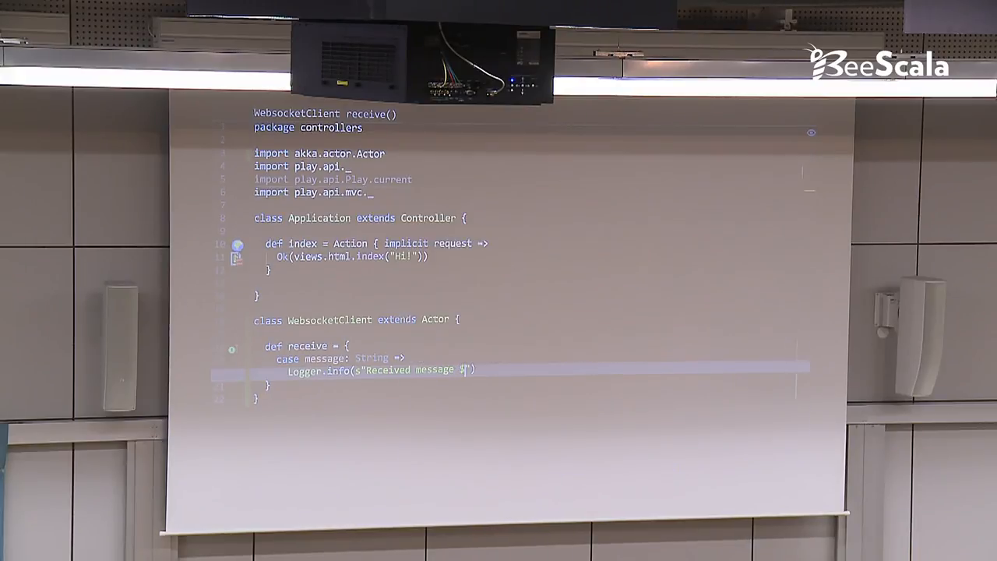
type("message")
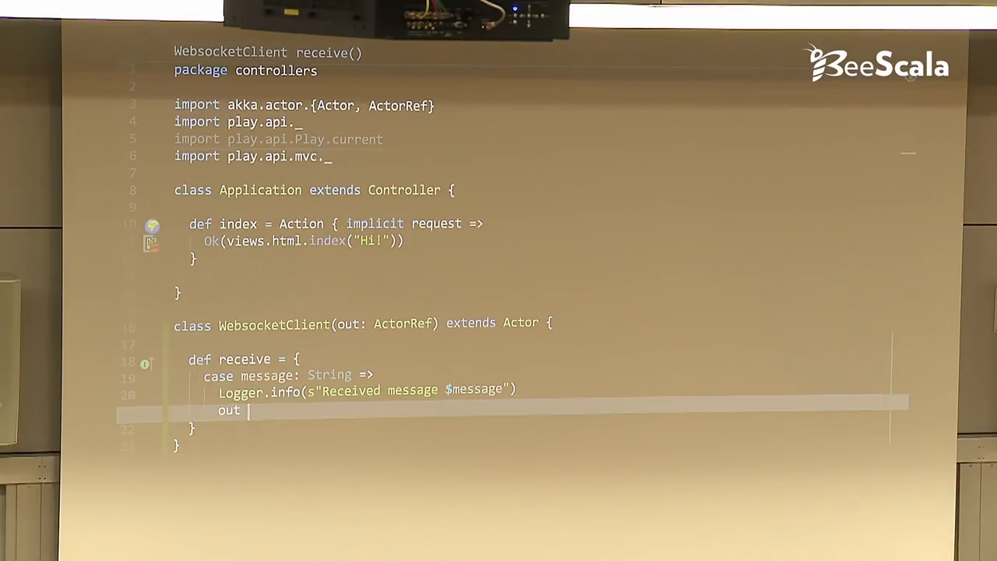
- Reply to out with s"Echo: $message" inside receive
type("!")
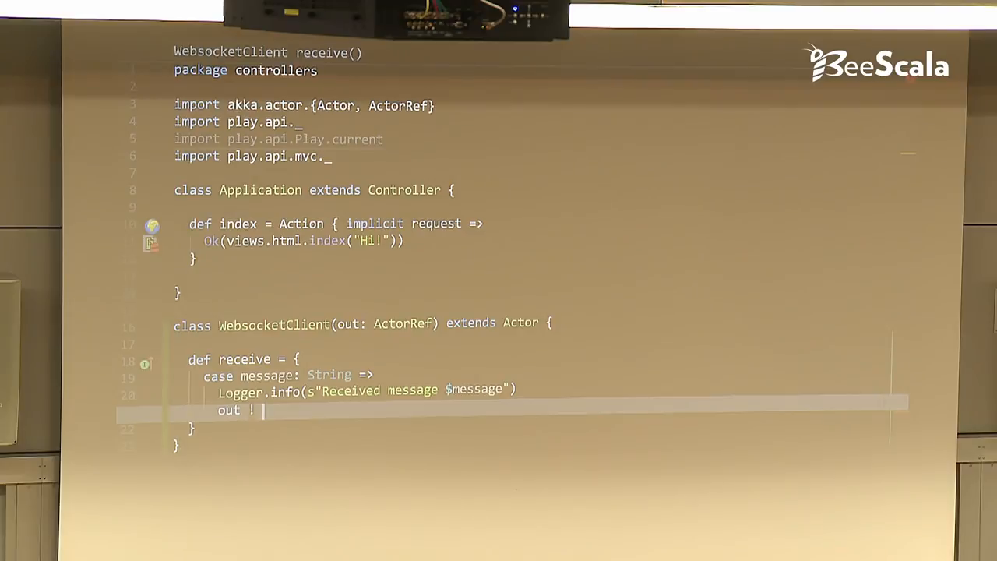
type("\"E\"")
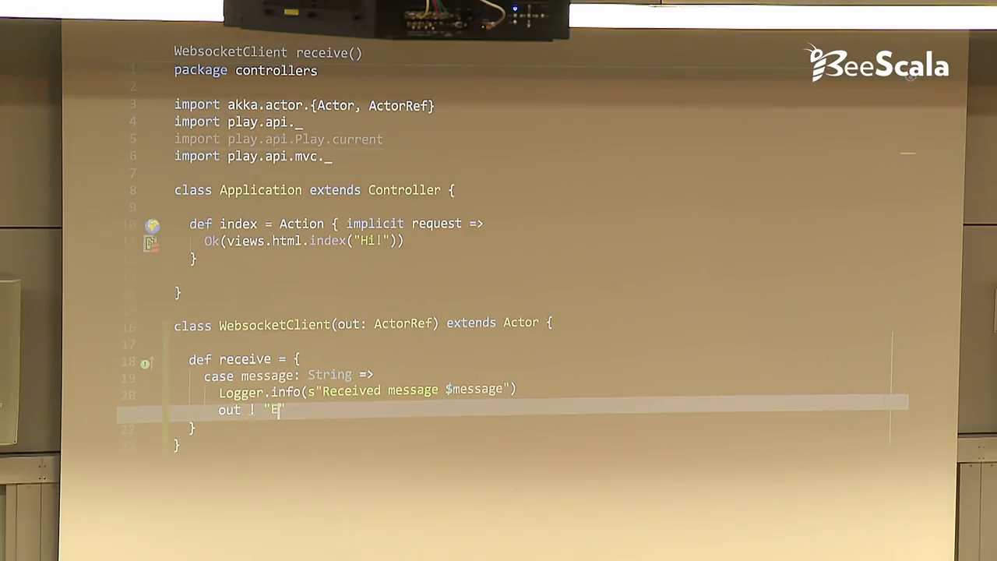
type("cho: $message")
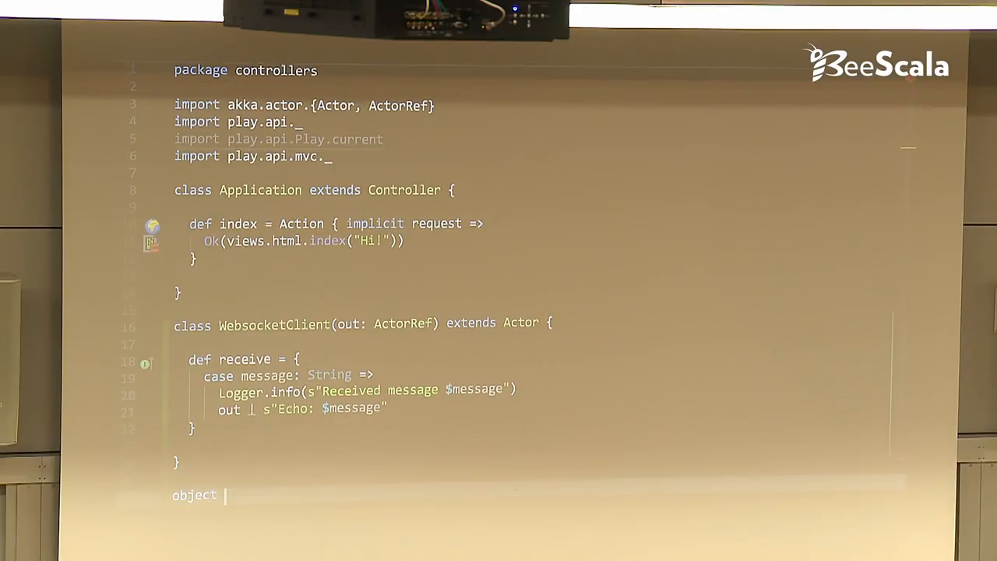
- Add object WebsocketClient with props(out) returning Props(classOf[WebsocketClient], out)
type("WebsocketClient {}")
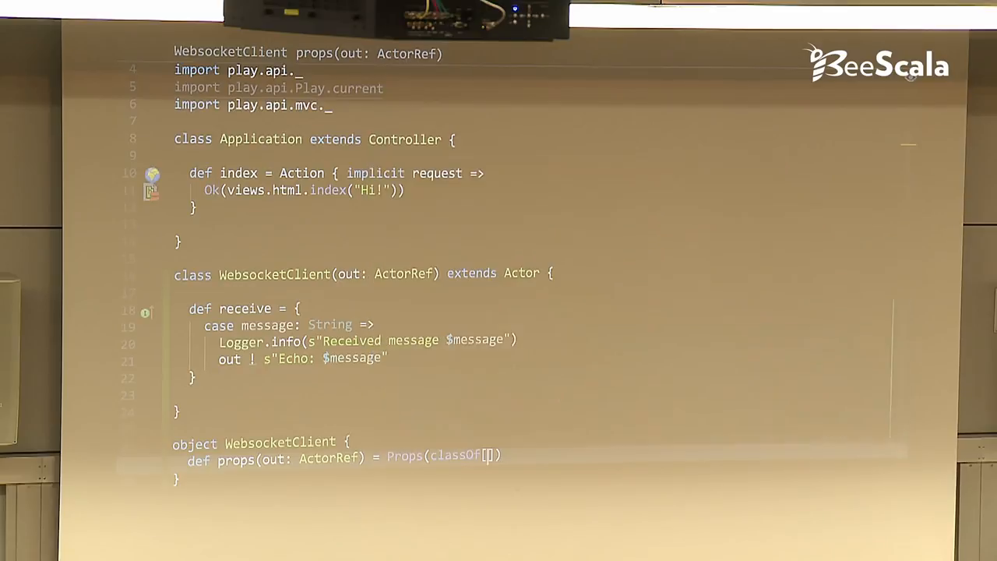
type("WebsocketClient")
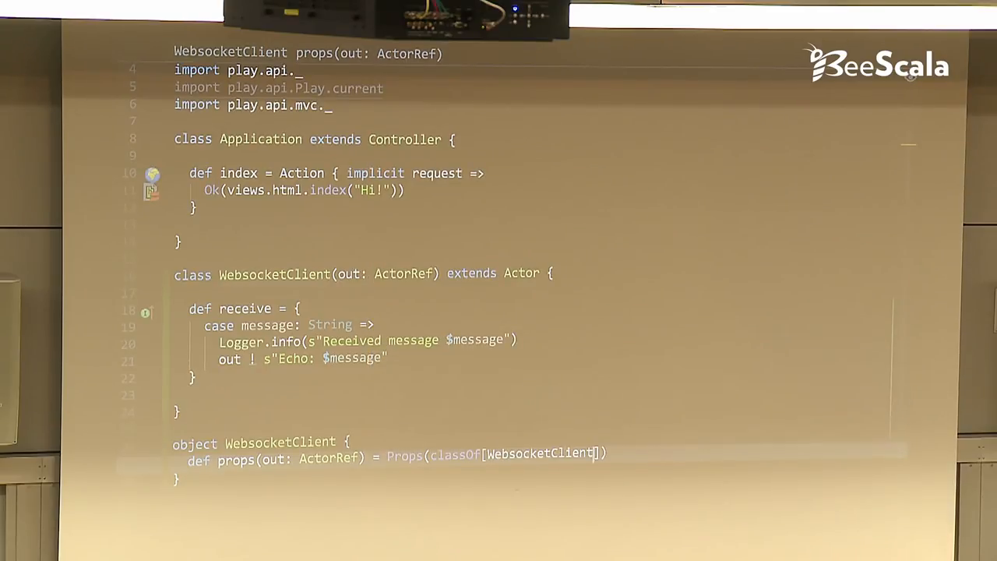
type(", out")
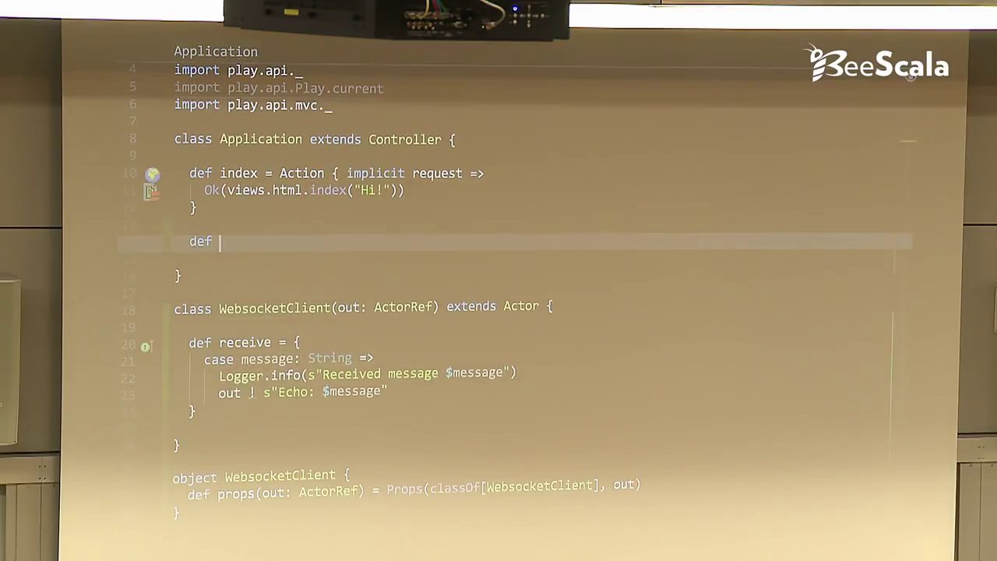
- Define def socket = WebSocket.acceptWithActor[String, String] with request => out => WebsocketClient.props(out)
type("socket = Web")
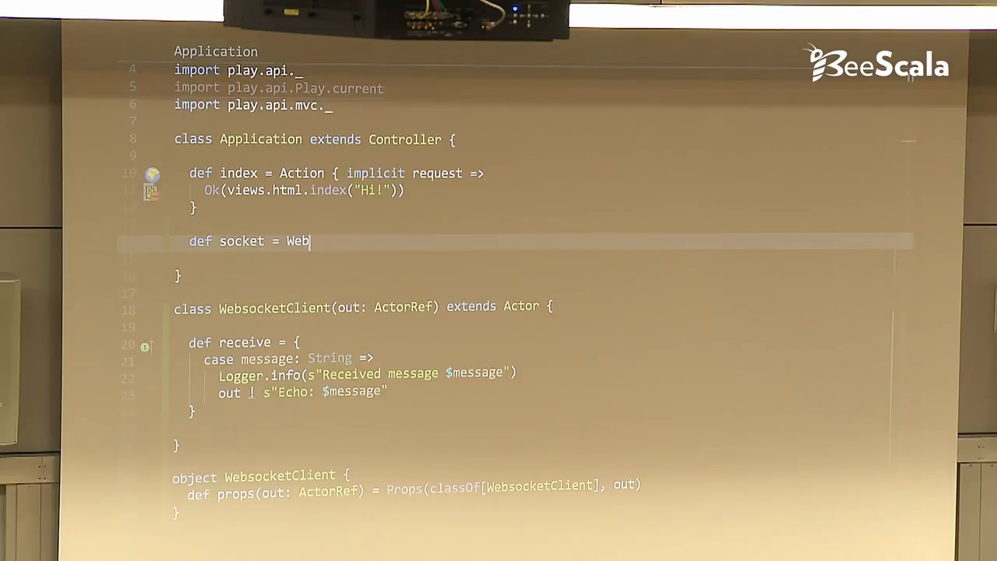
type("Web")
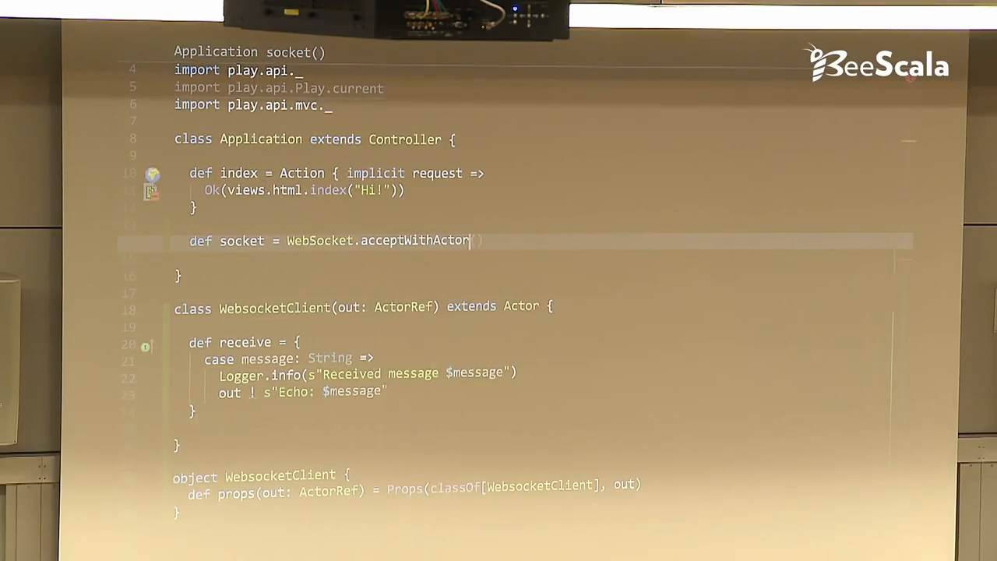
type("[](")
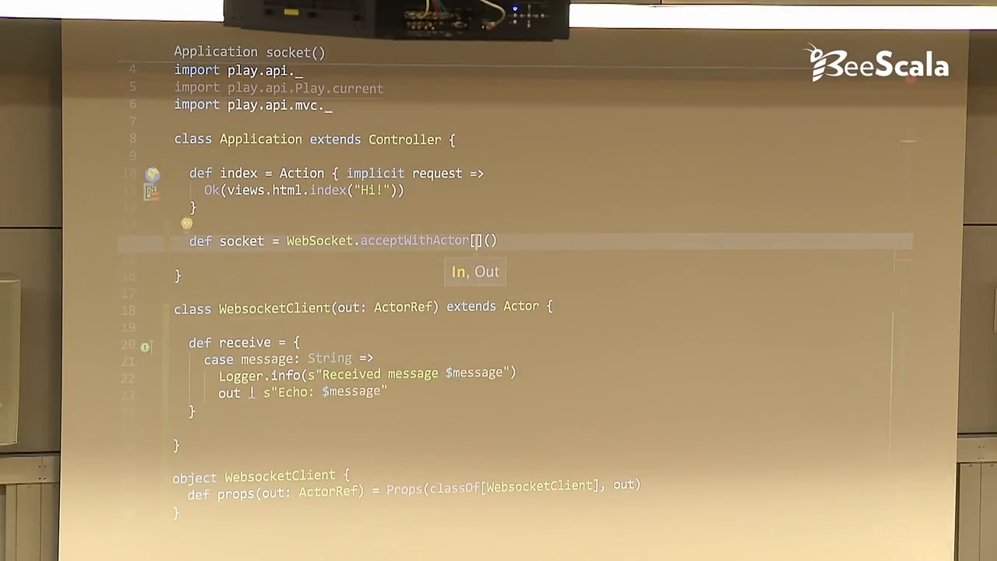
type("String, String")
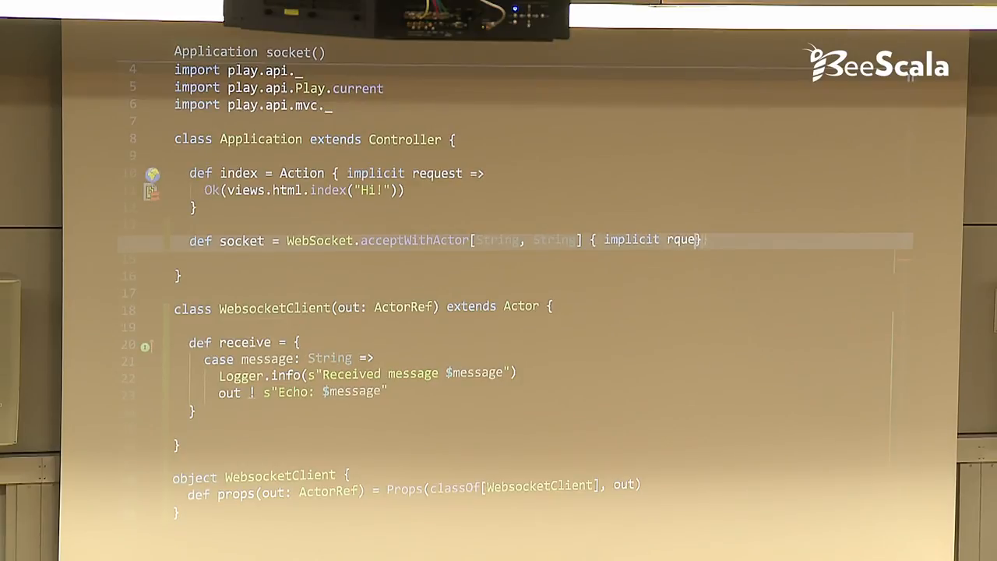
type("request =>")
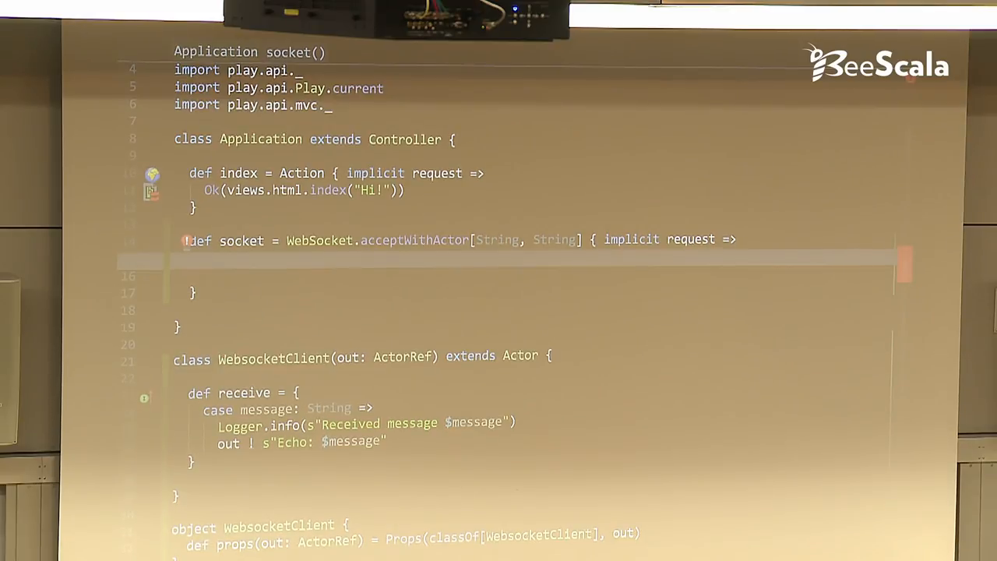
type("out =>")
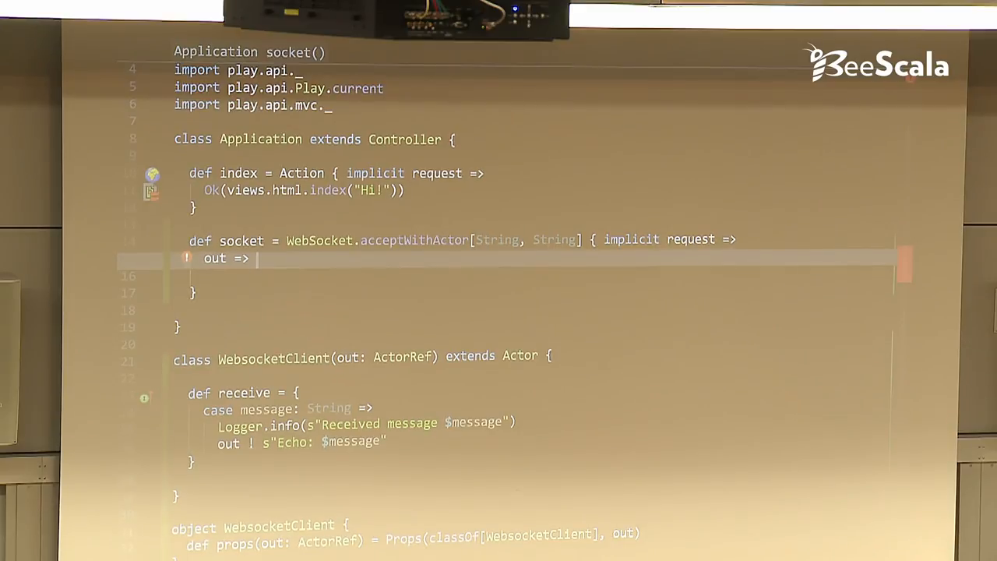
type("Web")
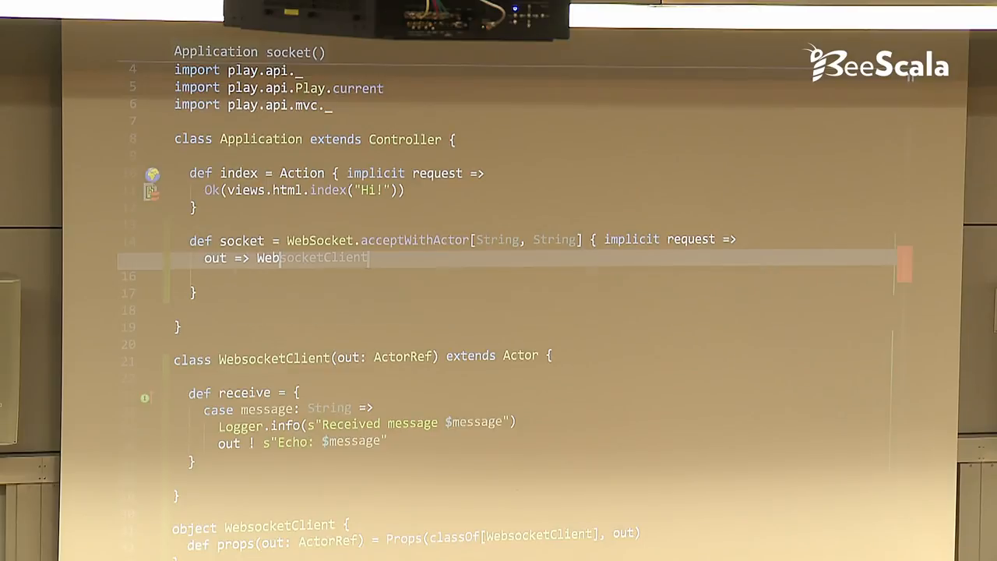
type(".props(o")
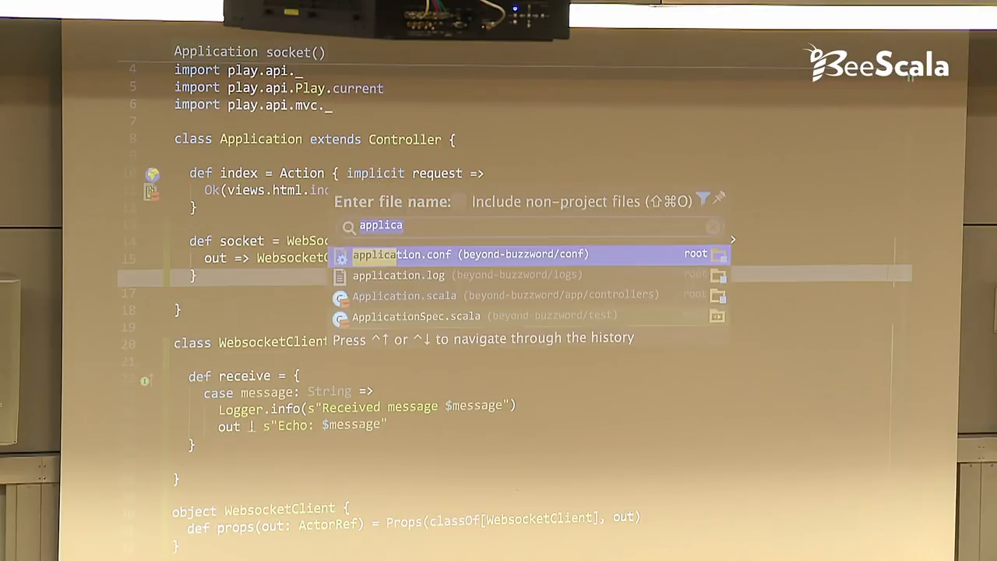
- Add the route line GET /socket controllers.Application.socket to conf/routes
type("buil")
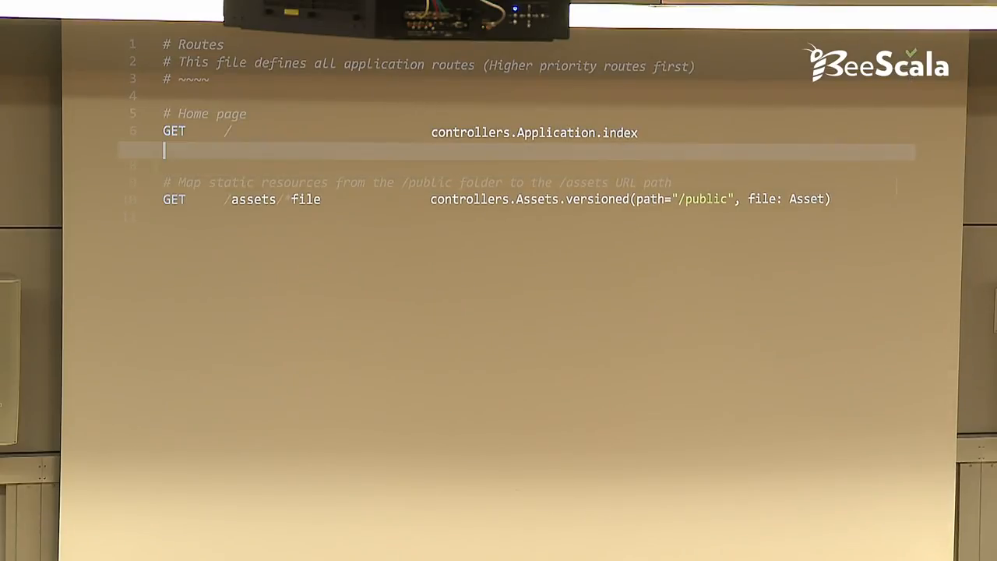
type("GET")
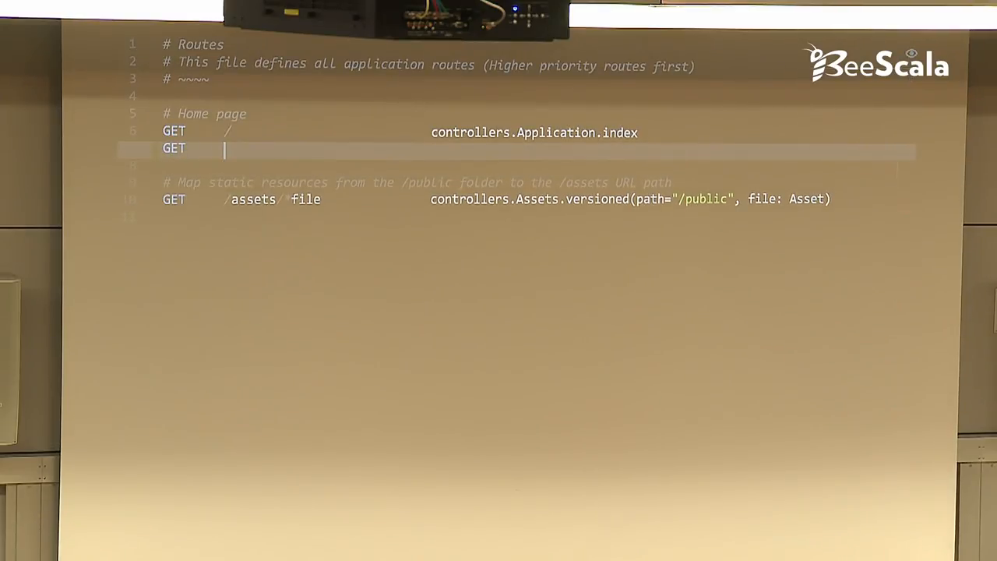
type("socket")
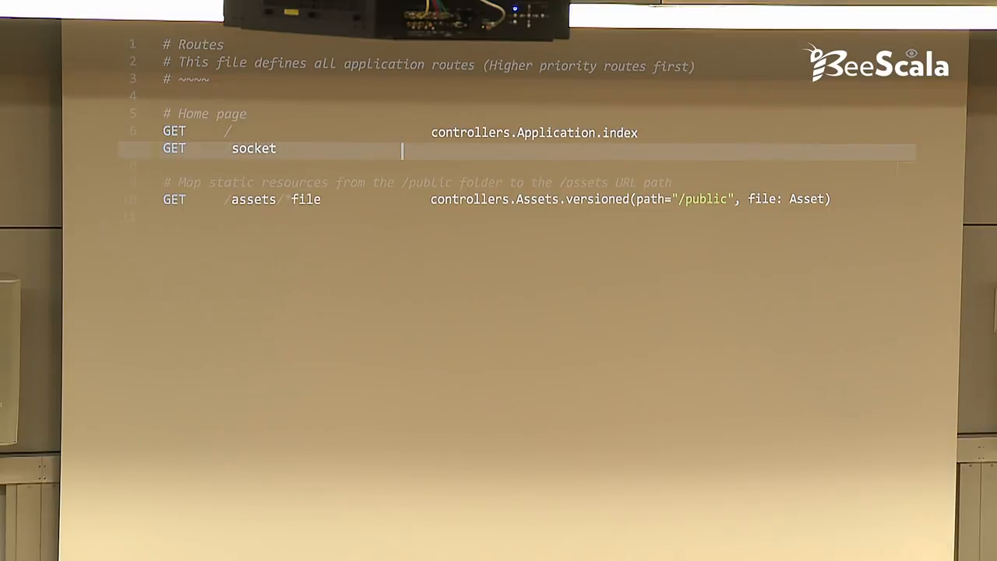
type("controllers.App")
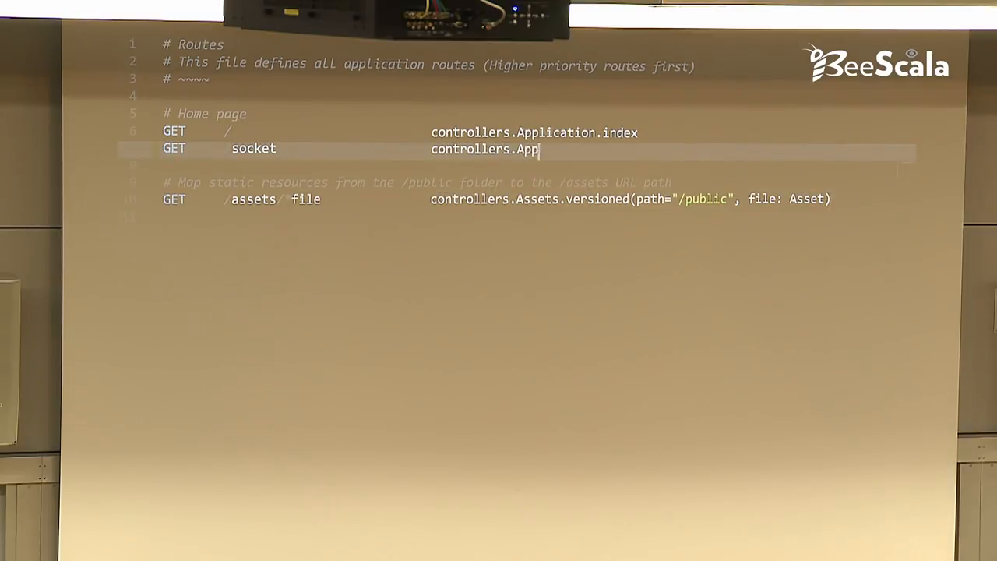
type("lication.socket")
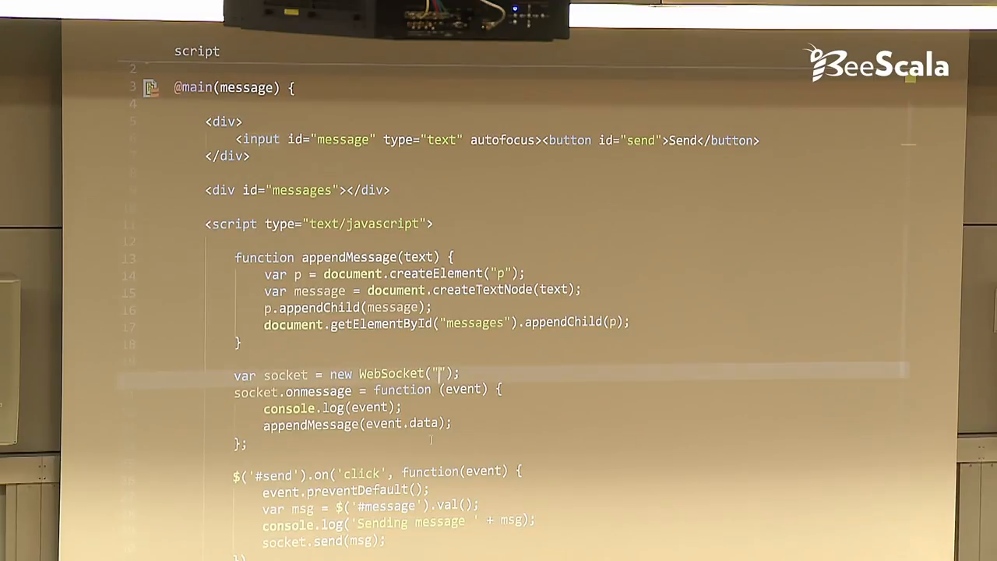
type("@routes.Application.socket.ge")
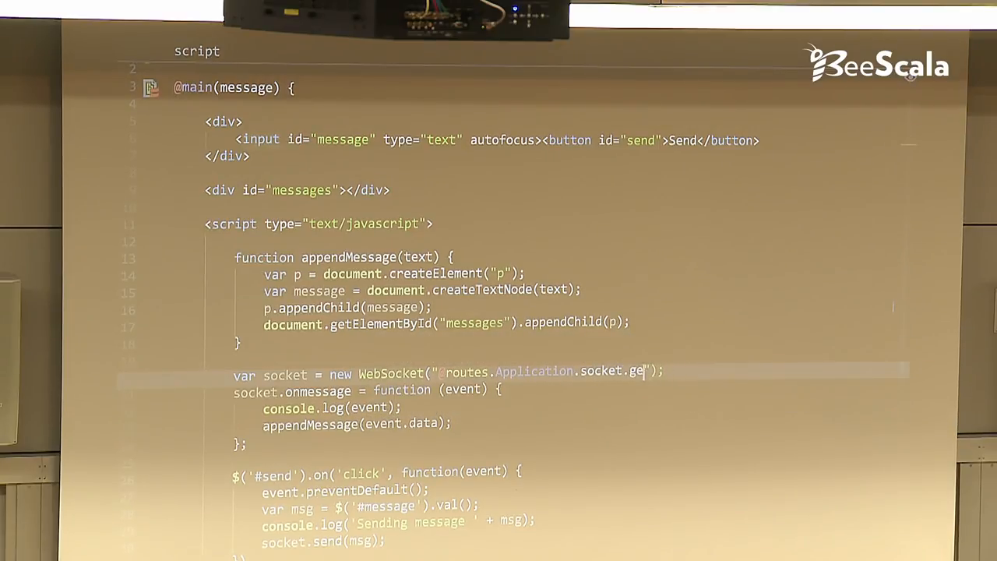
key("Backspace")
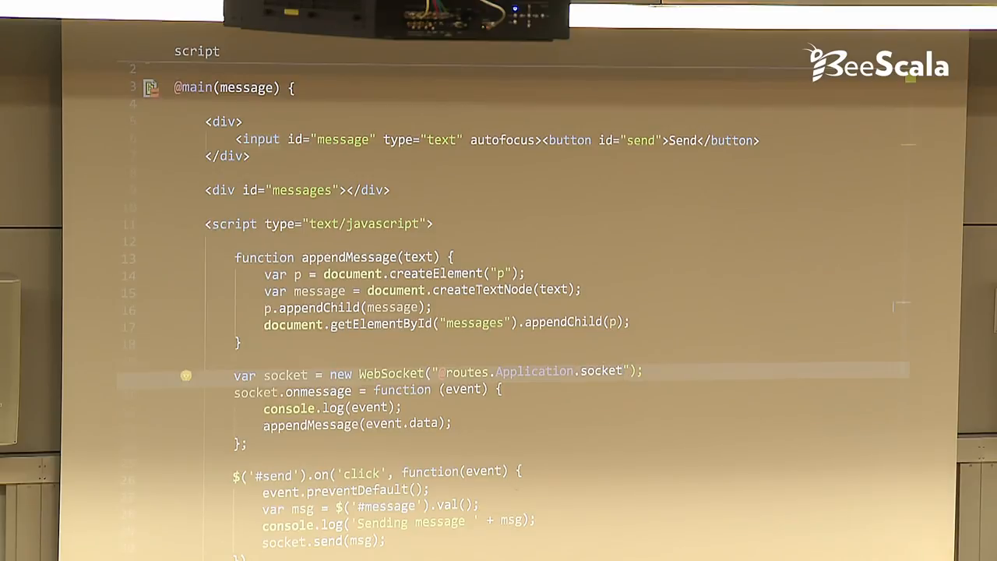
type(".web")
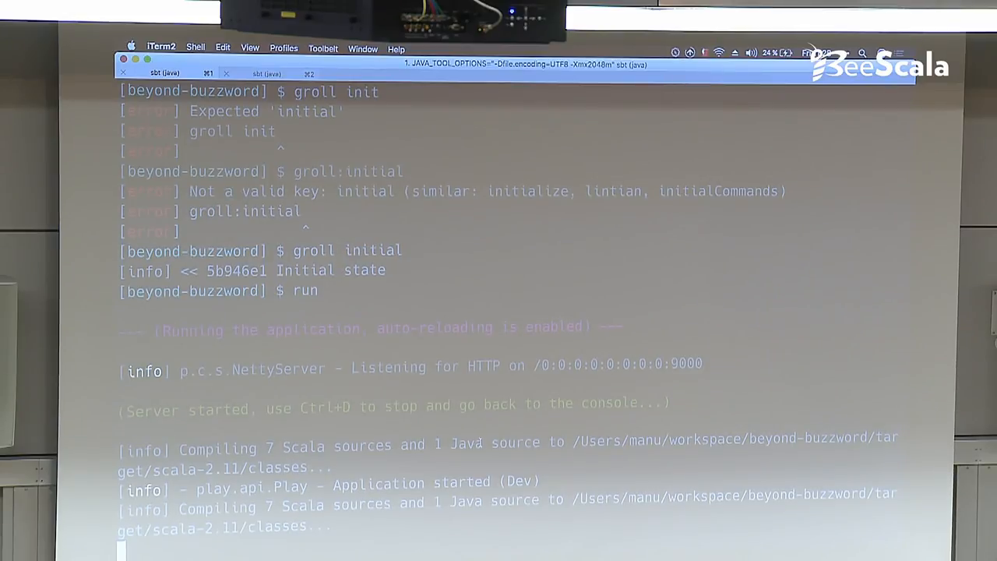
- Watch the sbt console in iTerm2 recompile and run the Play app
scroll("down", 3)
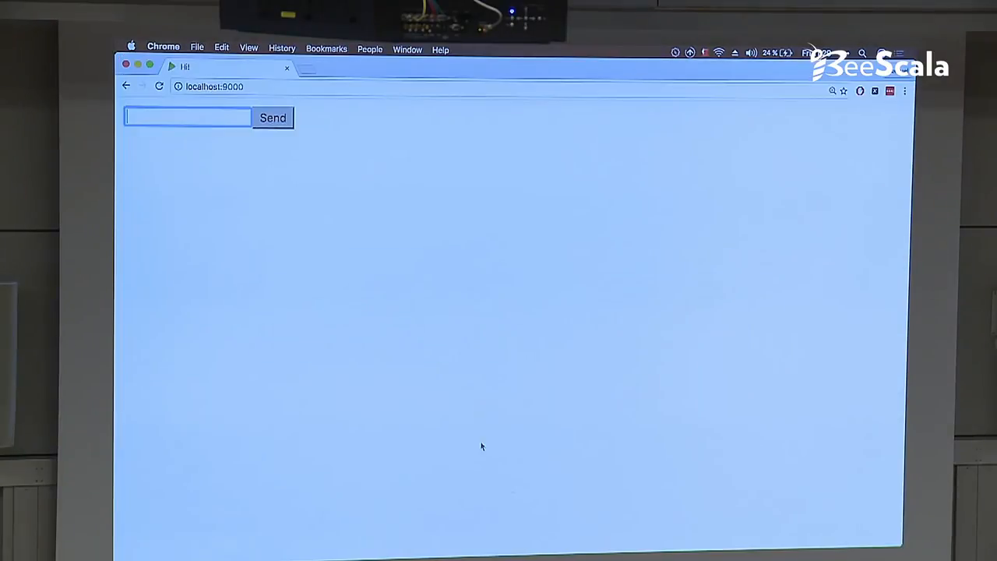
mouse_move(211, 224)
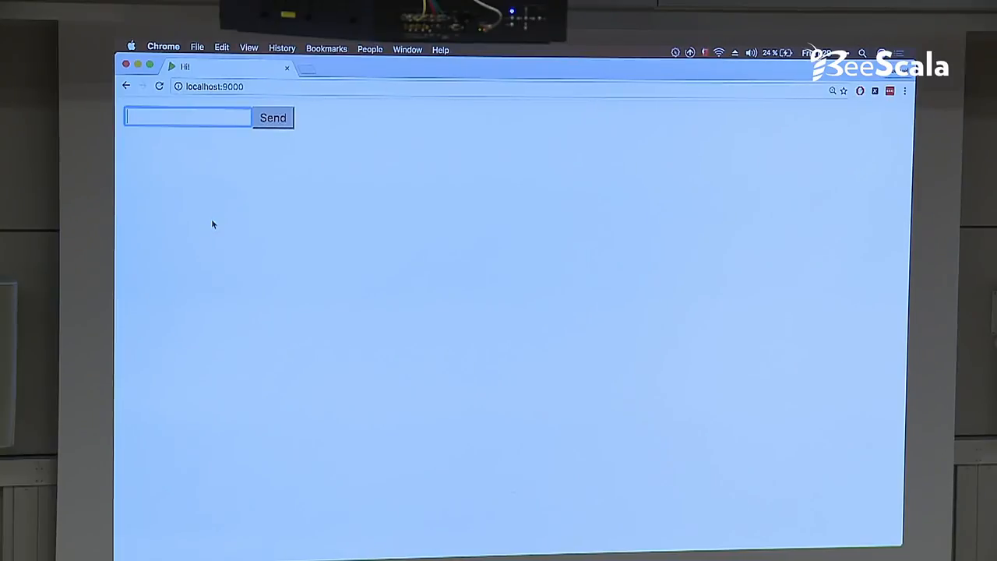
- Type ping? into the chat page input at localhost:9000 and send it
type("ping?")
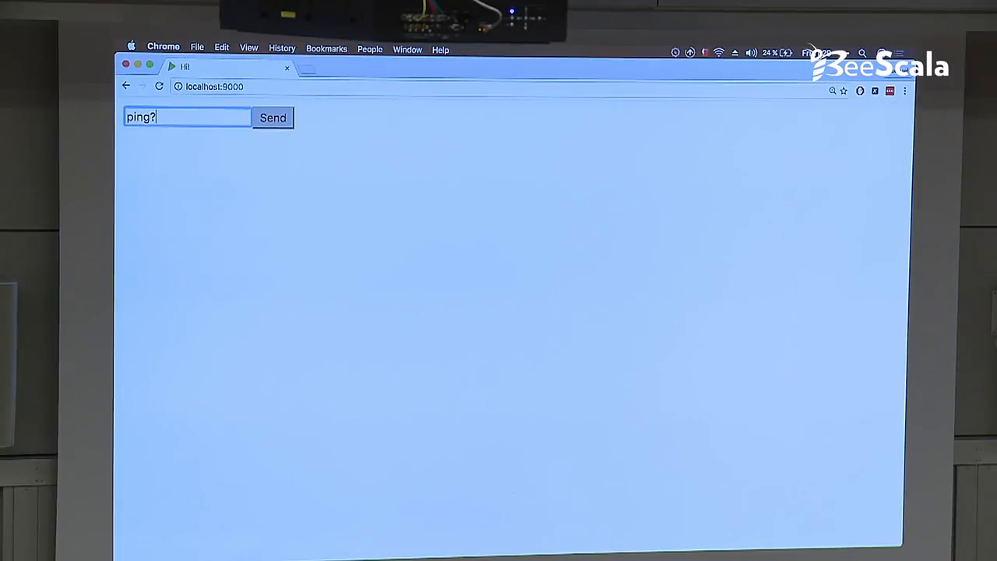
left_click(273, 117)
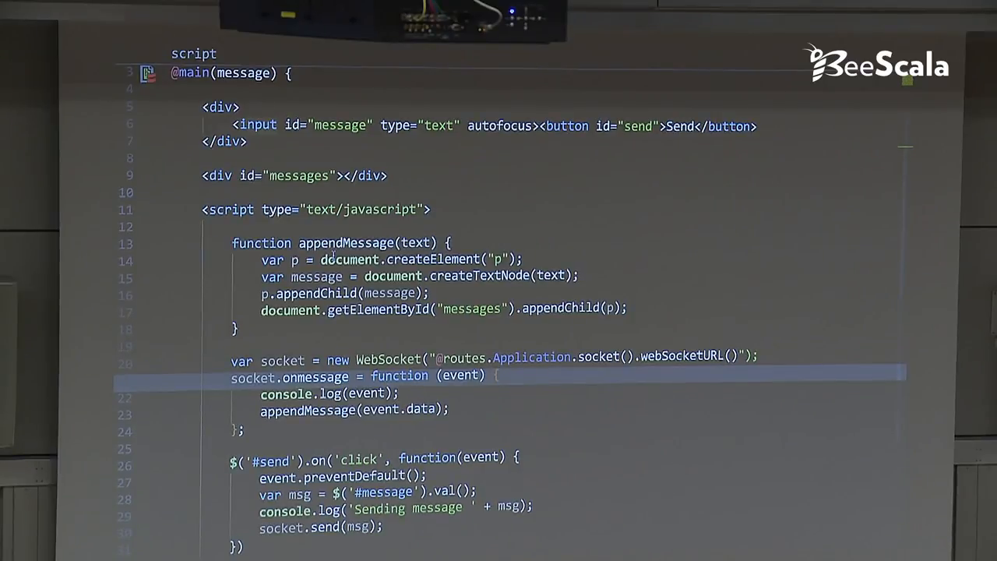
- Open WebsocketClient.scala and move through its search comment, class declaration and pong reply line
left_click(148, 72)
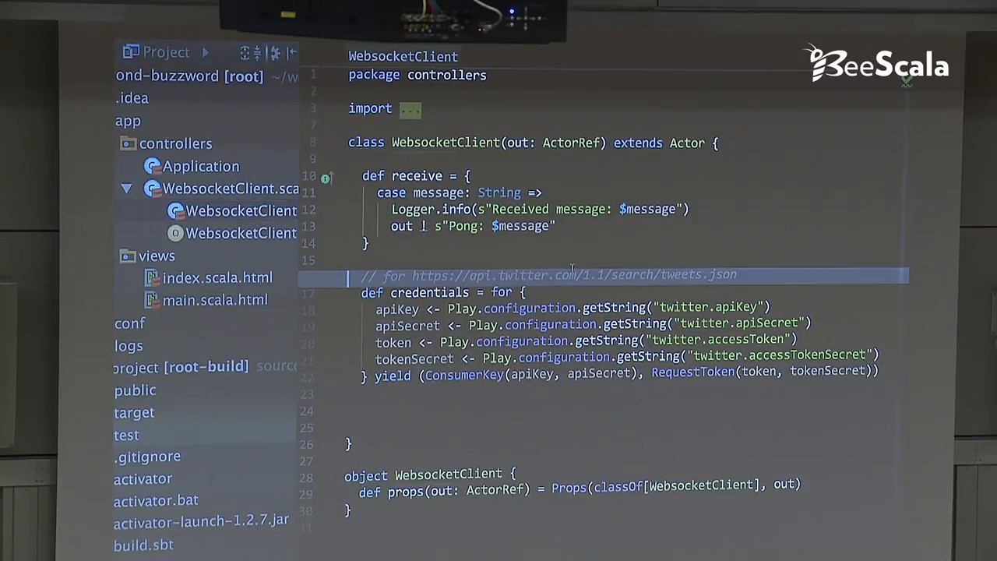
left_click(415, 276)
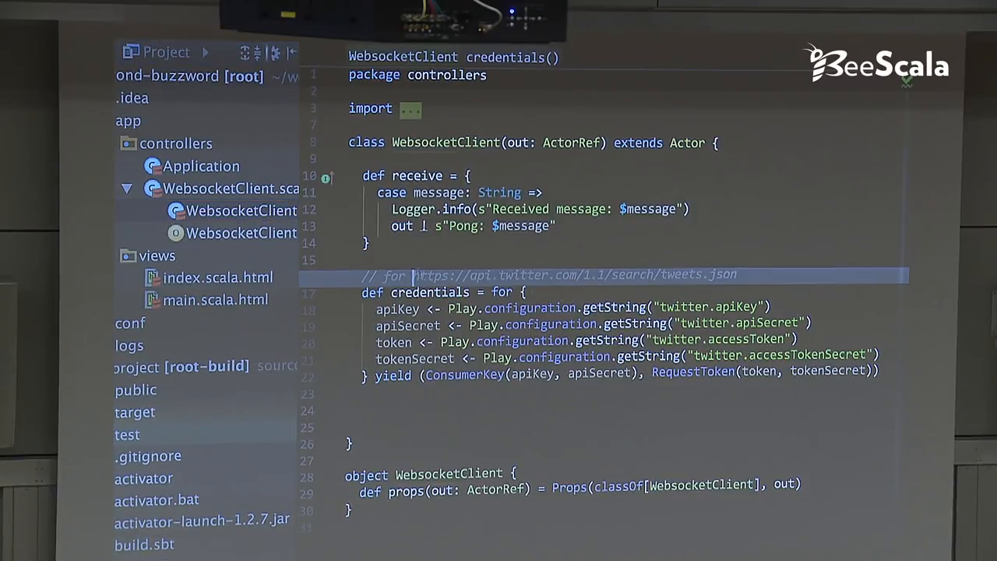
left_click(545, 142)
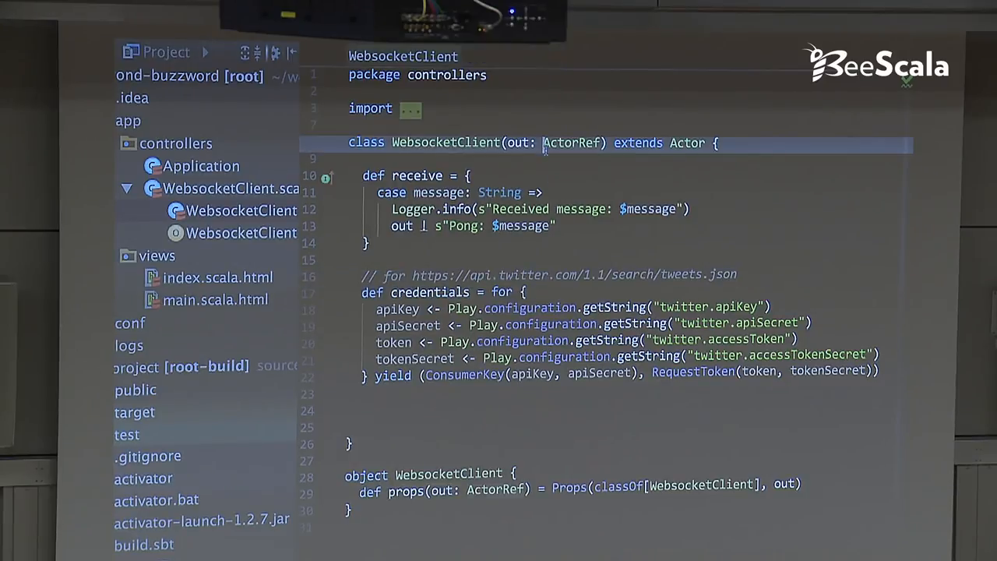
left_click(467, 192)
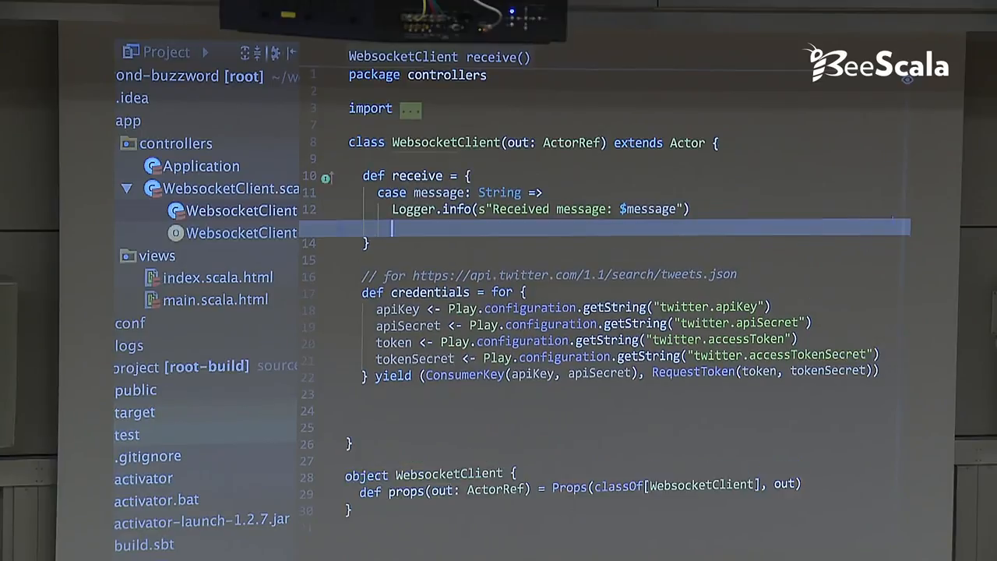
- Build WS.url for api.twitter.com/1.1/search/tweets.json signed with OAuthCalculator(key, token) from credentials
type("WS")
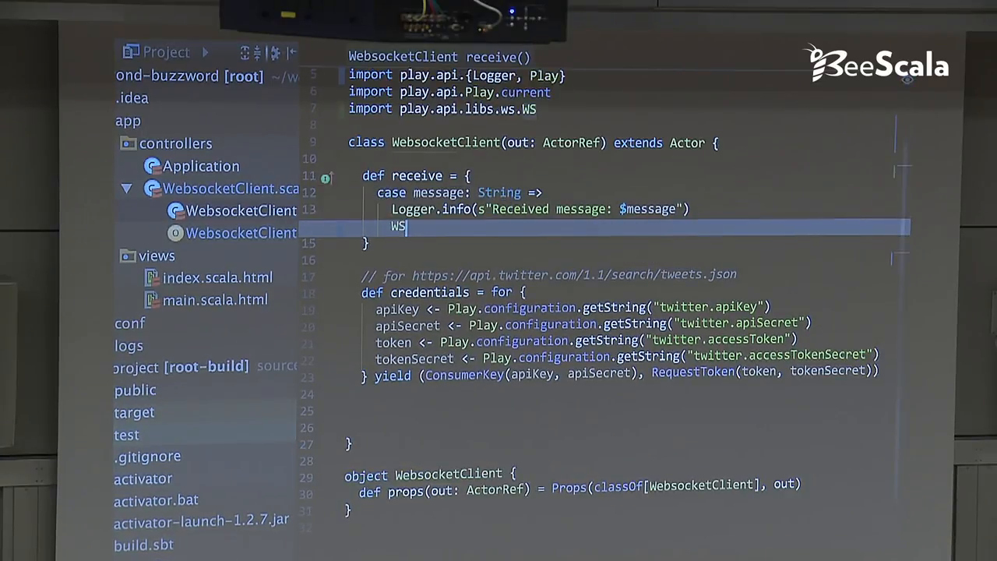
type(".")
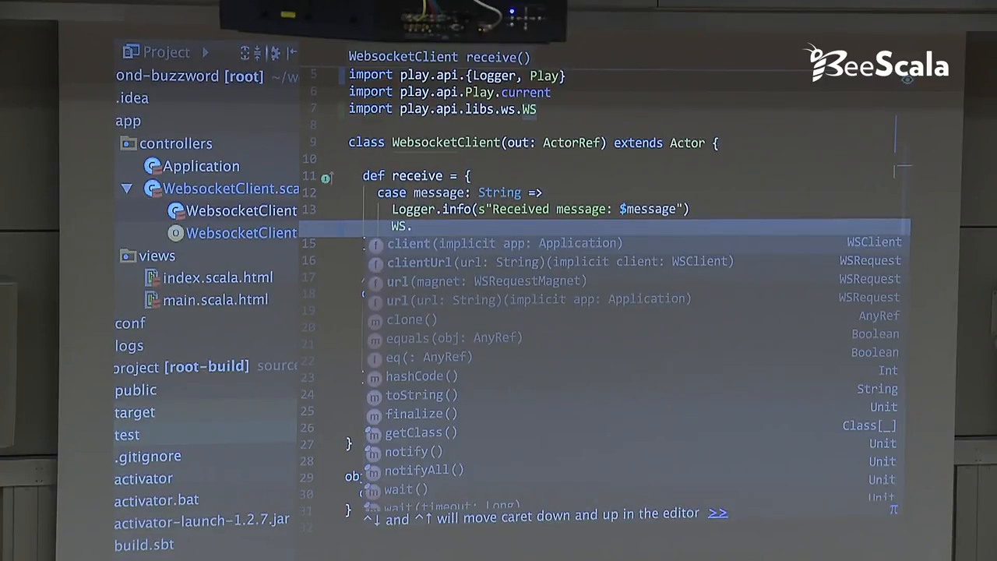
type("url")
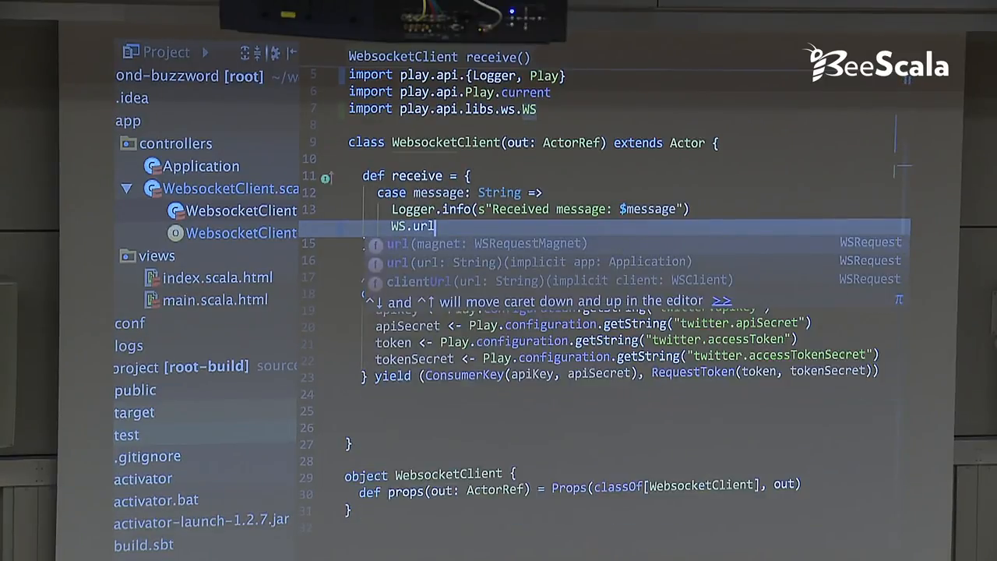
type("(\"https://api.twitter.com/1.1/search/tweets.json\")")
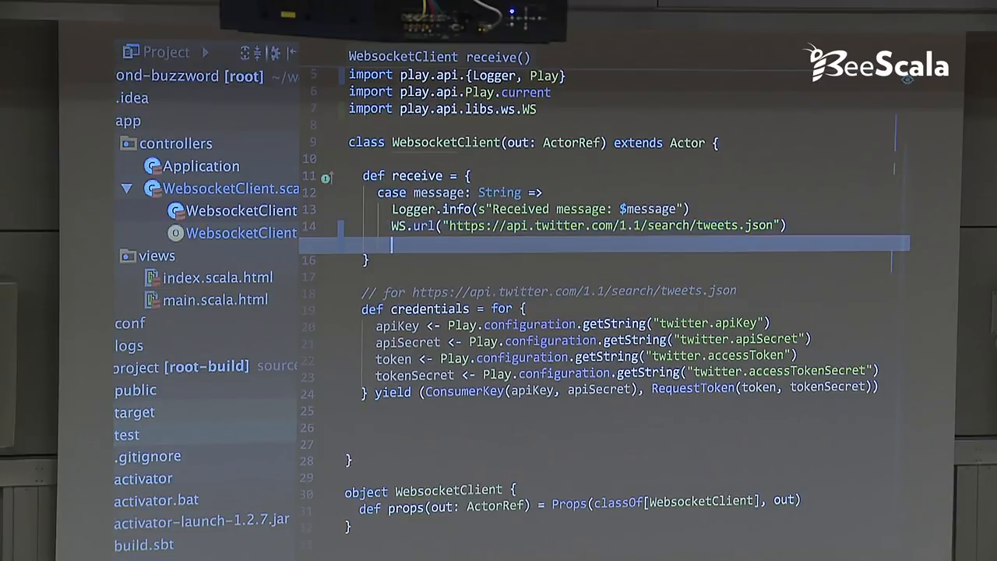
type(".sign(OAuthCalculator")
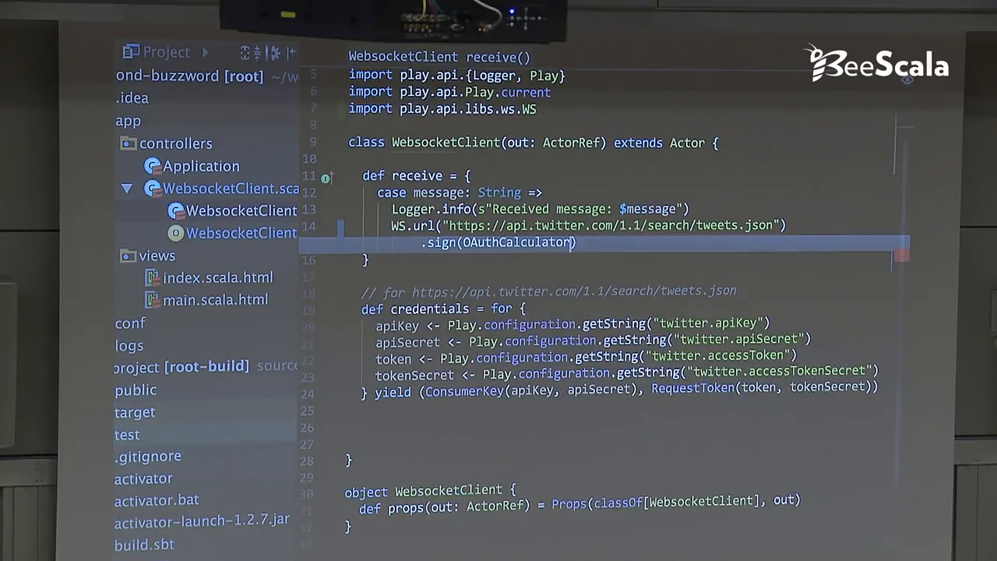
type("key, token")
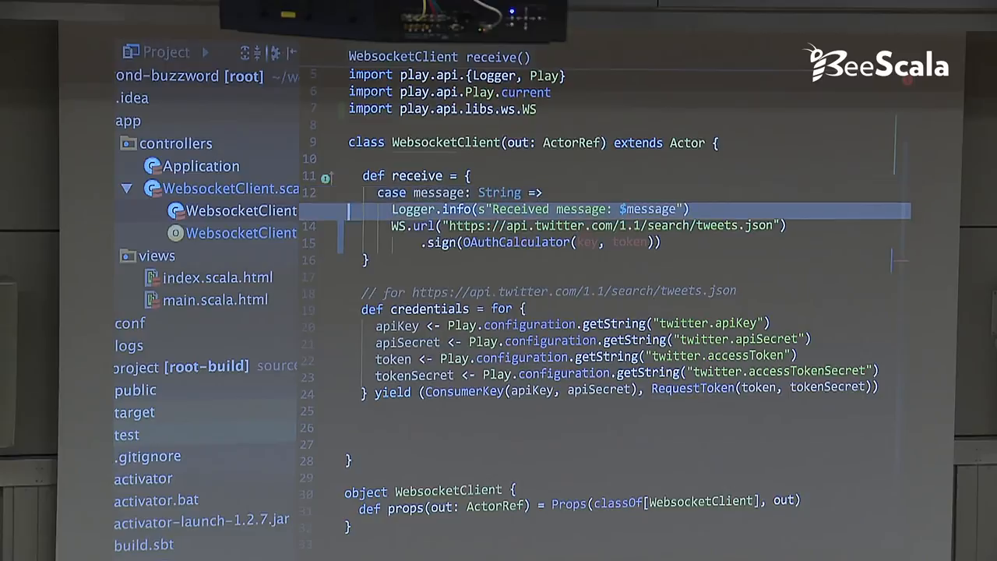
type("credentials.map { case")
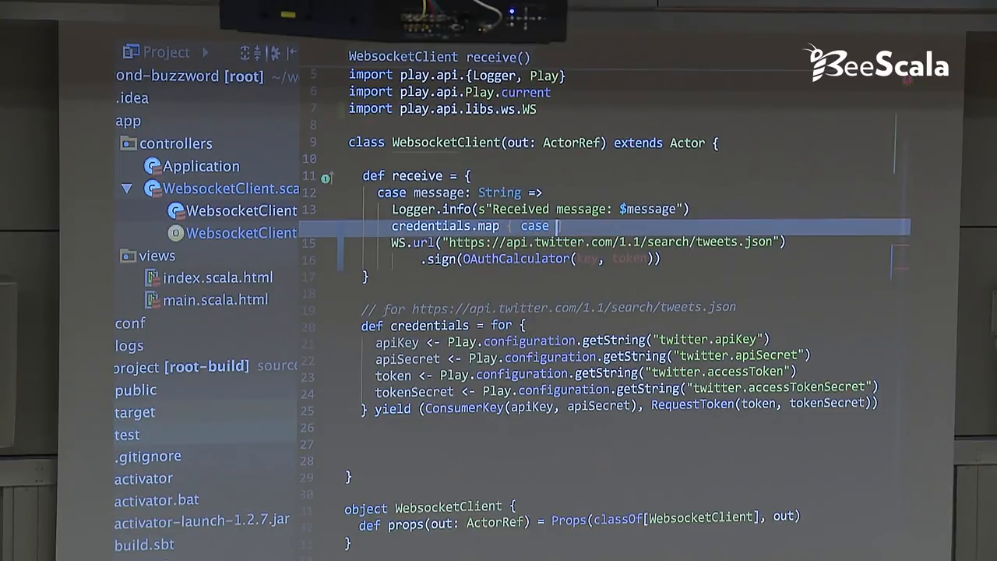
type("(key, token) =>")
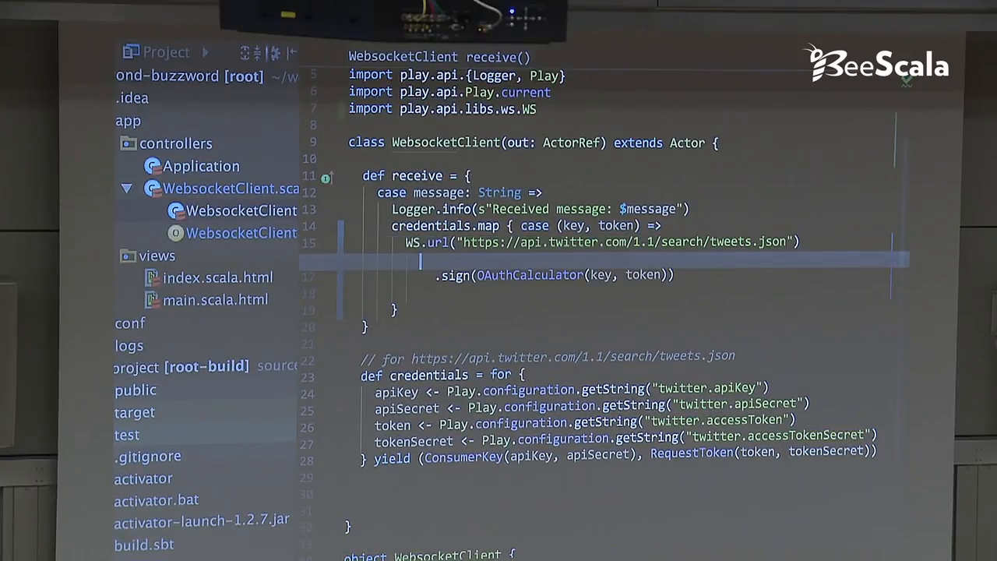
- Add the "q" -> message query parameter and send the request with .get()
type(".withQueryString(")
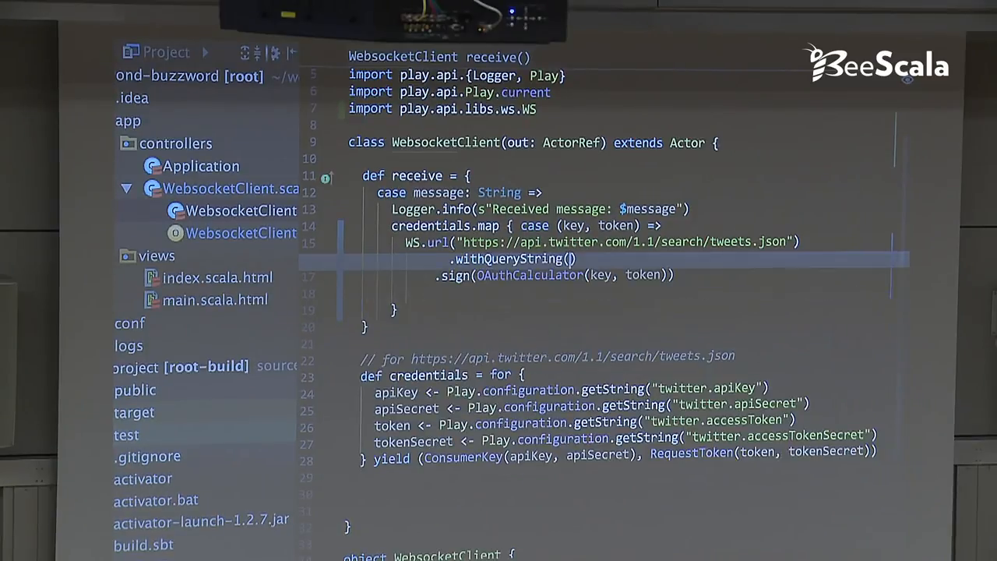
type("\"q\" ->")
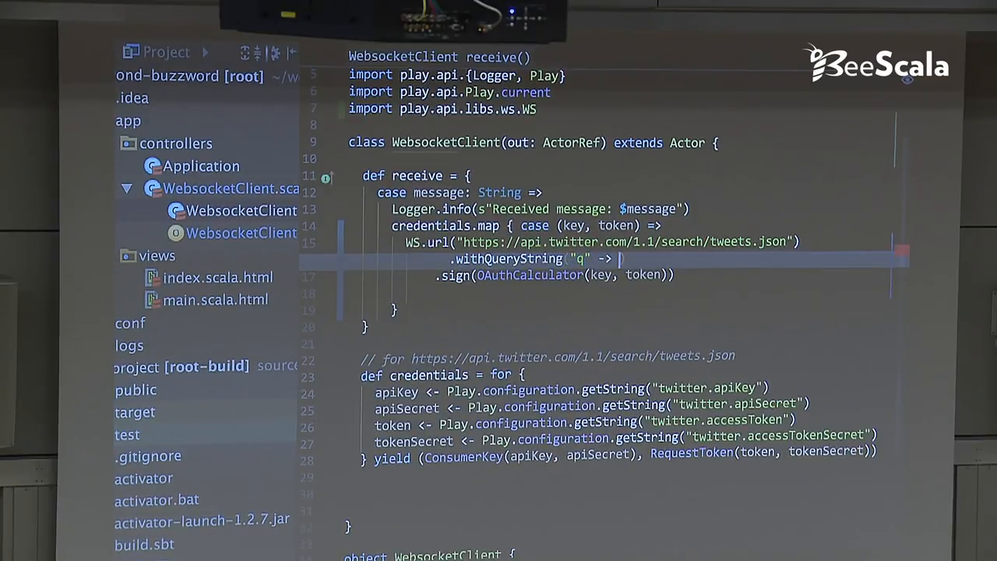
type("message)")
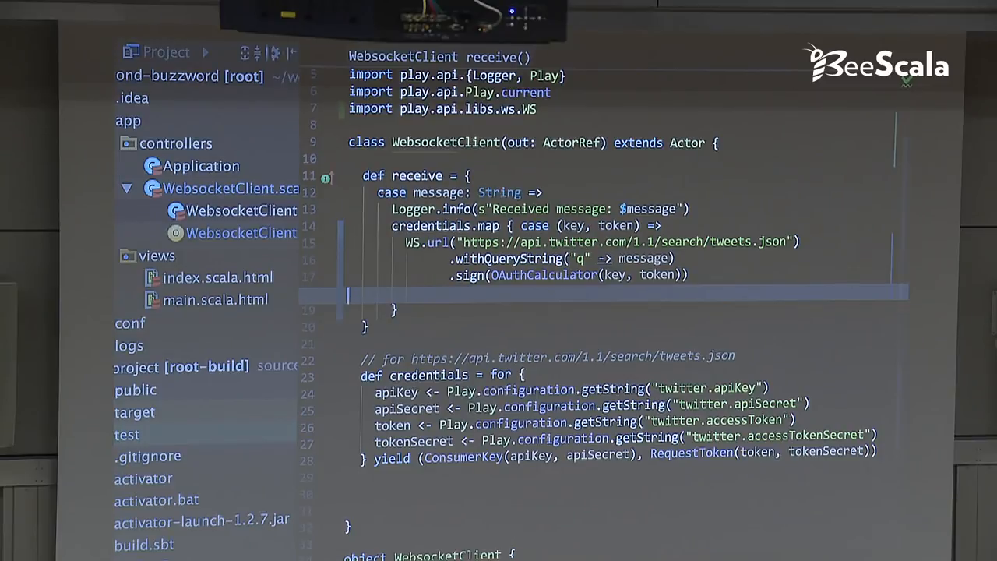
type(".get(")
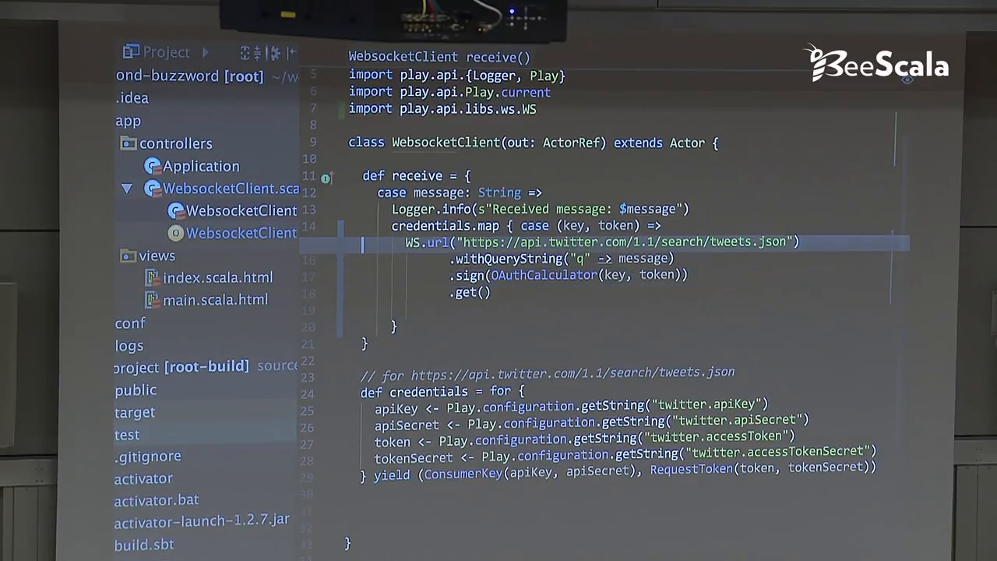
type("val response: Future")
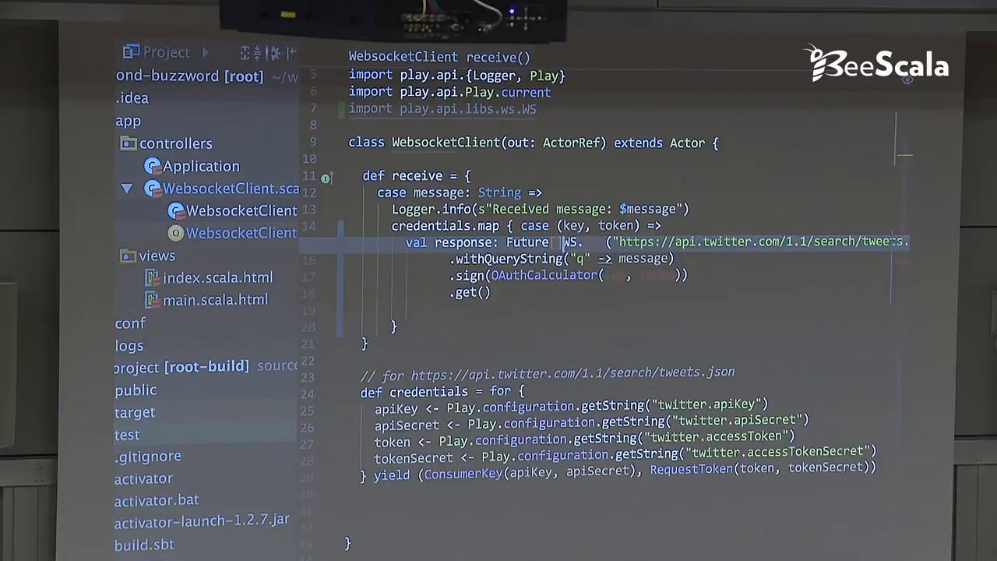
- Type the WS call's result as val response: Future[WSResponse], importing scala.concurrent.Future
type("WSResponse] =")
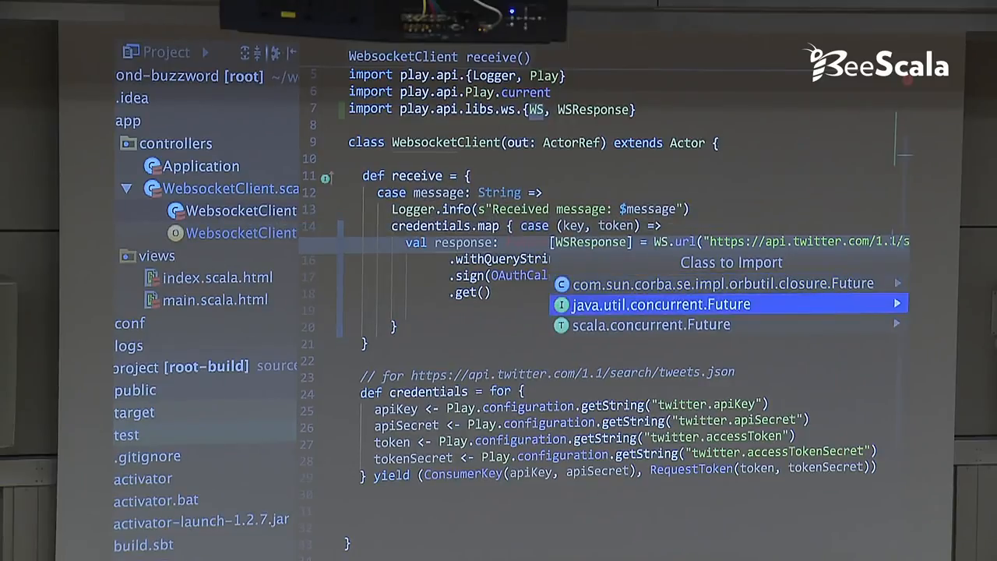
left_click(650, 325)
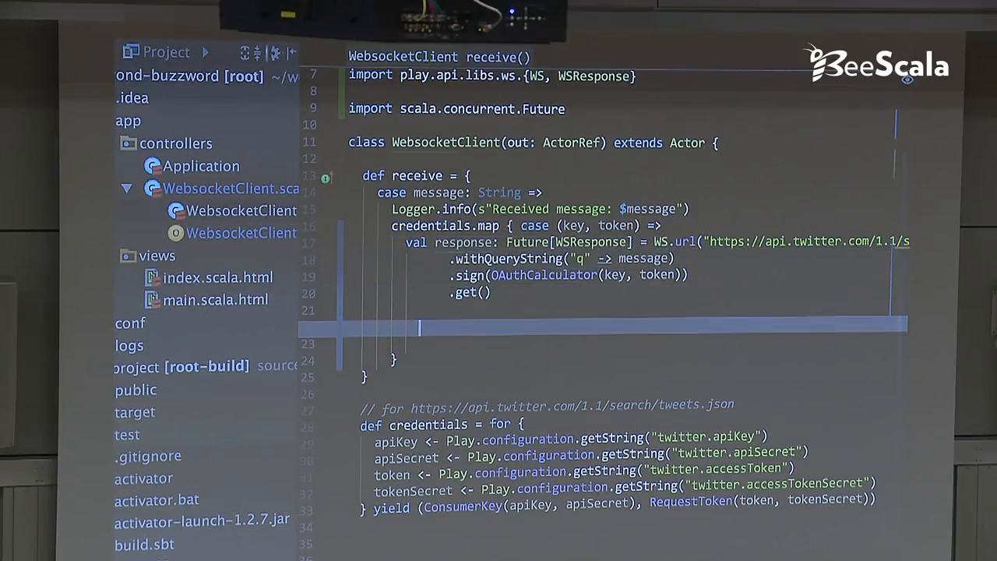
- Add response.map { r => } below the request to send r.body to out
type("response.map {}")
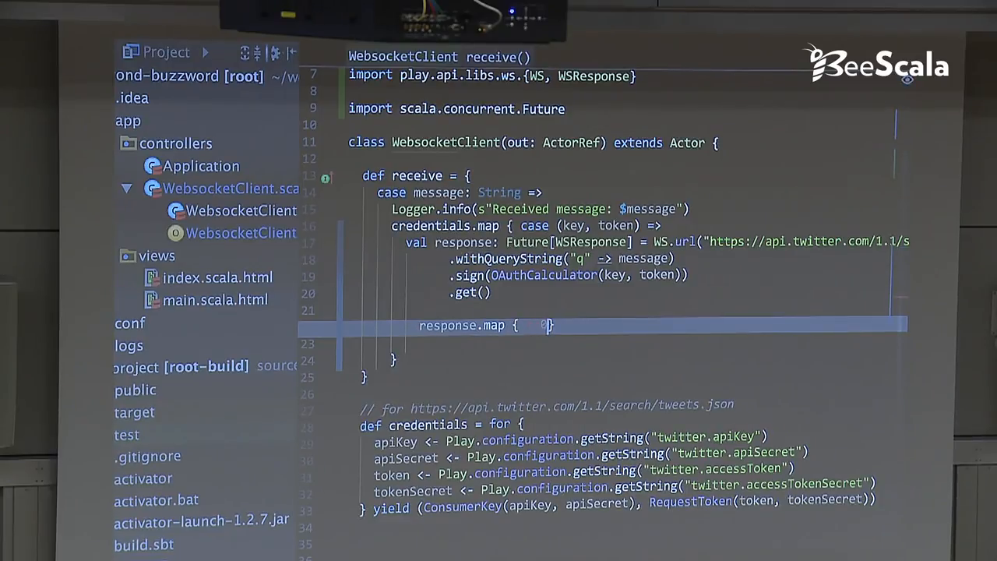
type("r =>")
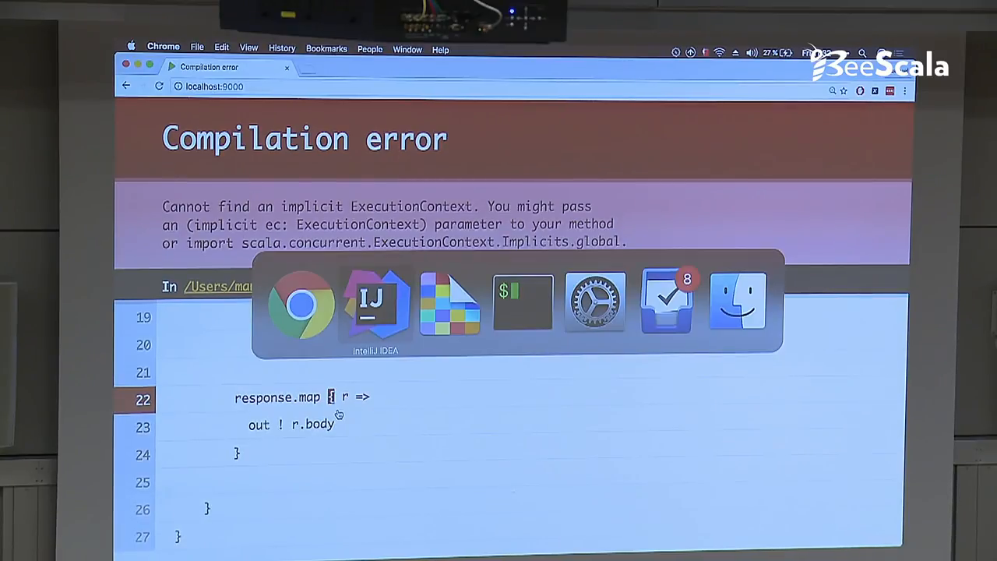
- Start declaring implicit val ec = context.dispatcher inside the WebsocketClient class body
left_click(375, 303)
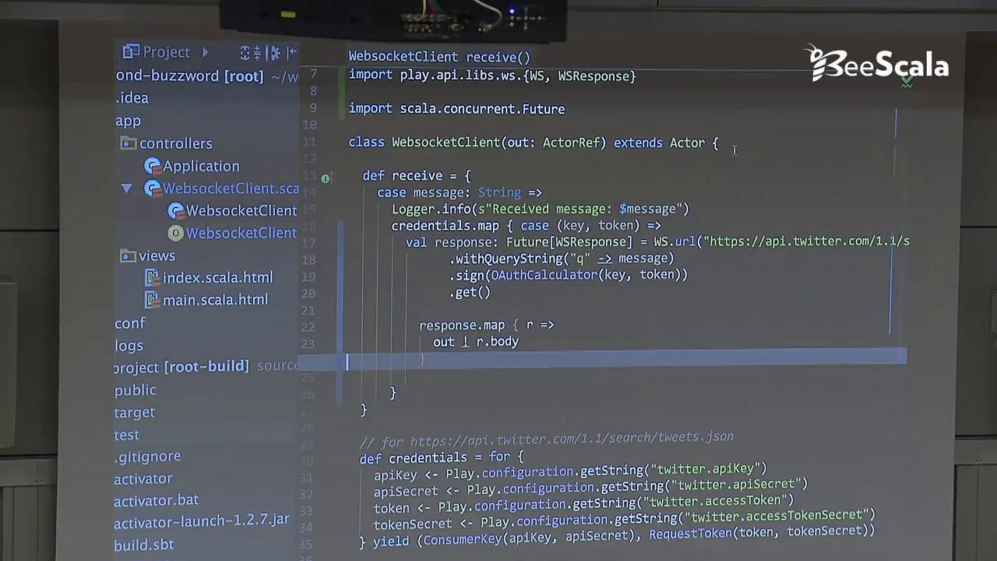
type("im")
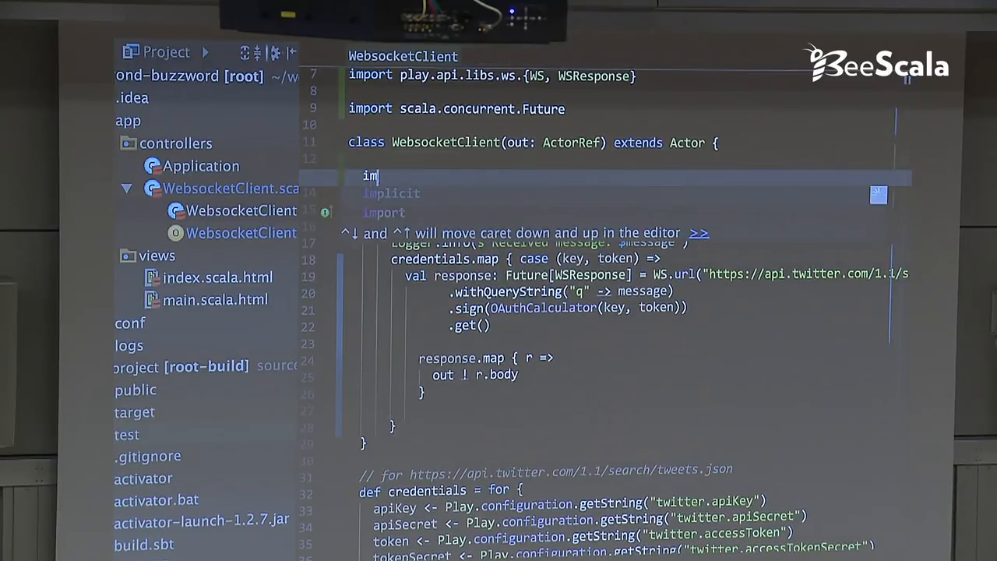
type("plicit val e")
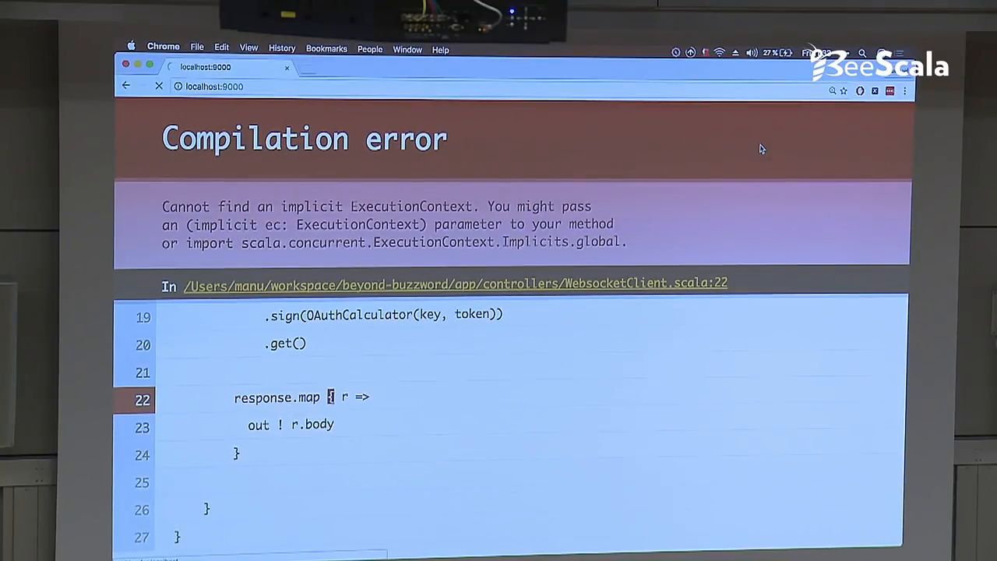
- Refresh the chat page at localhost:9000, then enter and send #cat
left_click(159, 85)
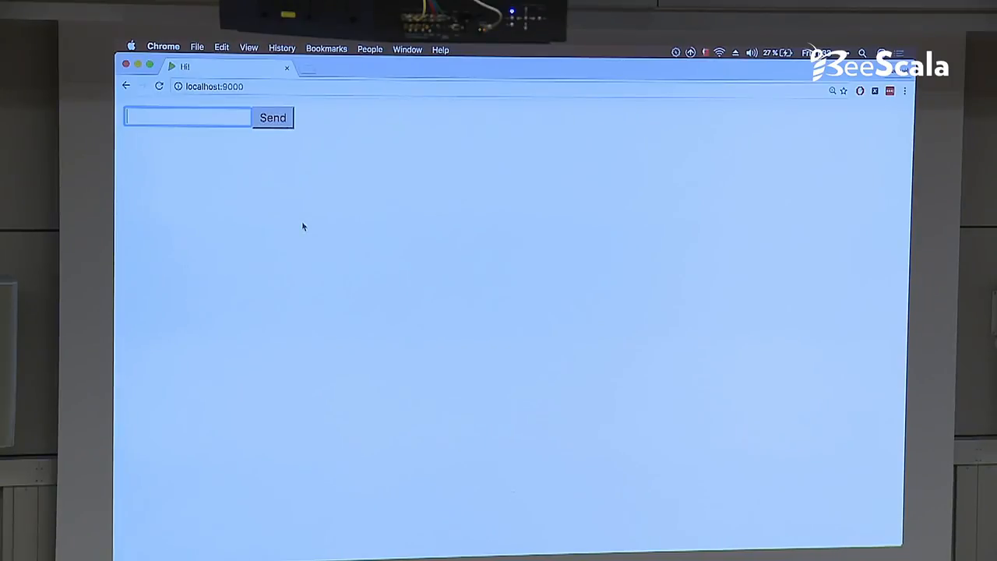
type("#")
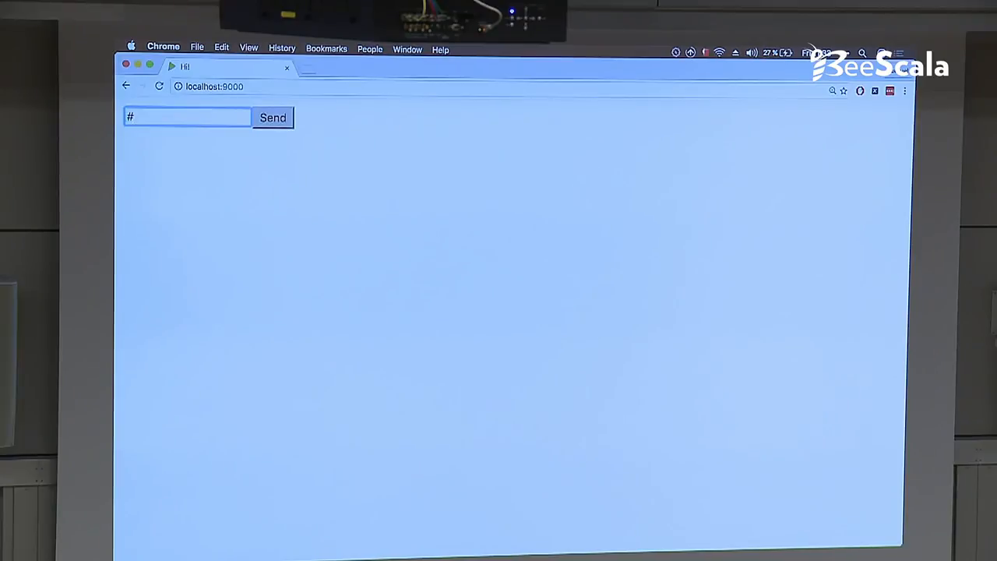
type("ca")
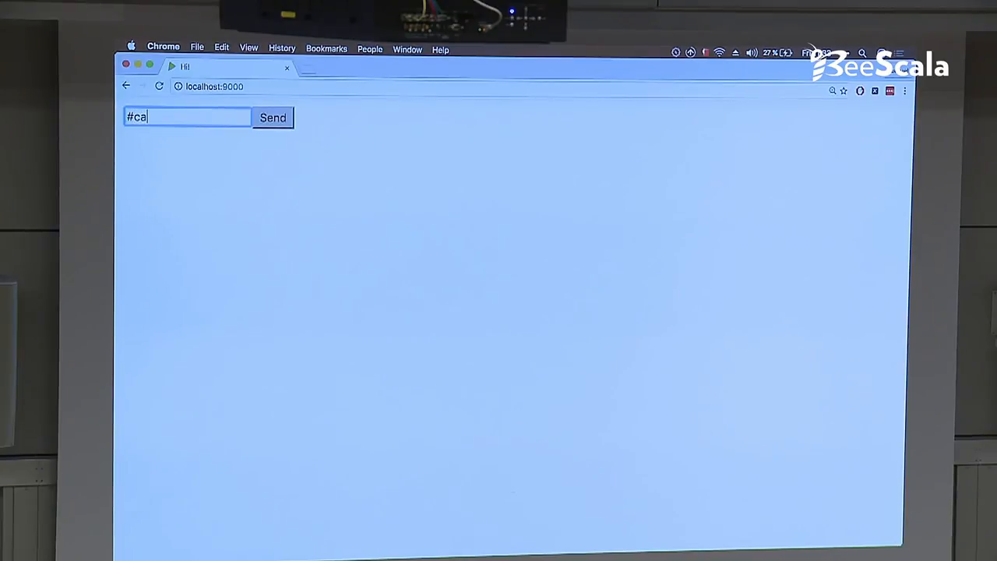
type("t")
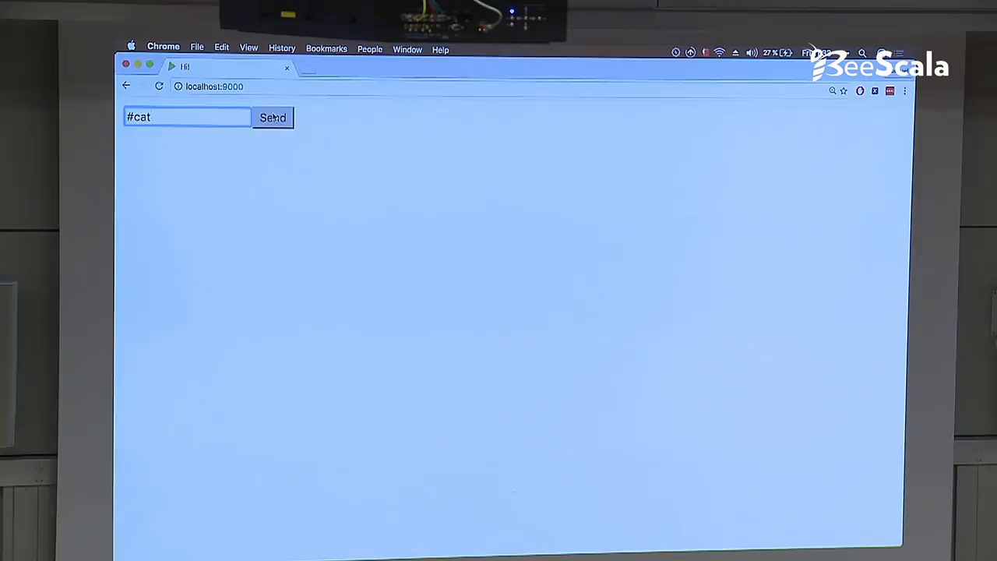
left_click(271, 118)
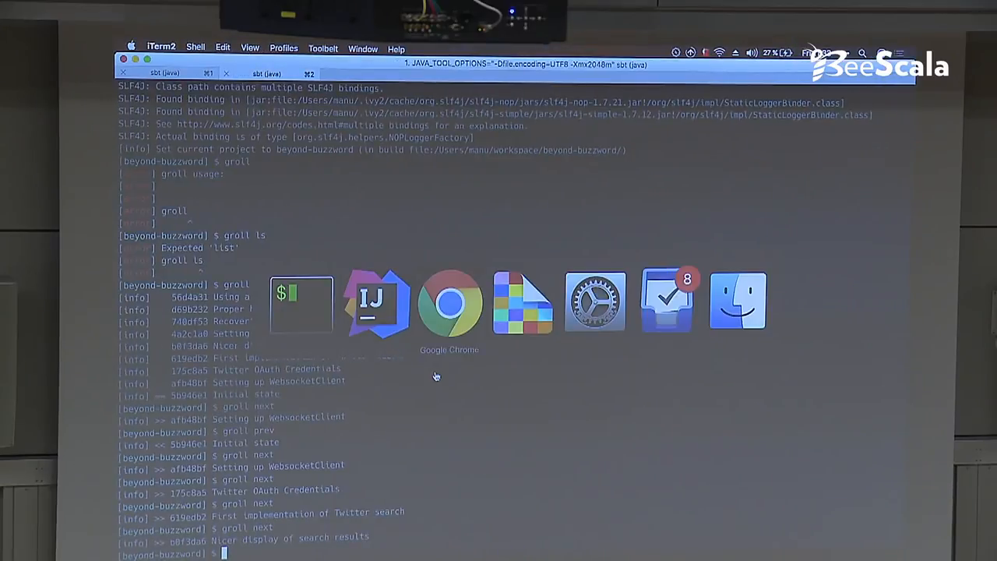
left_click(449, 301)
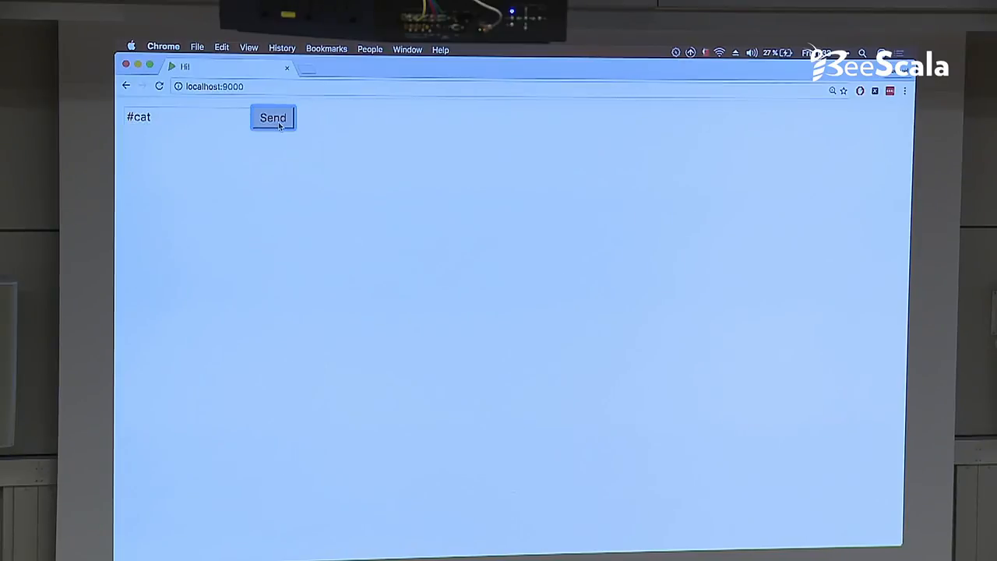
- Resend the #cat search and scroll down through the returned tweets
left_click(272, 117)
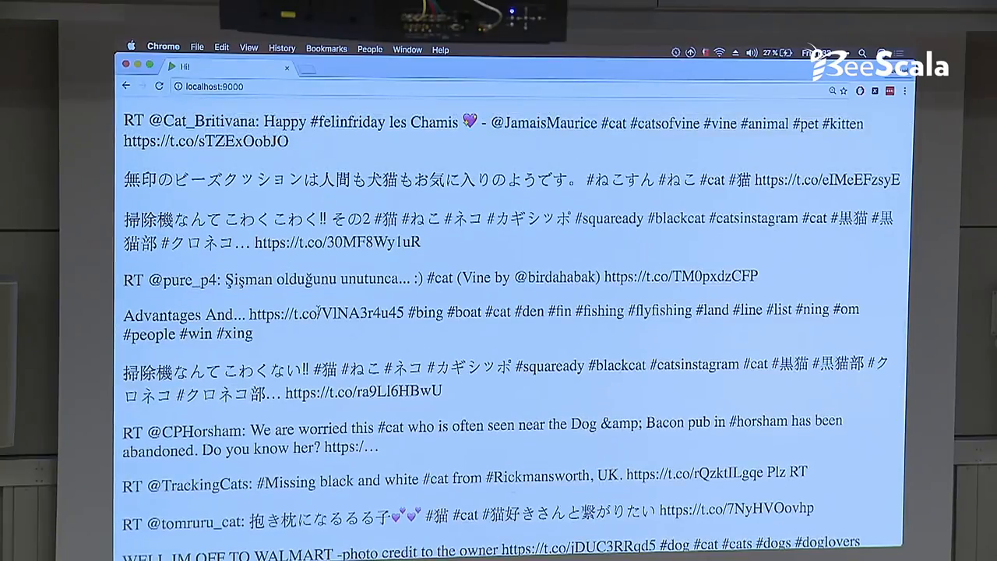
scroll("down", 3)
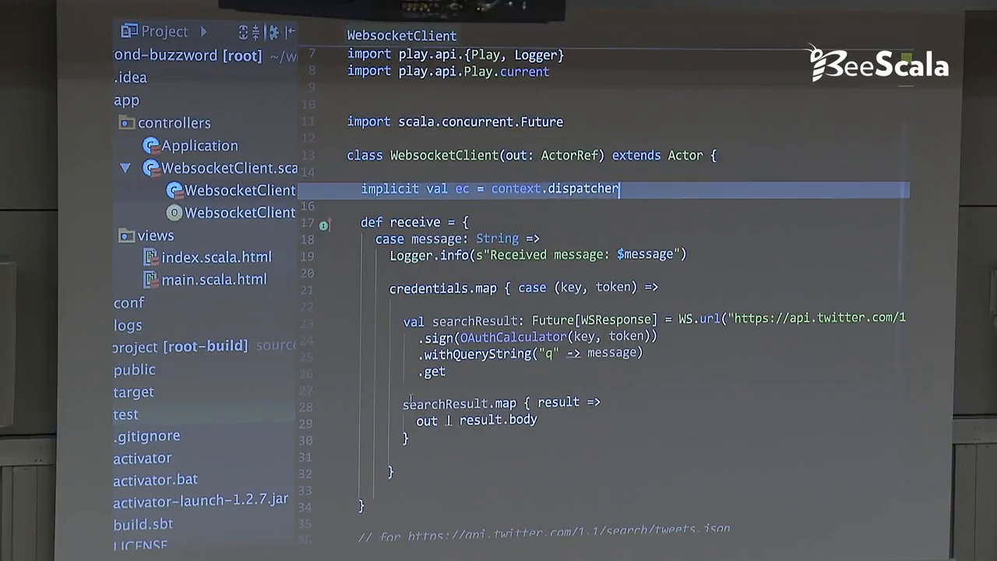
- Open a new line after .sign(OAuthCalculator(key, token)) in WebsocketClient.scala
key("ctrl+e")
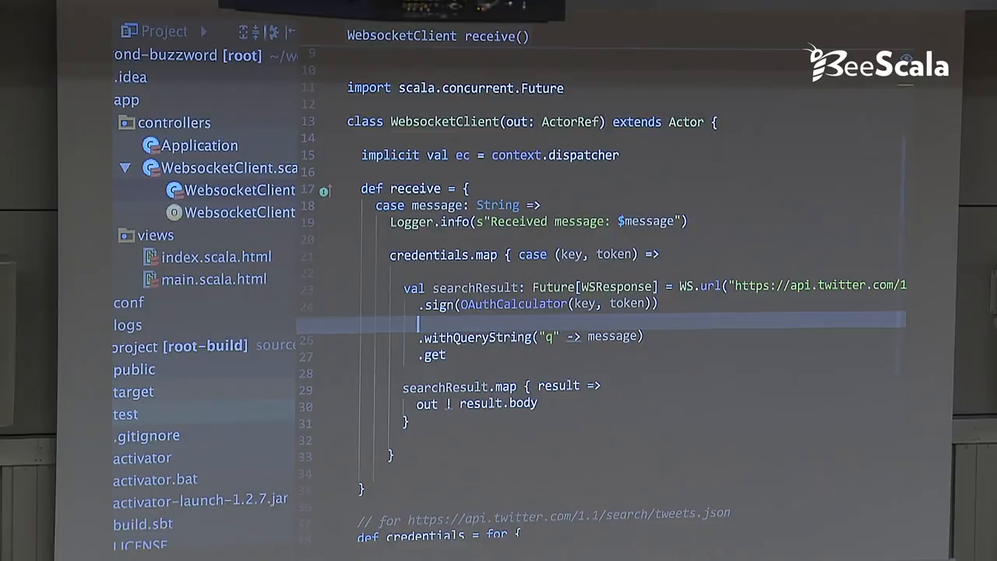
type(".with")
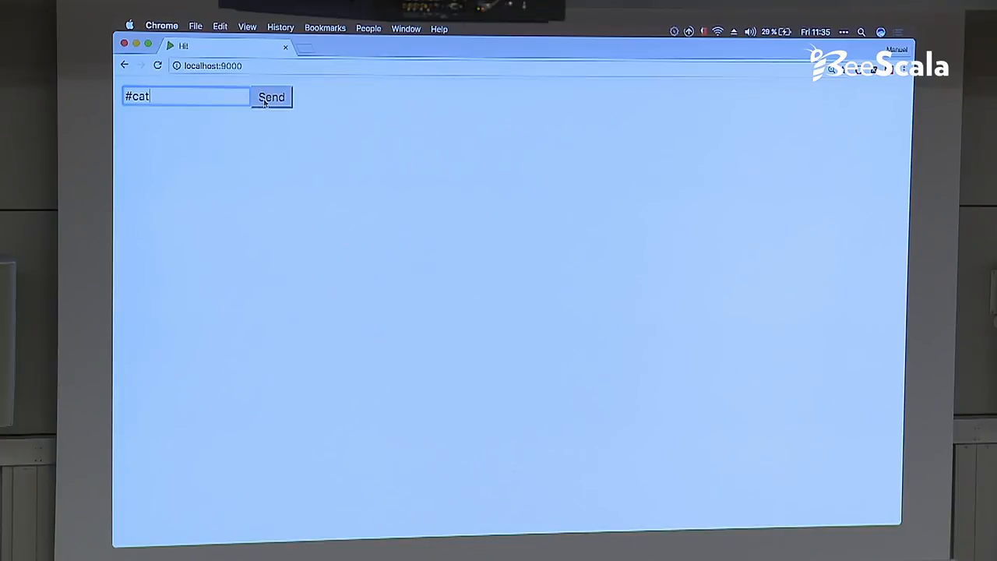
- Resend the #cat search to test the request timeout
left_click(271, 97)
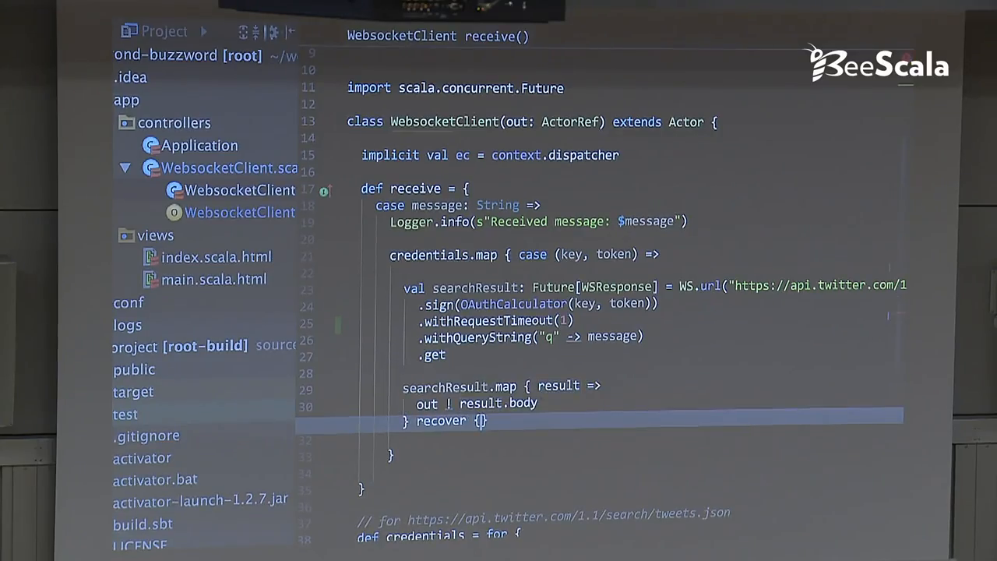
- Add a case NonFatal(t) recover clause and view NonFatal's declaration in scala.util.control
type("case Non")
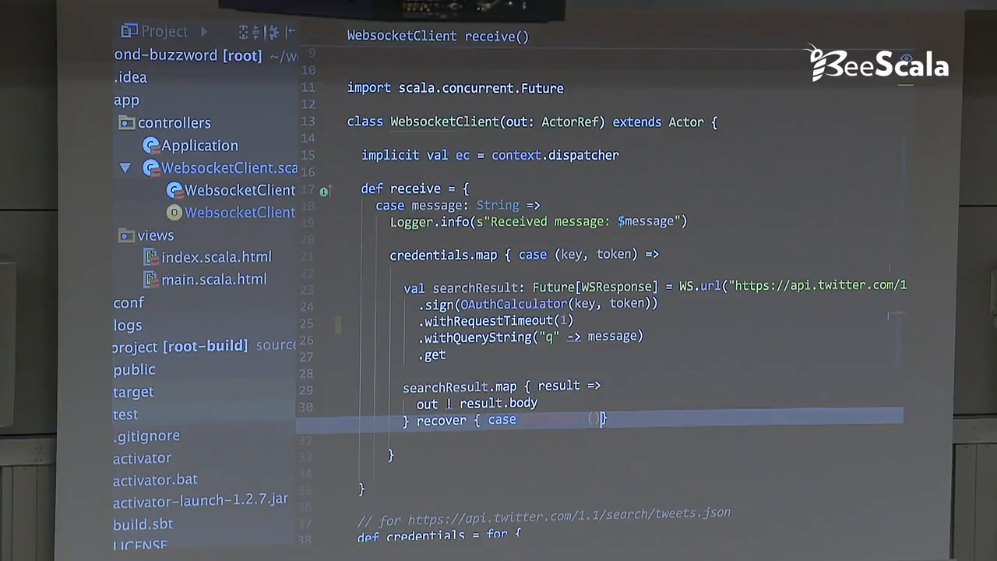
type("NonFatal(")
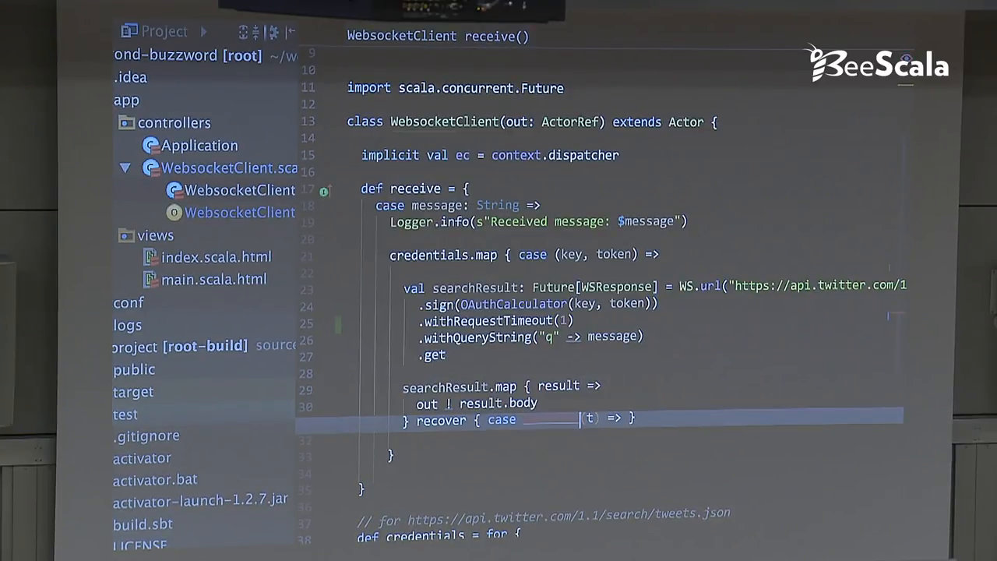
type("NonFatal")
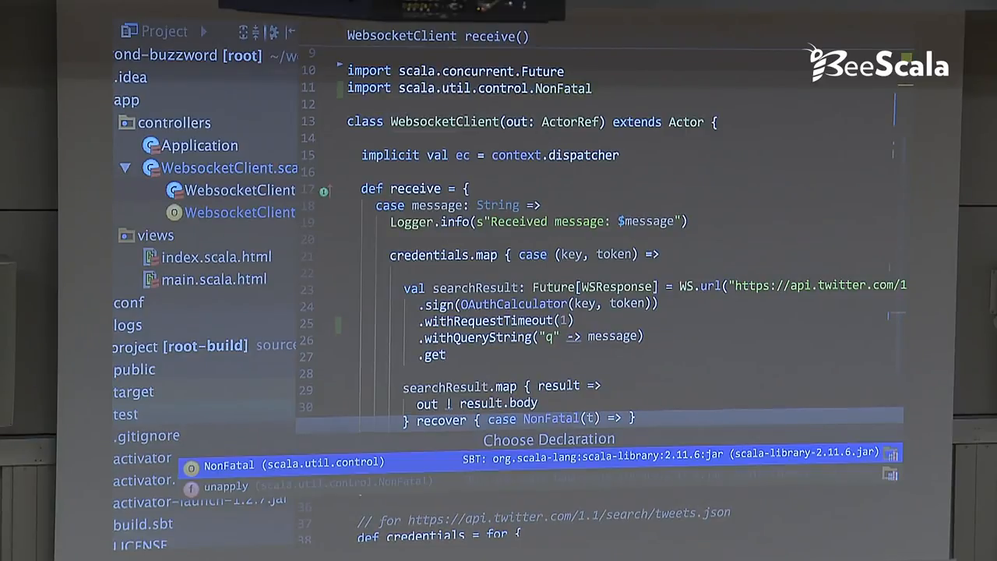
left_click(289, 465)
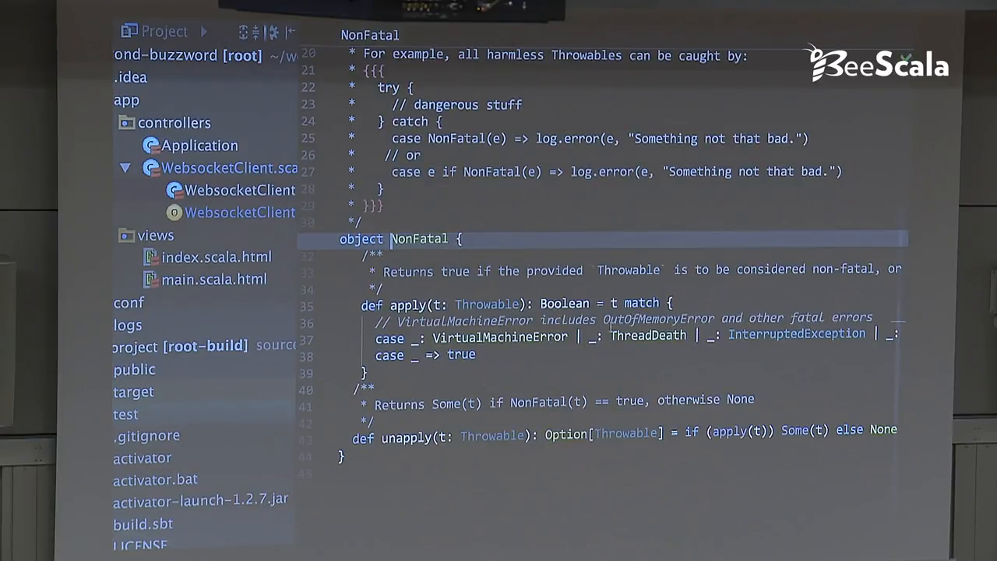
scroll("right", 3)
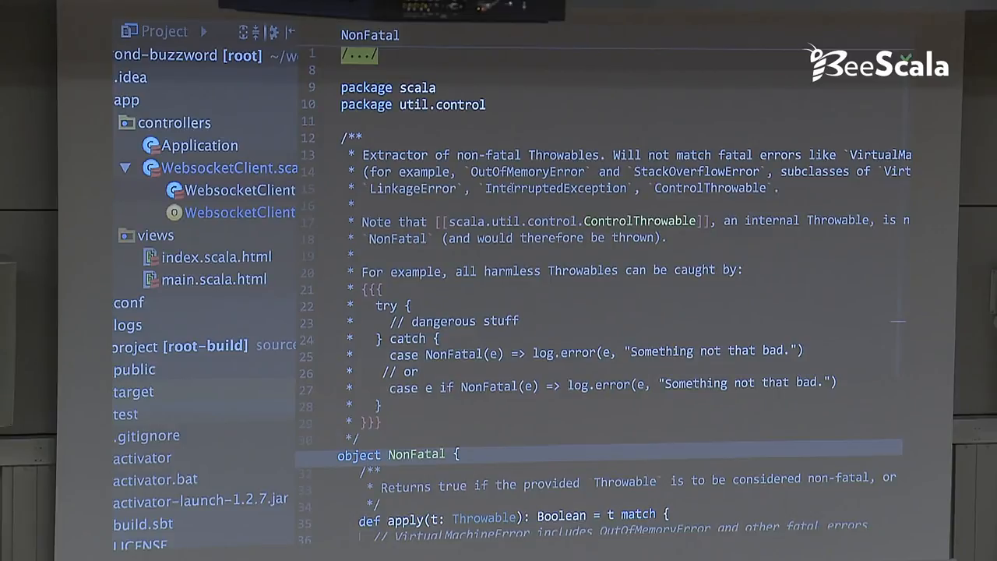
key("ctrl+e")
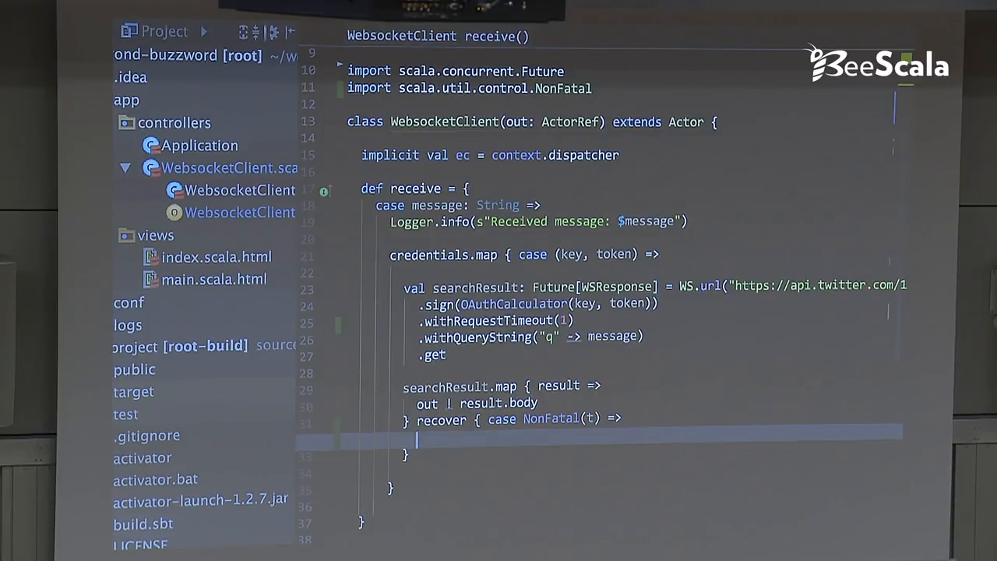
- Send out an 'Ooops, something went wrong' message including t.getMessage
type("out !")
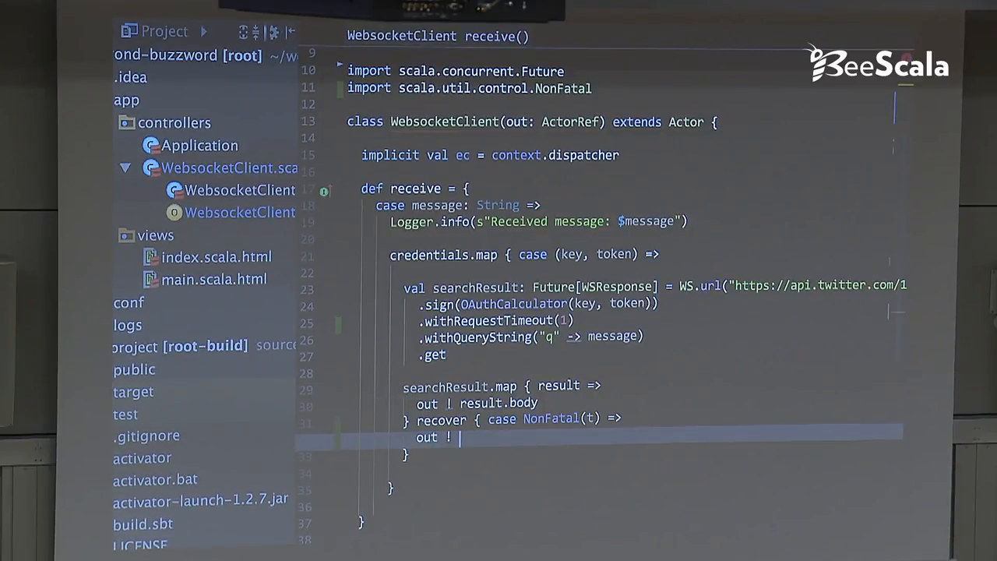
type("\"Ooop\"")
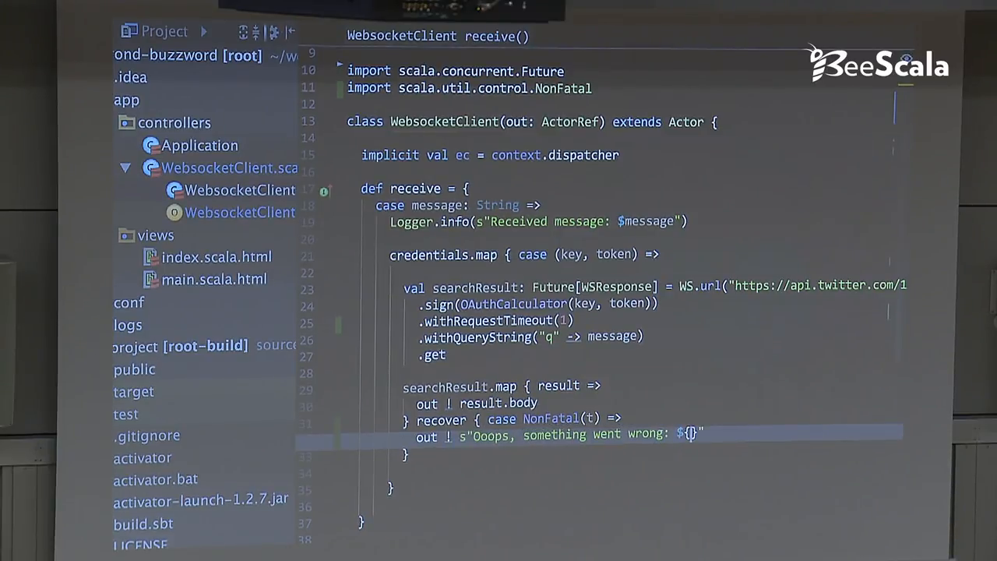
type("t.getMessage")
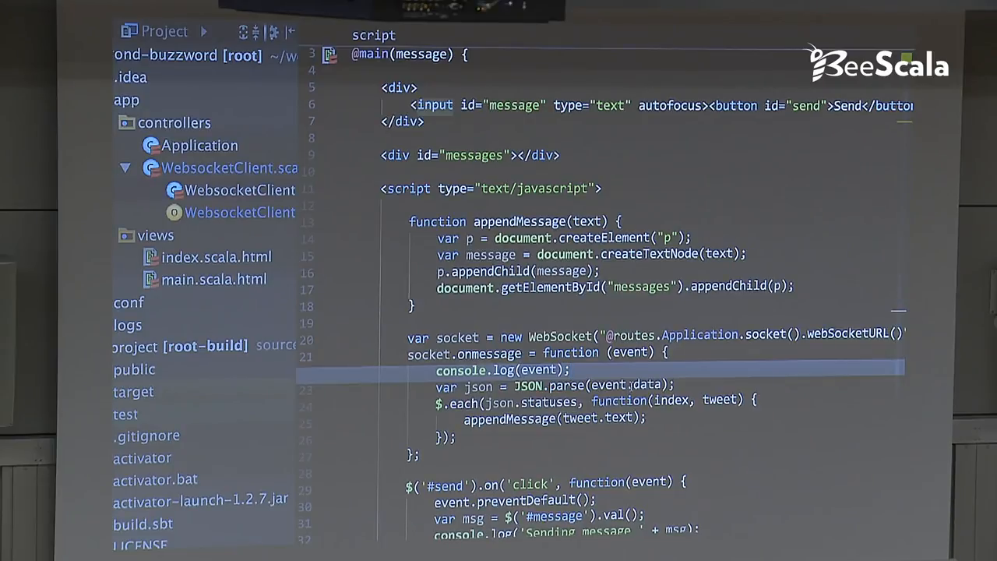
- Wrap tweet parsing in try/catch(t) that calls appendMessage(event) on failure
type("try {")
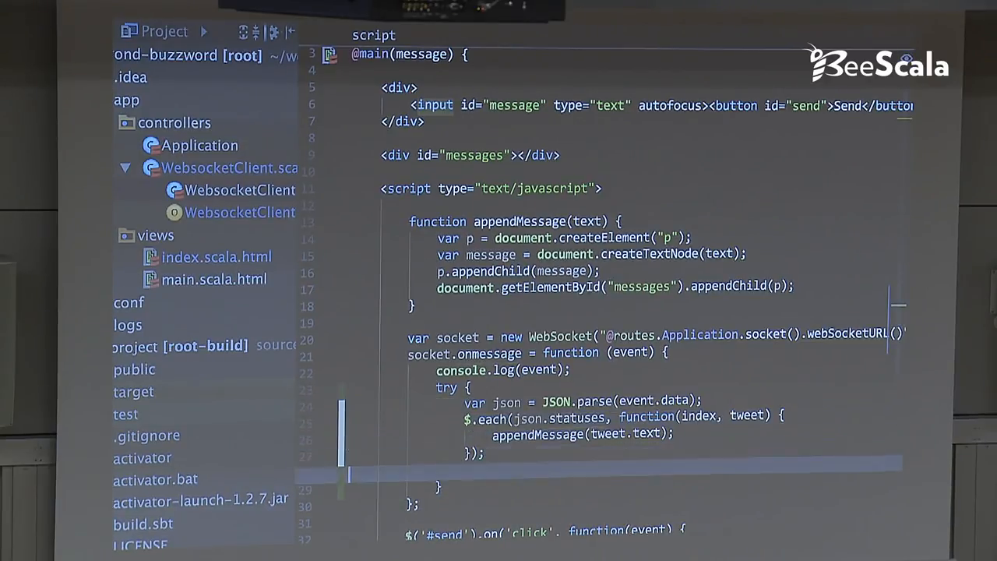
type("catch")
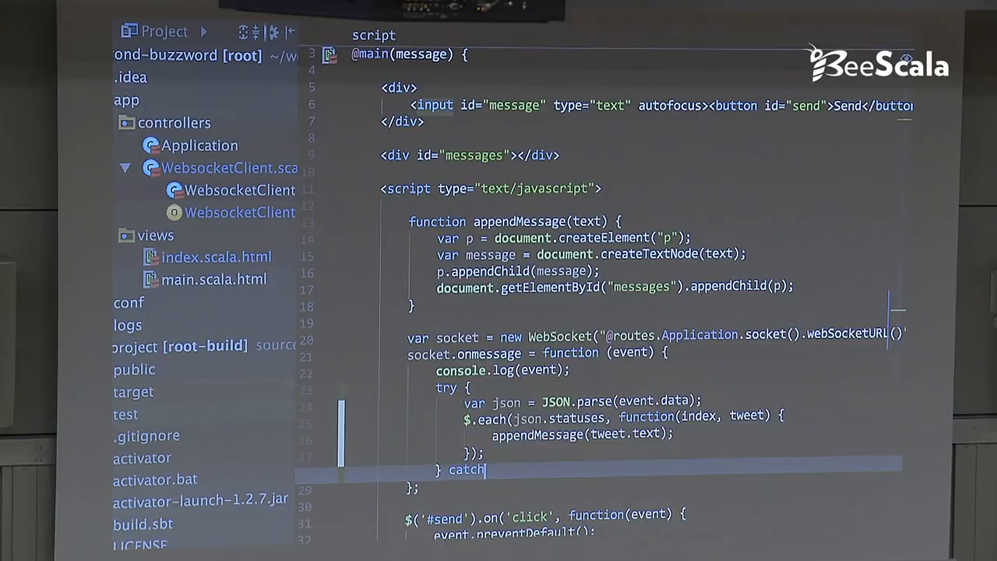
type("(t) {}")
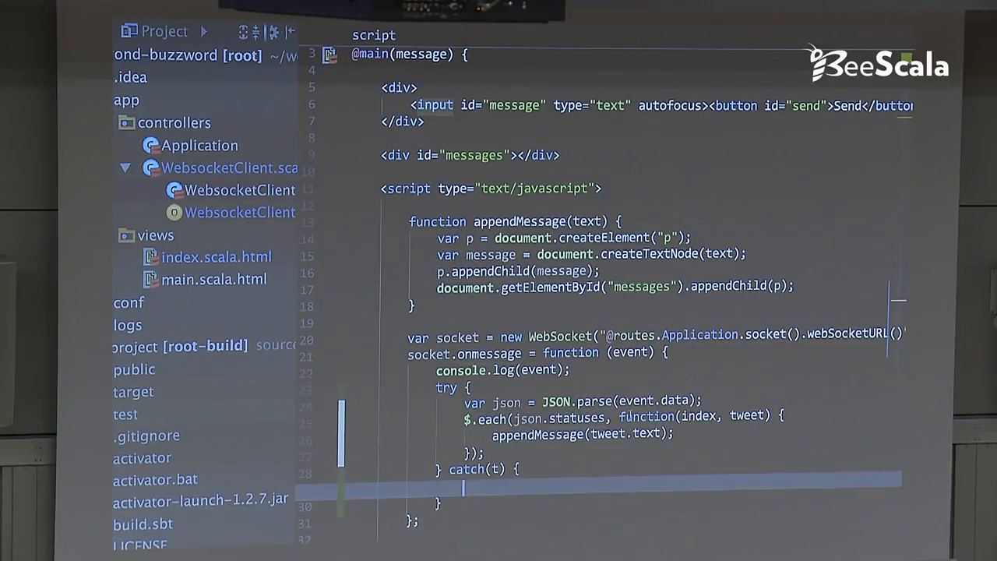
type("appendMessage()")
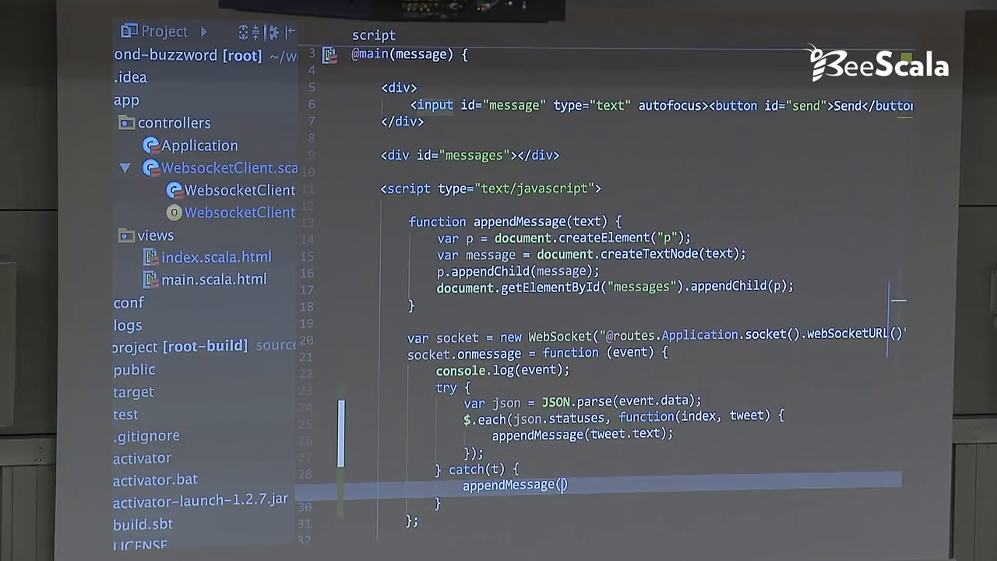
type("event")
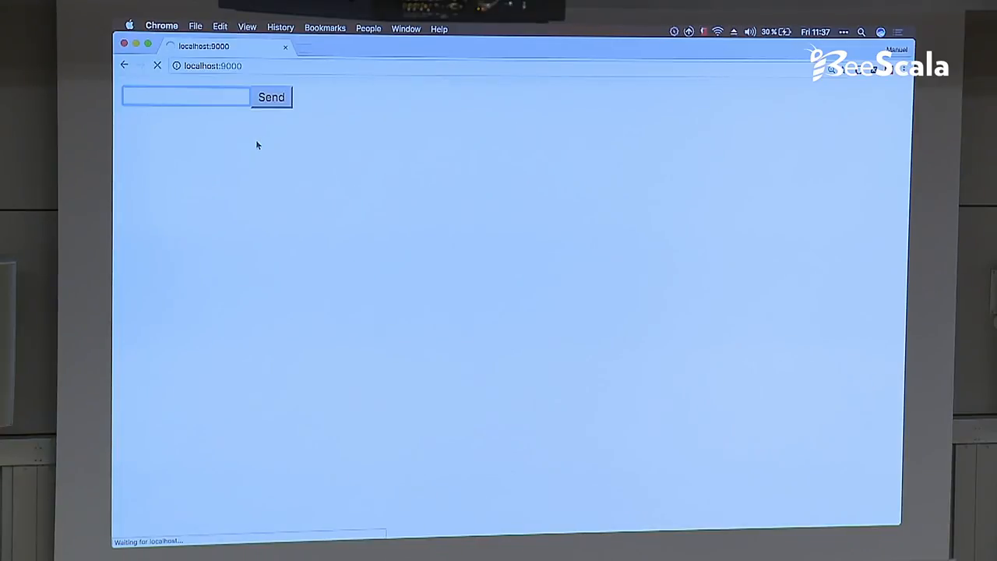
- Enter #cat in the message field and send it
type("#cat")
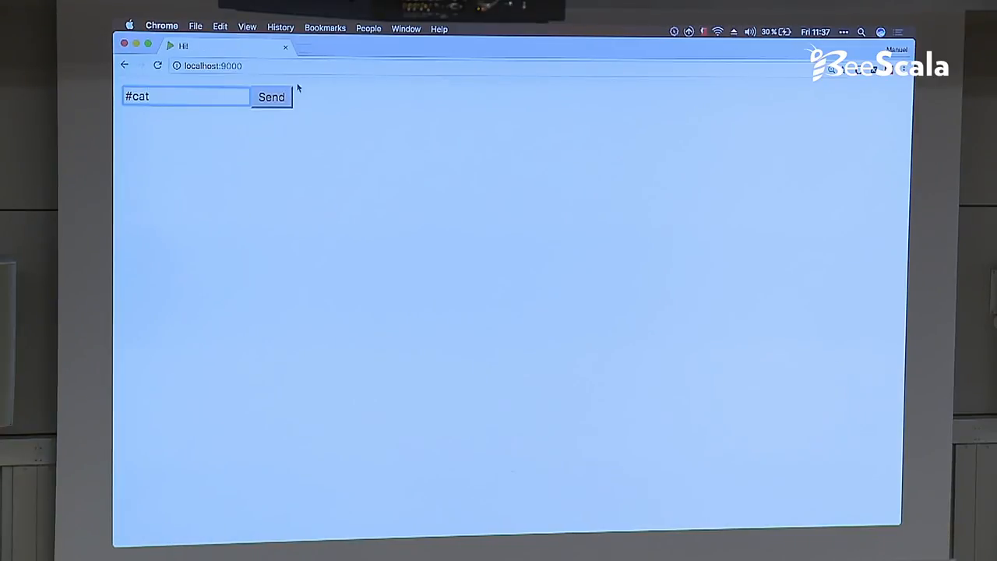
left_click(271, 97)
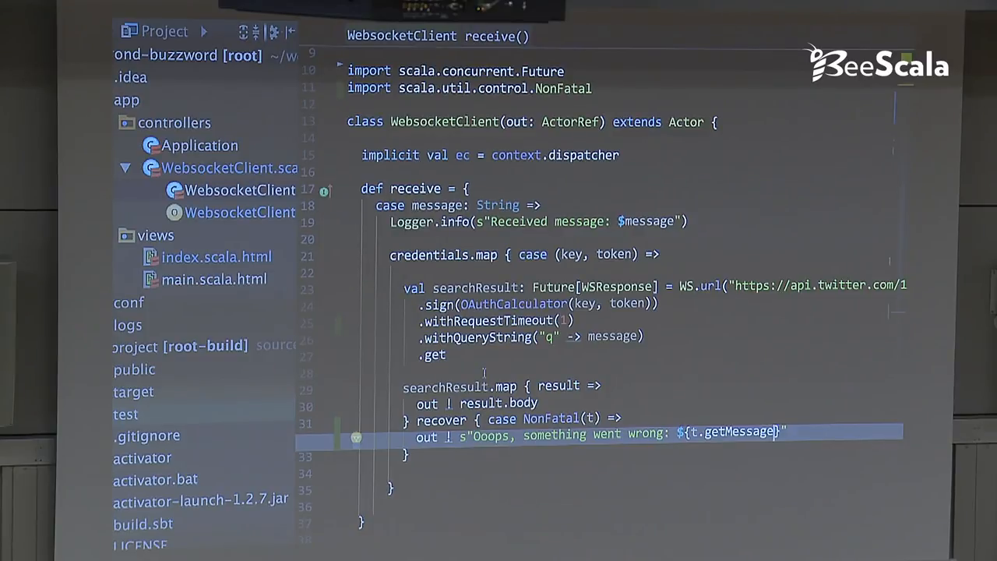
- Declare sealed trait TwitterProtocol and a SuccessfulResponse(body: String) case class extending it
scroll("down", 3)
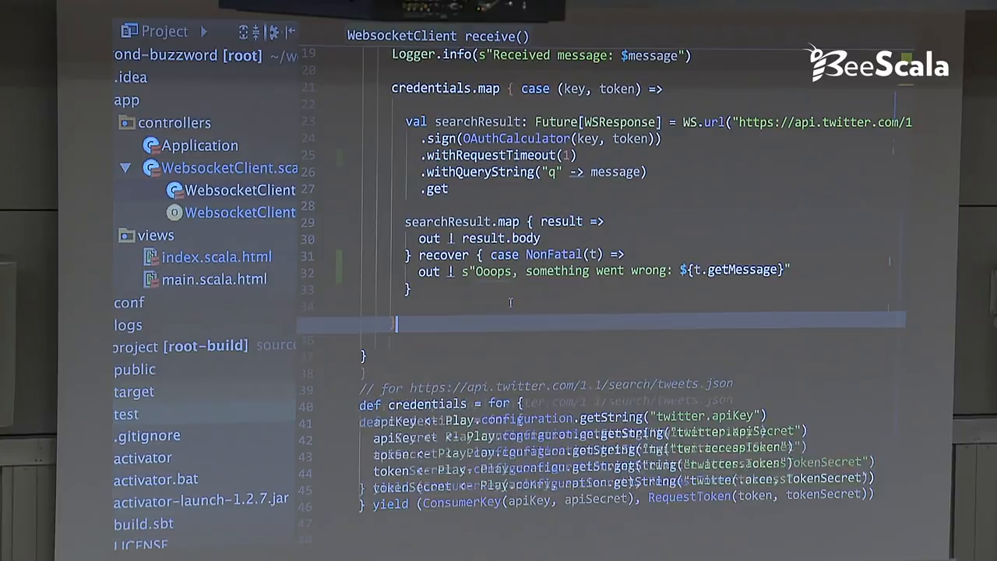
type("case")
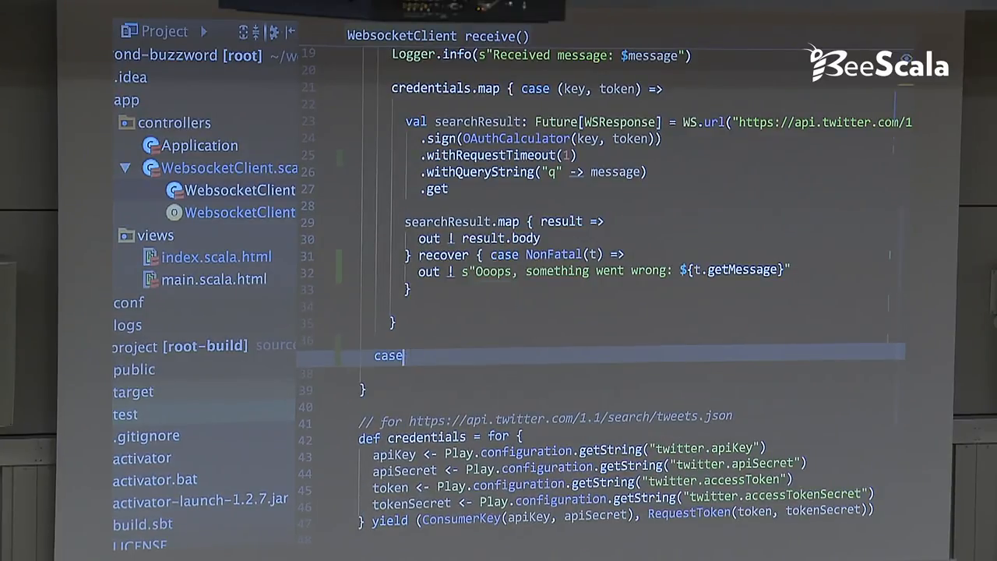
type("sealed trait")
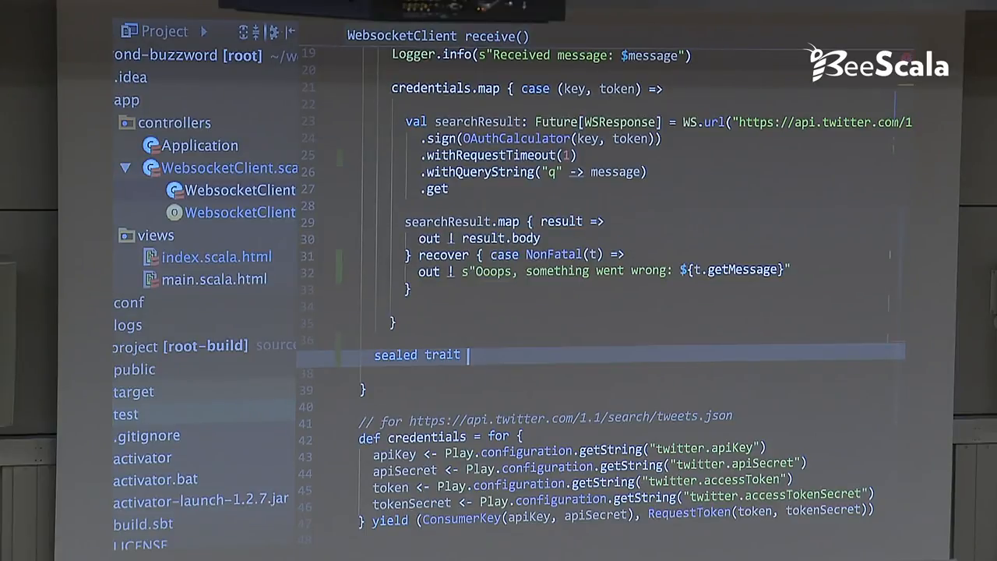
type("Tw")
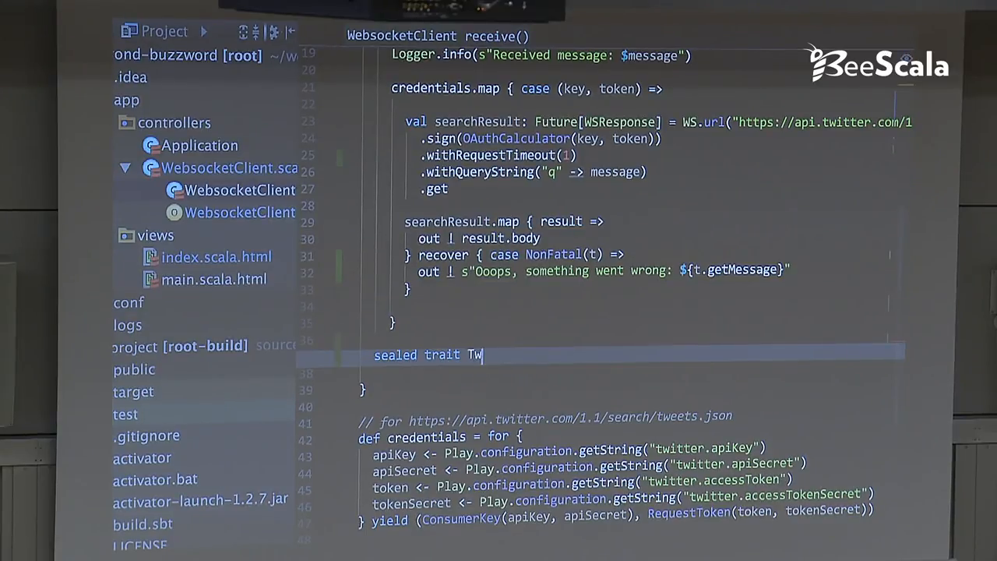
type("itterProtocol")
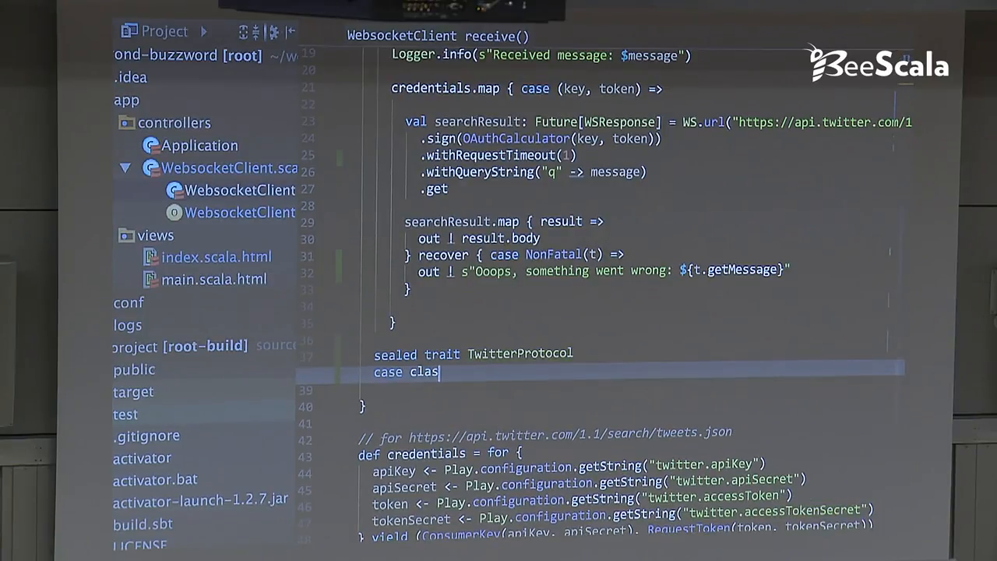
type("s")
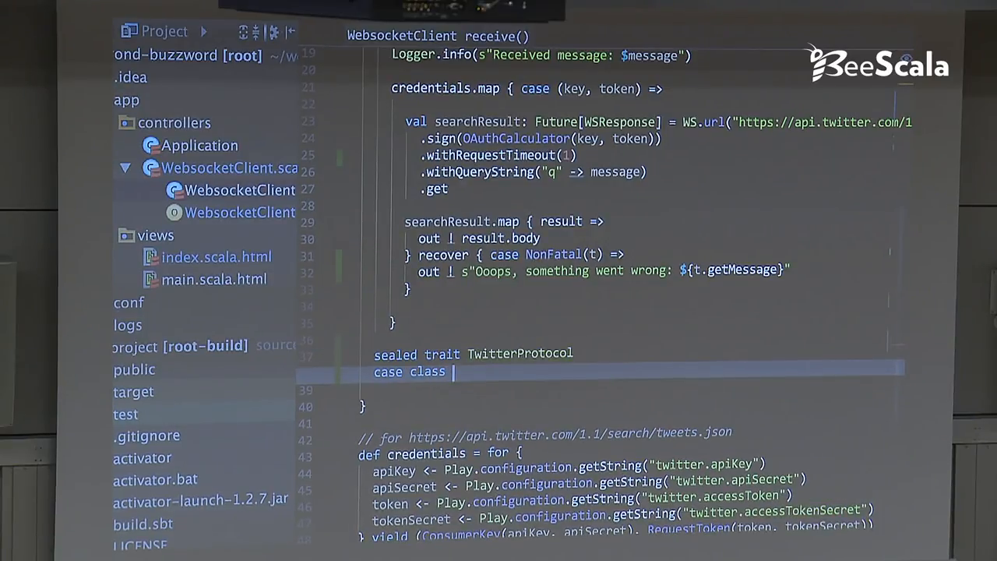
type("Success")
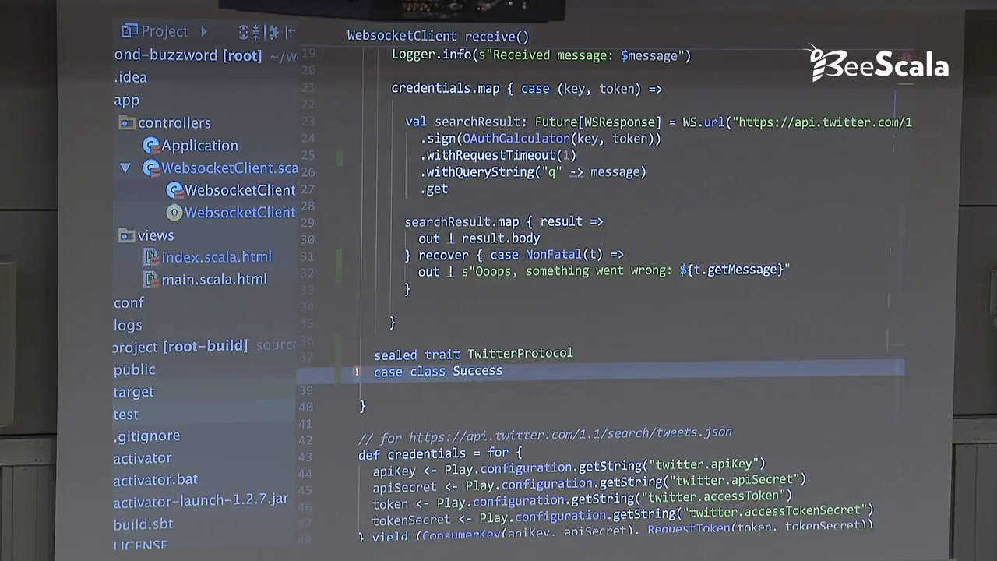
type("()")
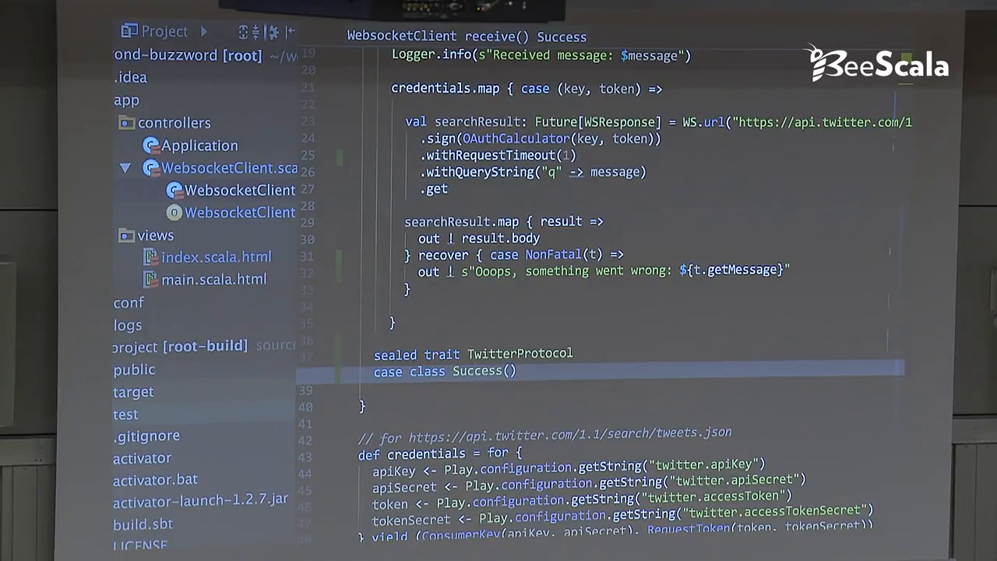
type("extends TwitterProtocol")
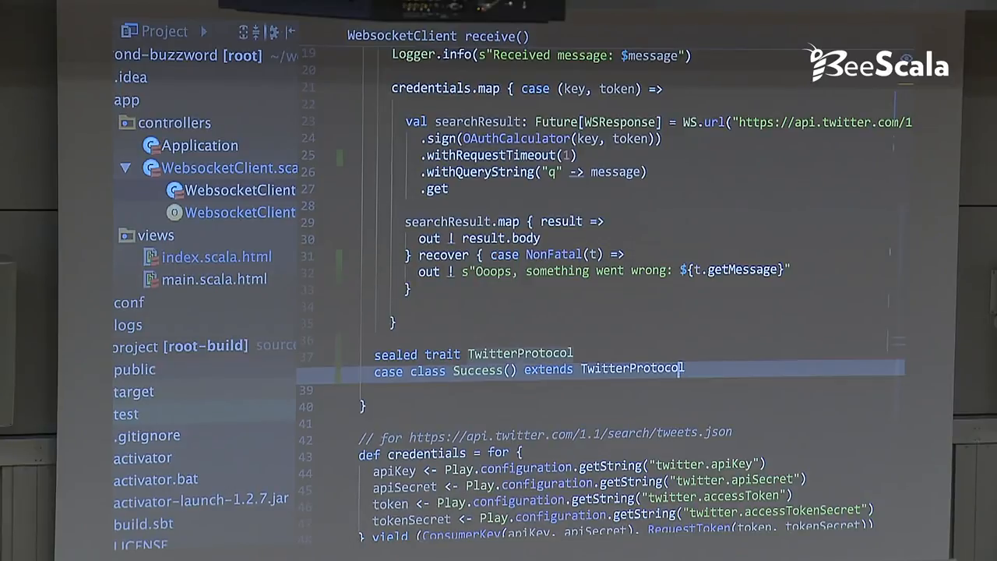
- Add a FailedResponse(t: Throwable) case class extending TwitterProtocol
type("C")
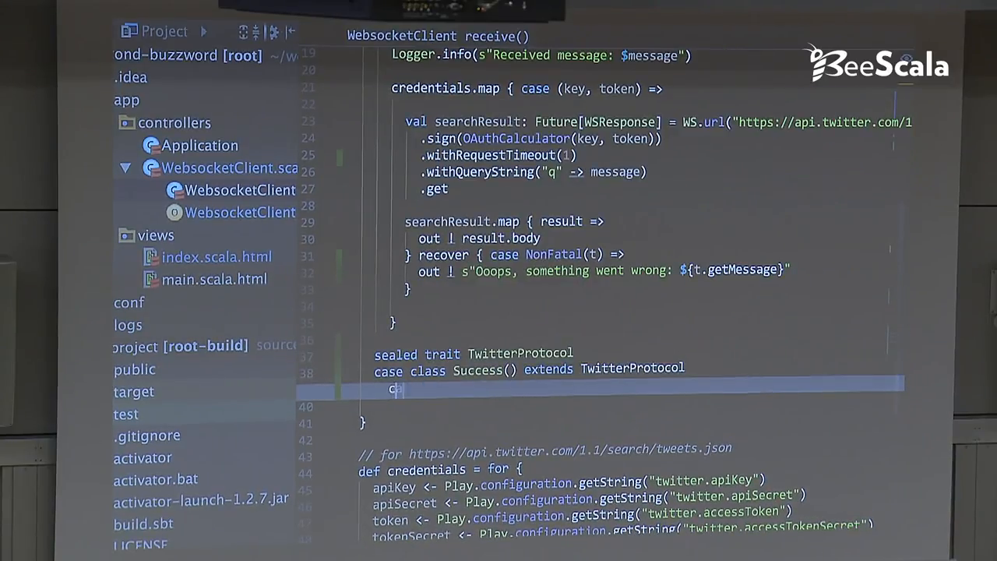
type("ase class")
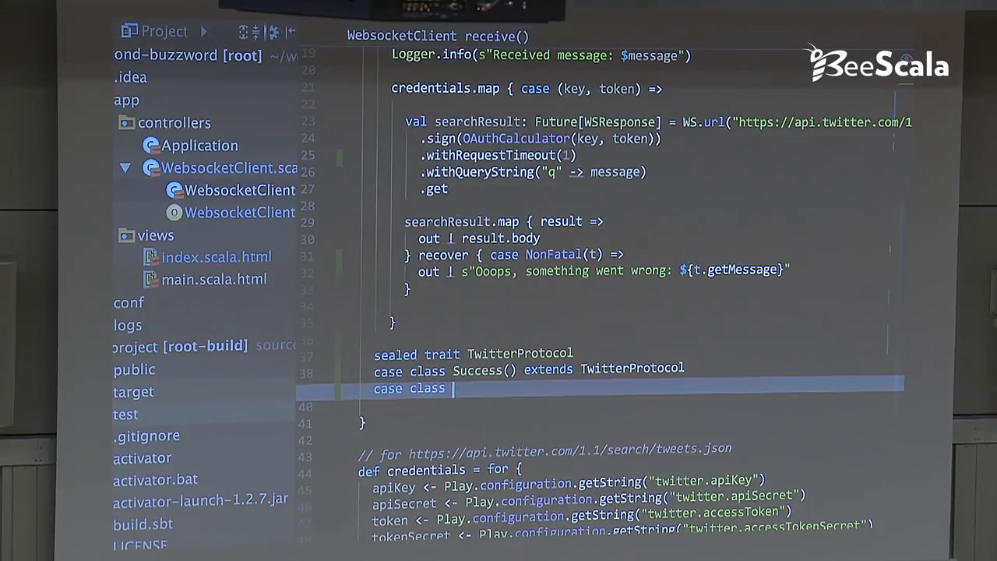
type("Failed")
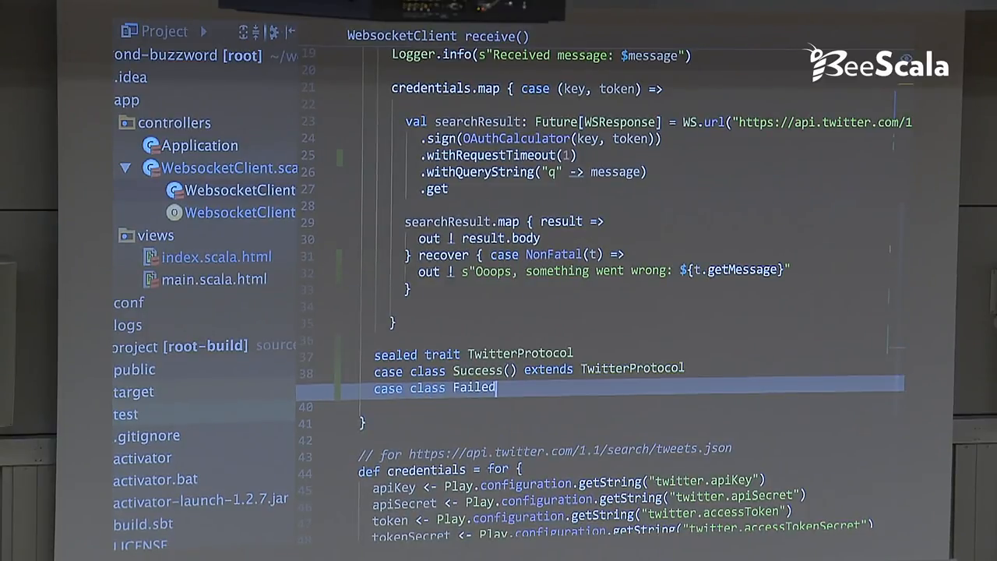
type("Response(t: Throwable) extends TwitterProtocol")
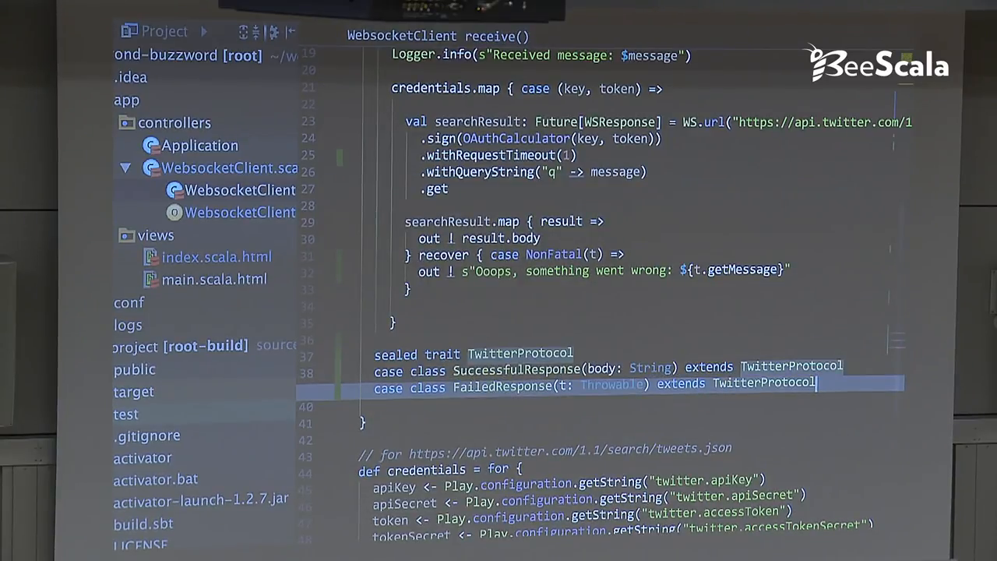
- Map the result to SuccessfulResponse(result.body) and replace the Ooops recover line with FailedResponse(t)
scroll("up", 3)
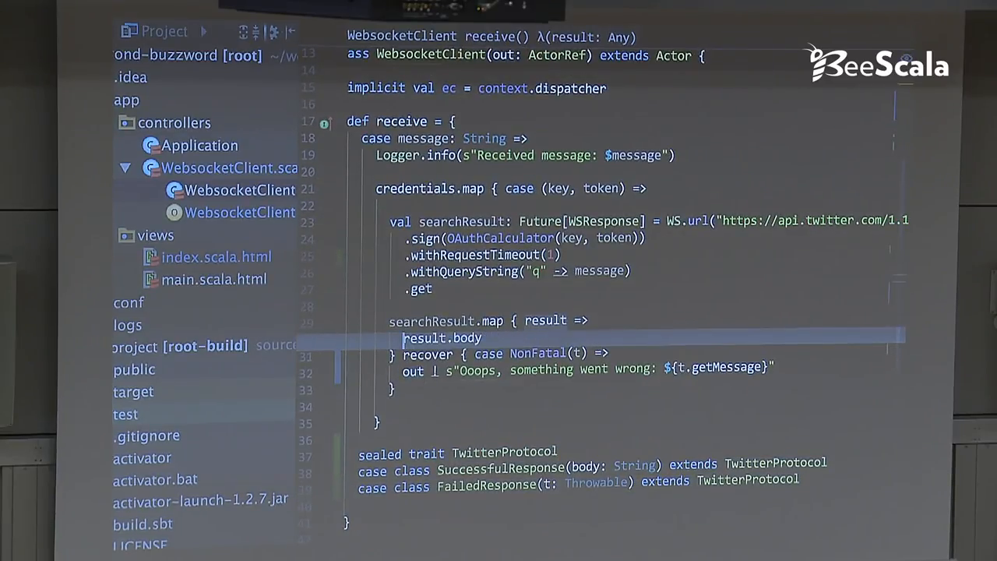
type("SuccessfulResponse(")
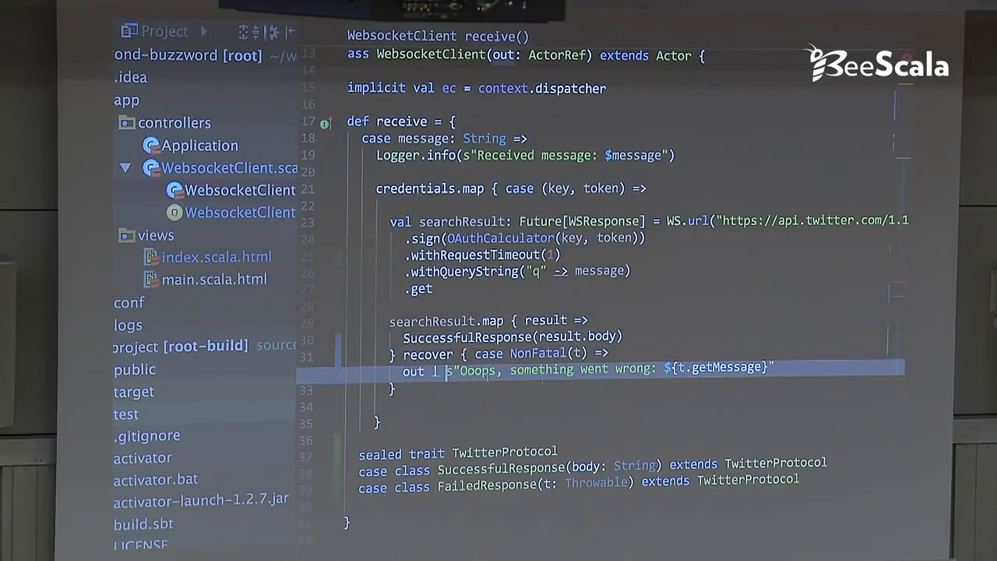
key("Delete")
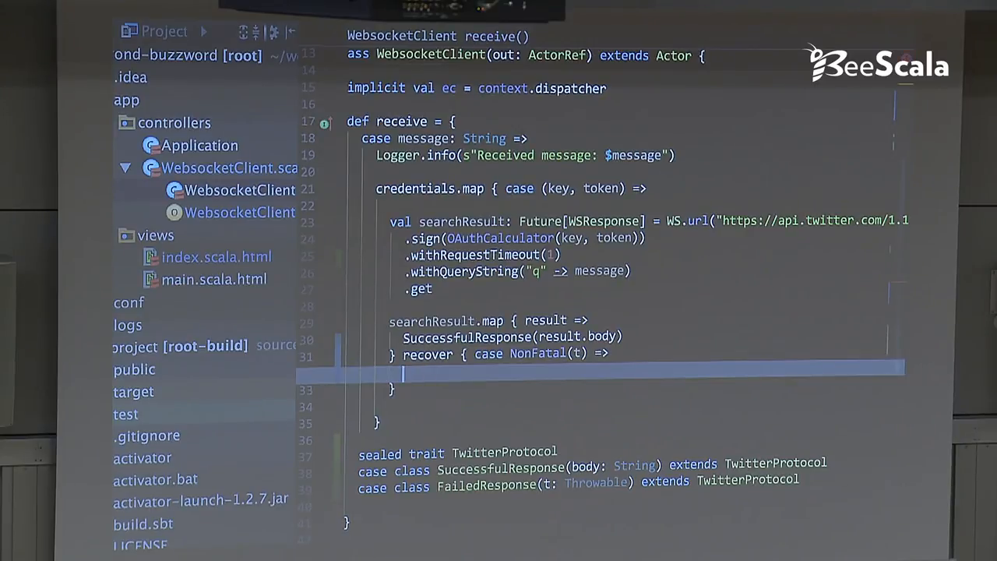
type("FailedResponse(t")
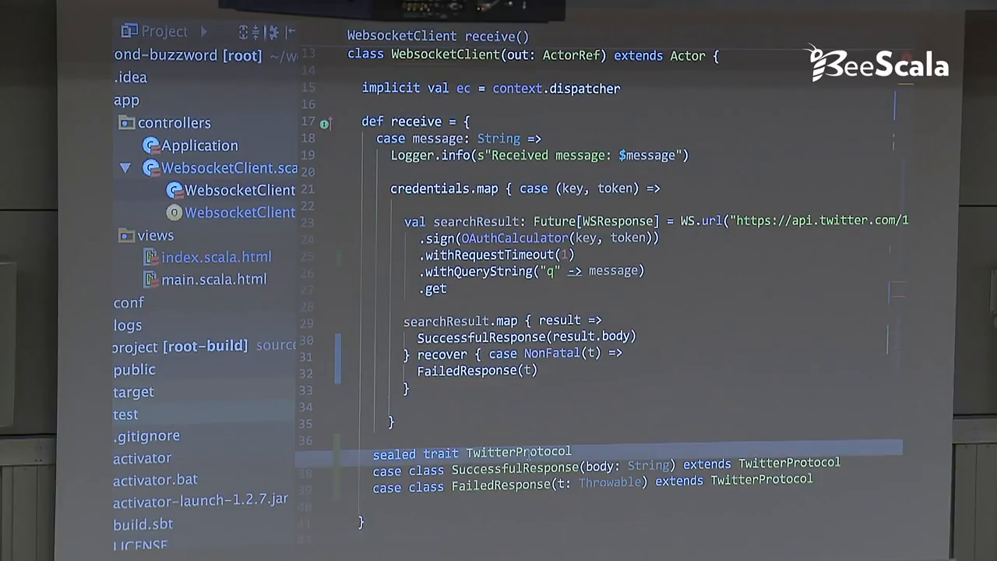
scroll("down", 3)
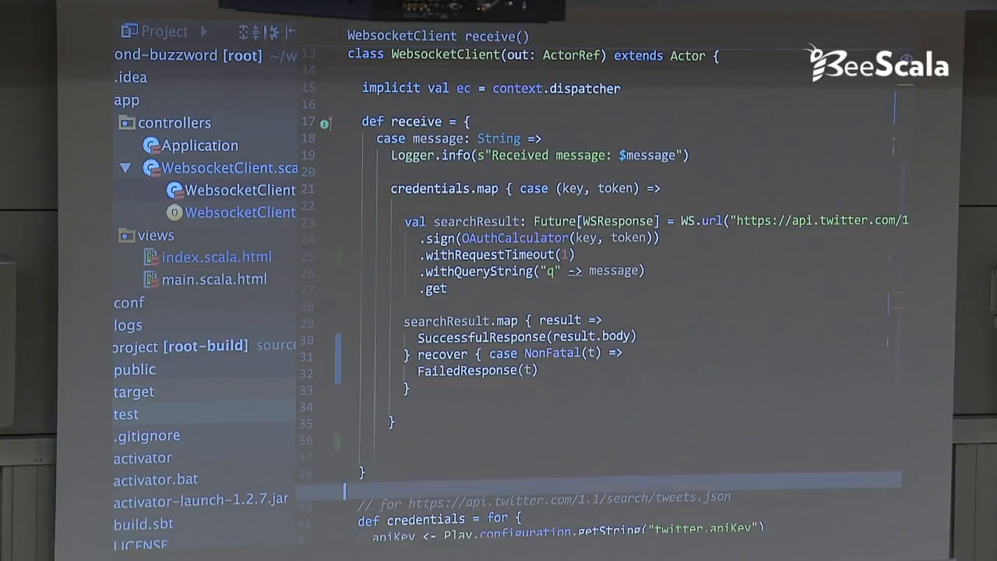
scroll("down", 3)
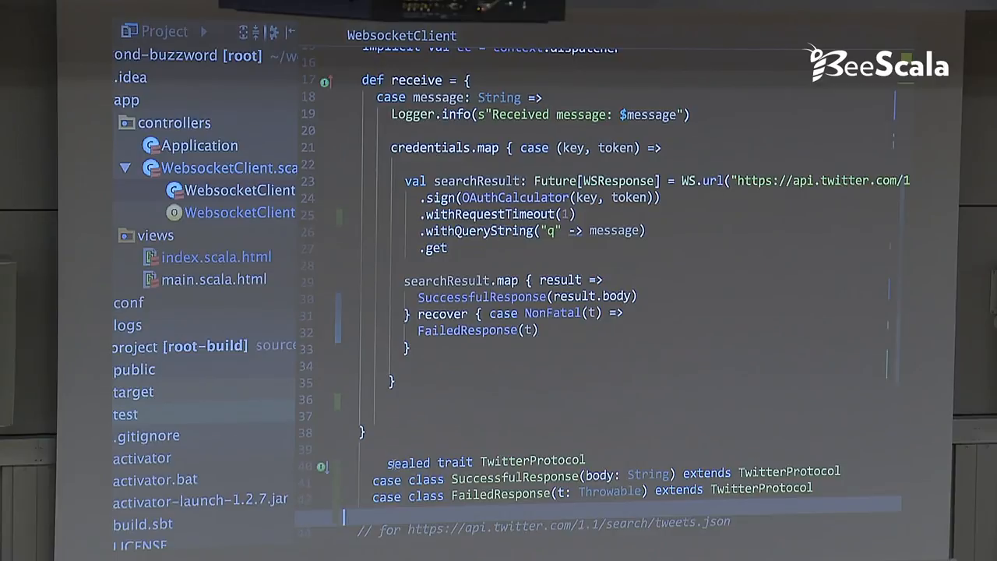
left_click(467, 460)
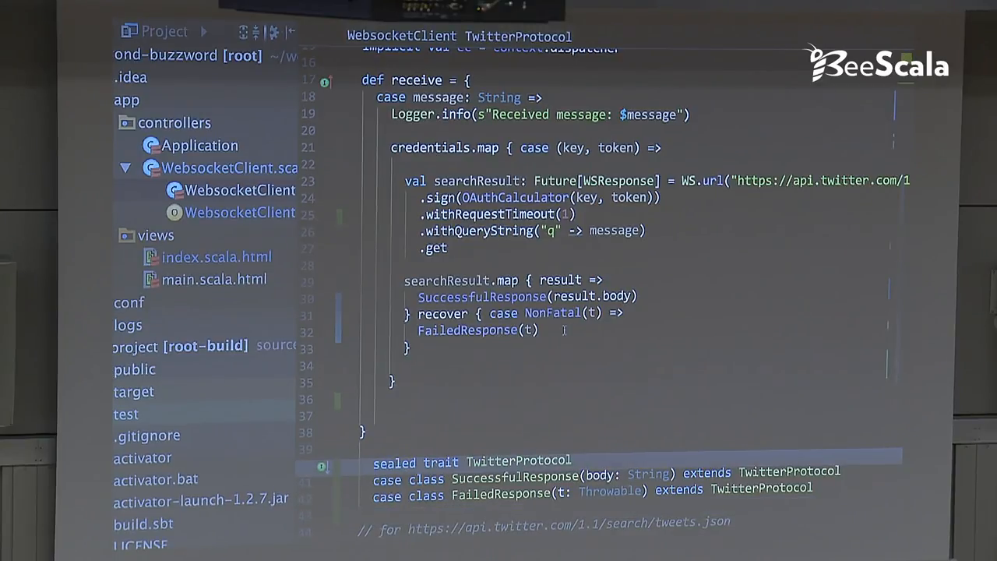
scroll("up", 3)
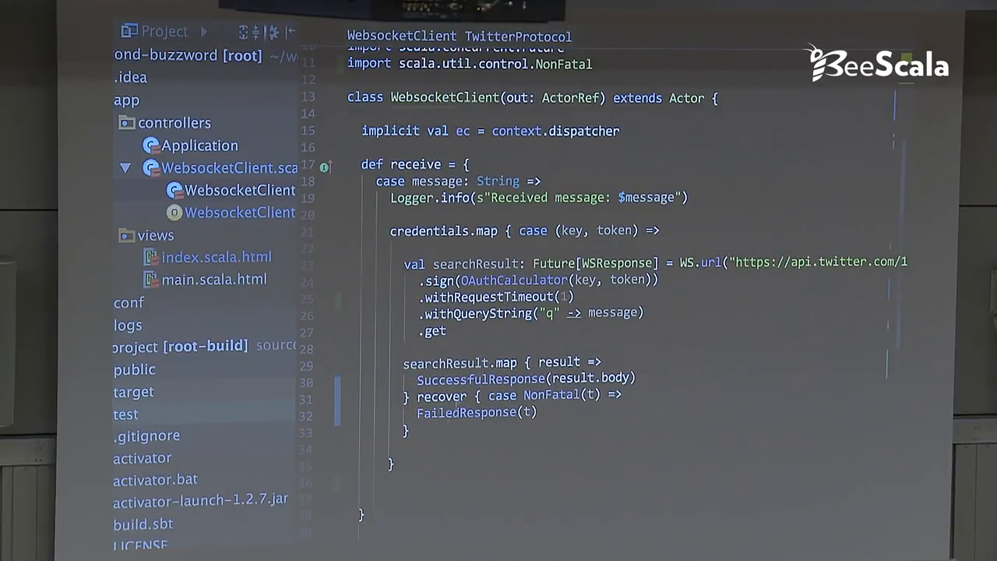
- Import akka.pattern.pipe, store the future as val mappedResult, and pipe it to self
type("import akka.pattern.pipe")
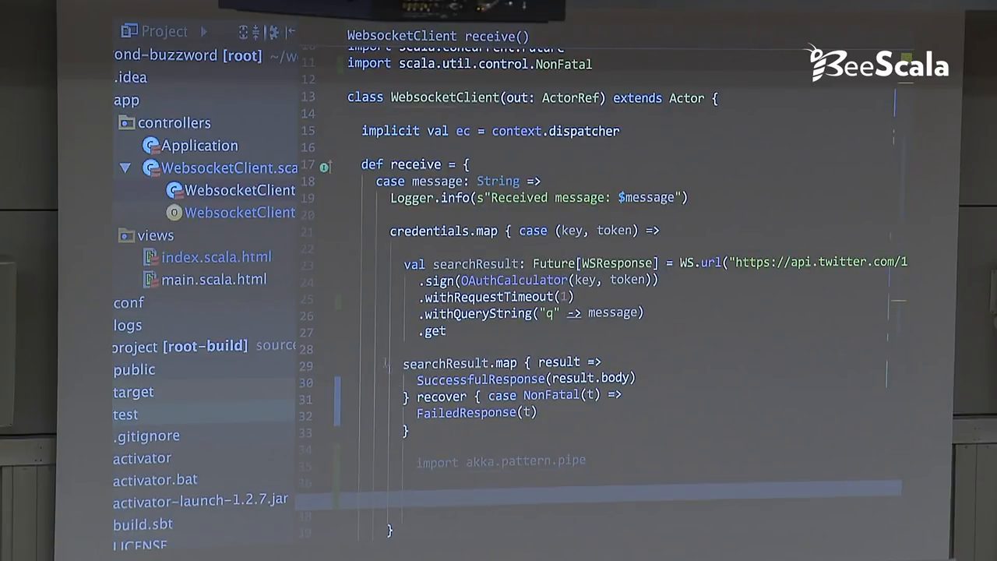
type("val mappedResult =")
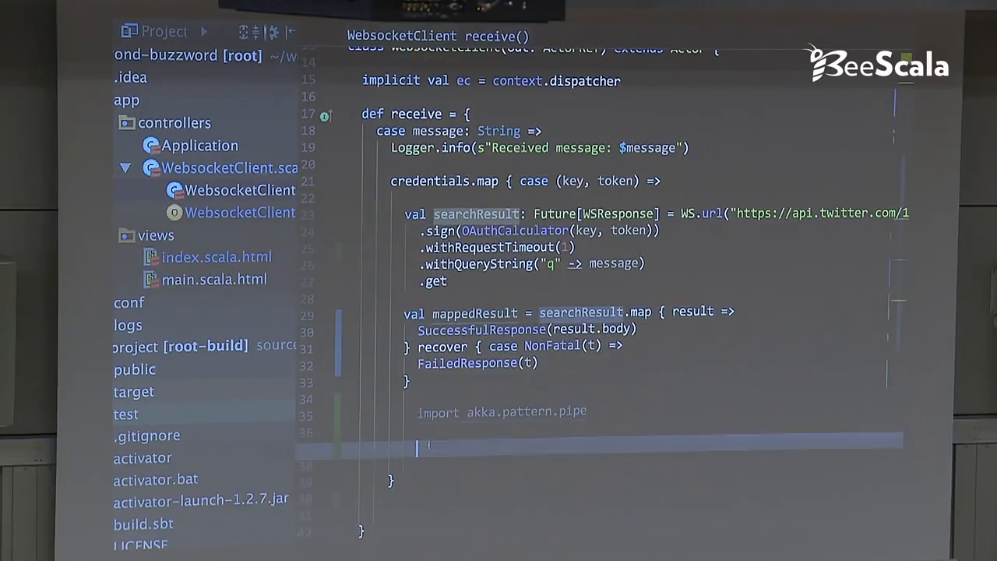
type("mappedResult pip")
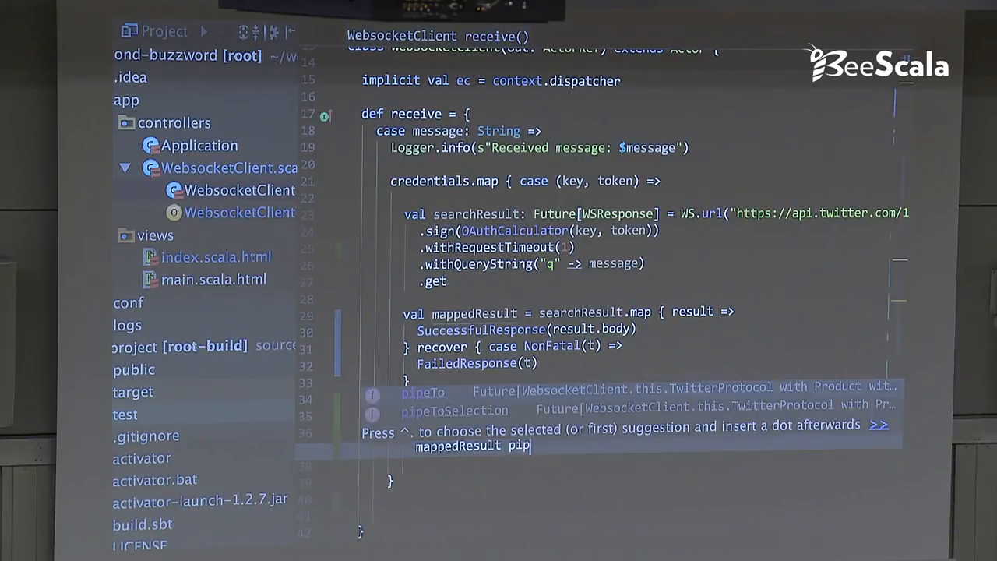
left_click(423, 391)
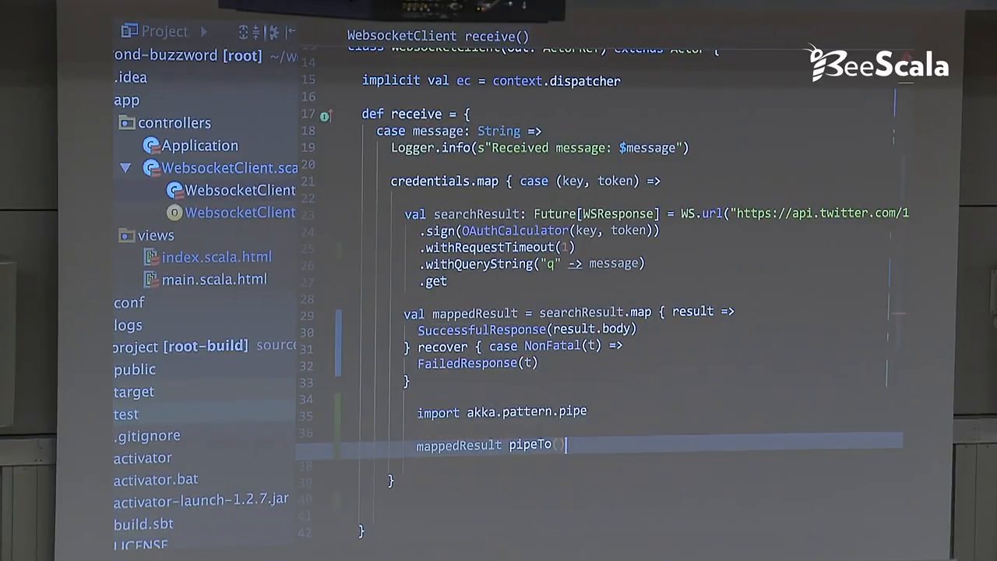
type("()")
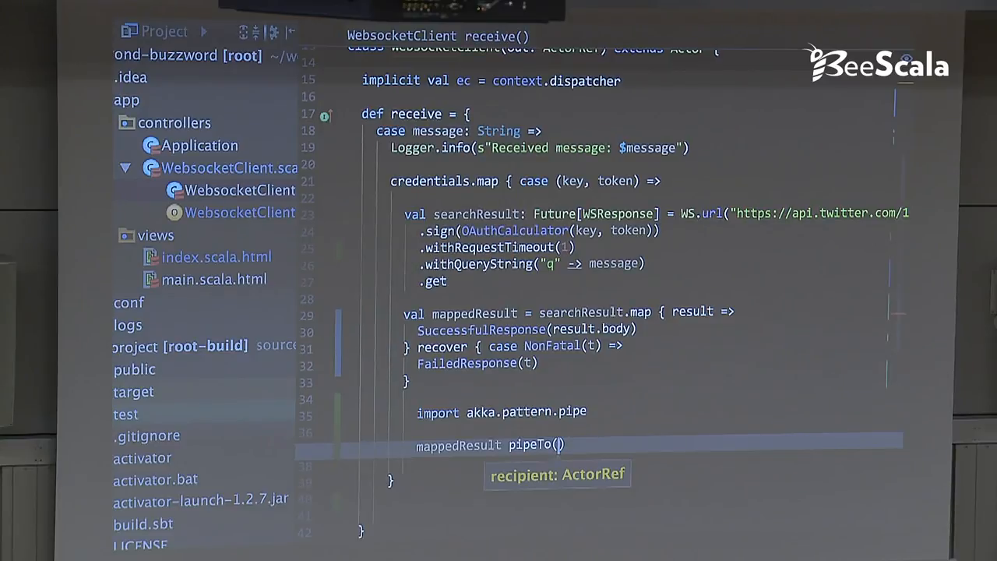
type("self")
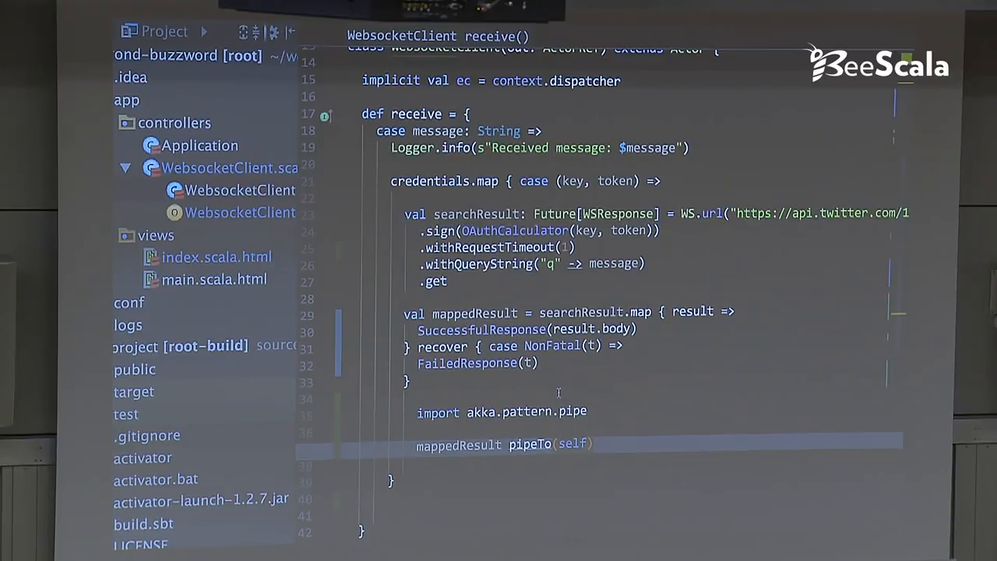
- Add a receive case forwarding SuccessfulResponse(body) to out ! body
scroll("down", 3)
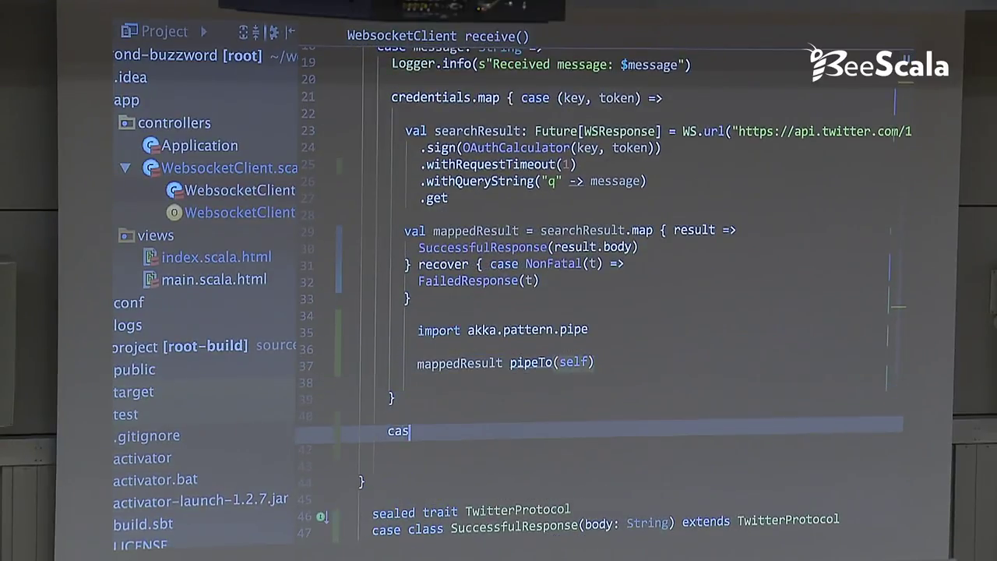
type("e SuccessfulResponse(")
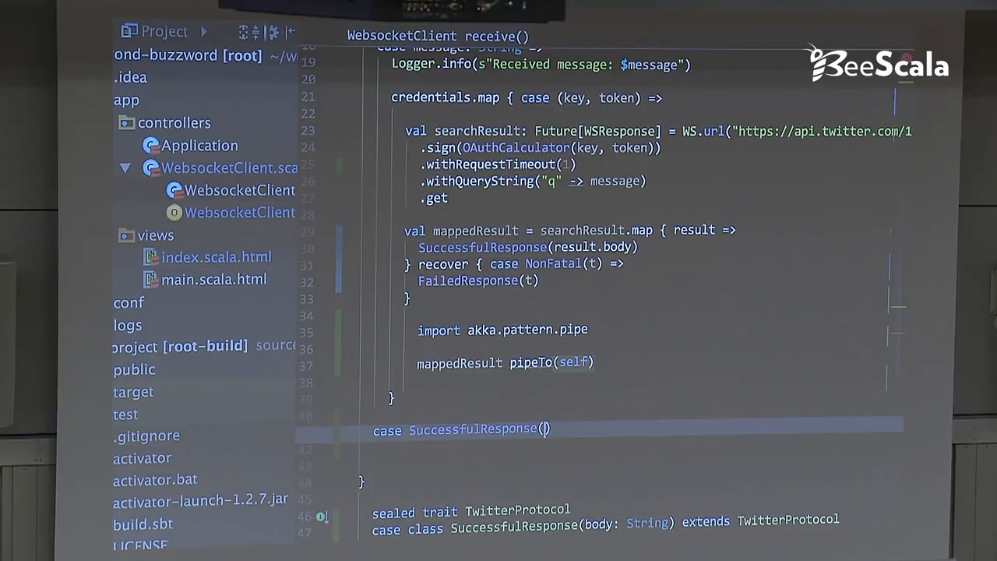
type("bodz")
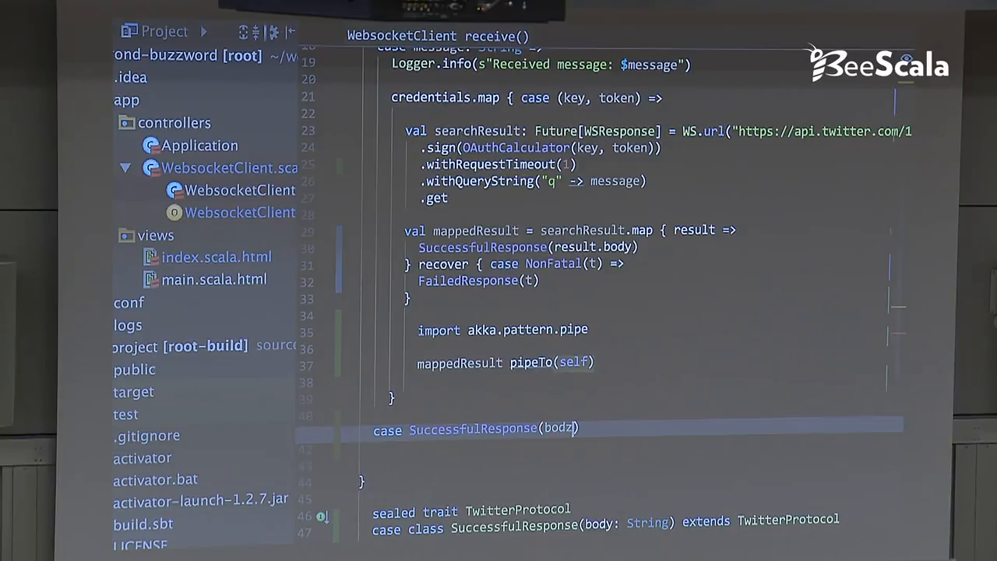
type("body) =")
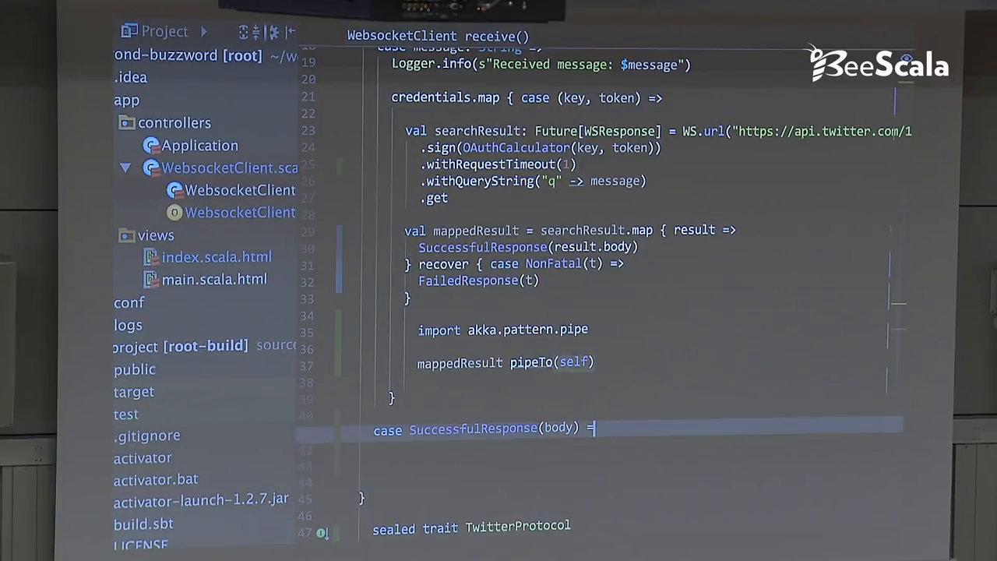
type("o")
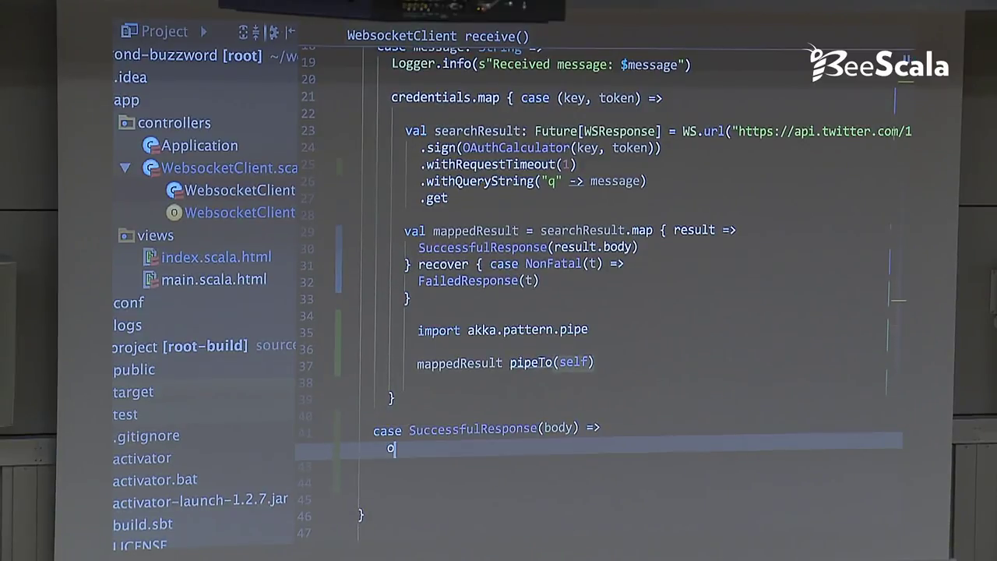
type("ut ! body")
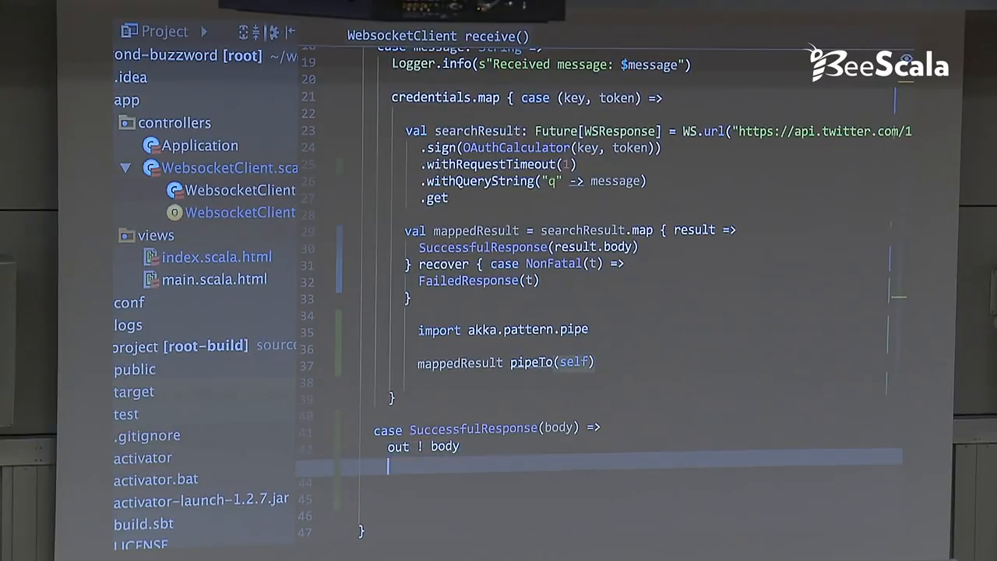
- Add a FailedResponse(t) case that begins replying with s"Ooops, $..."
type("case FailedResponse")
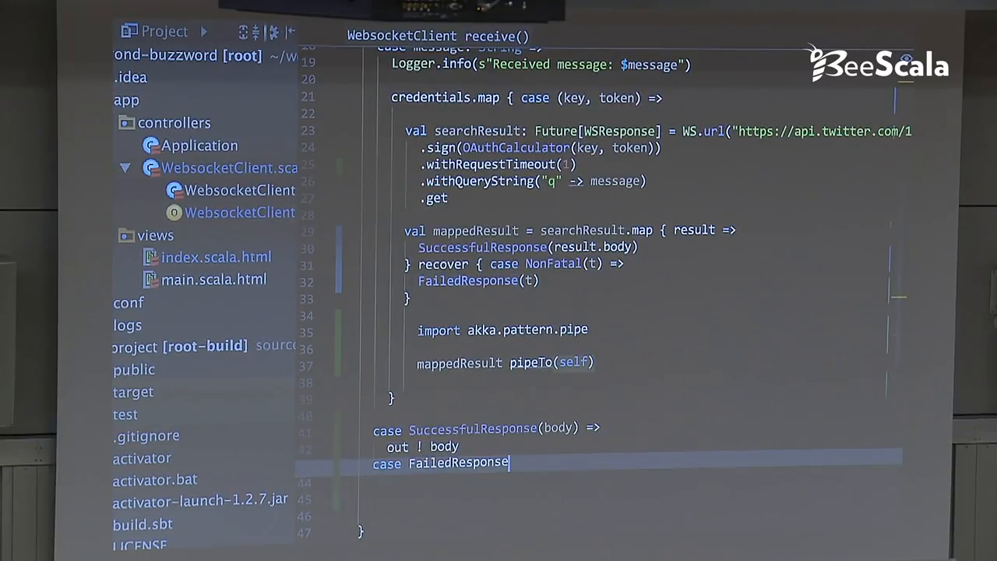
type("(t) =>")
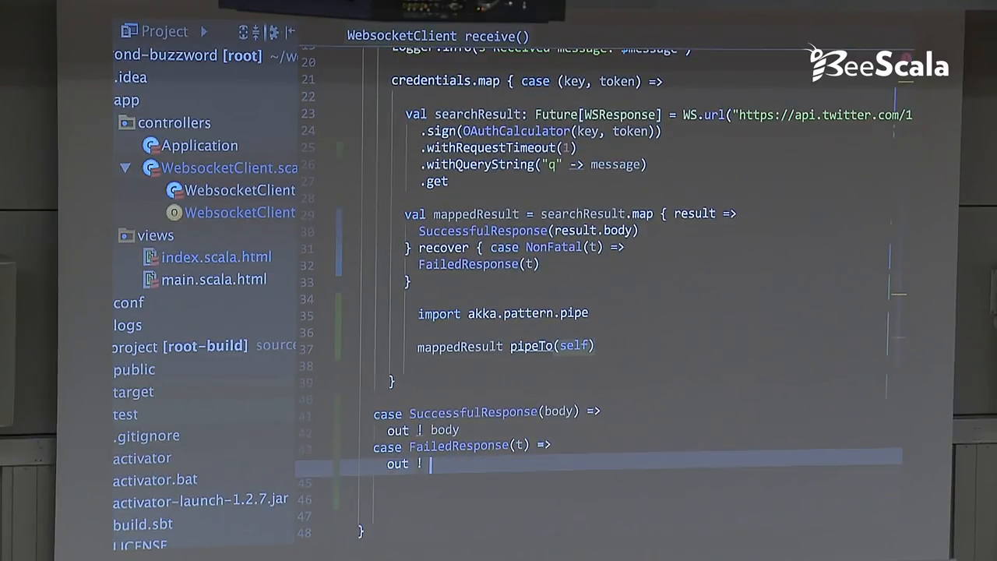
type("s\"Ooops,")
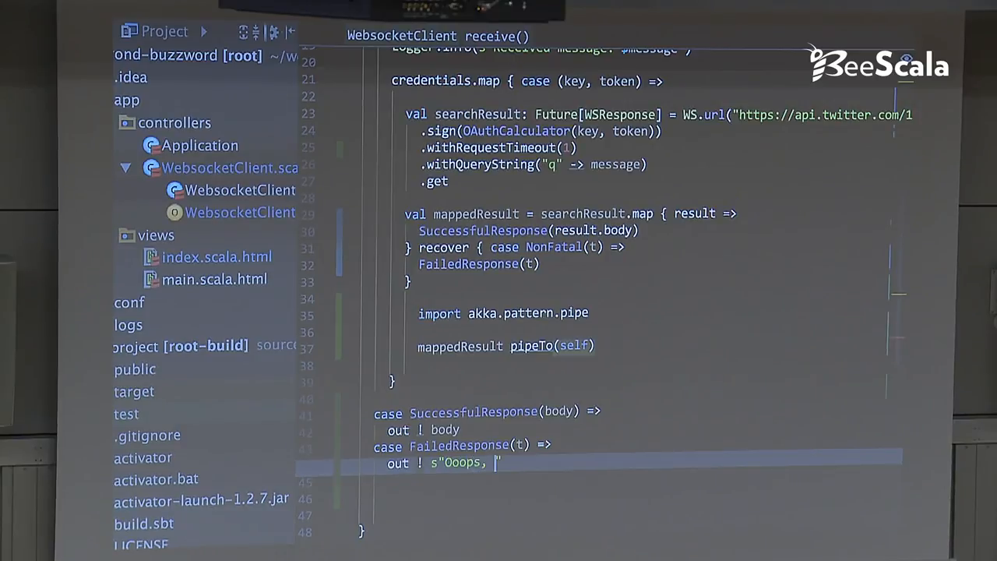
type("$")
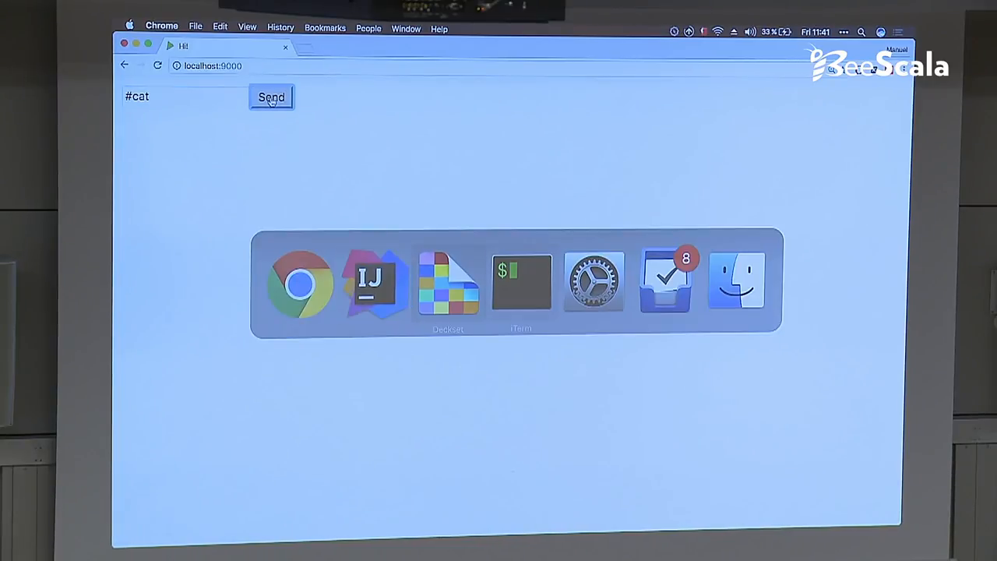
- Send a #cat search twice on localhost:9000, getting timeout Ooops messages, then reload
left_click(271, 96)
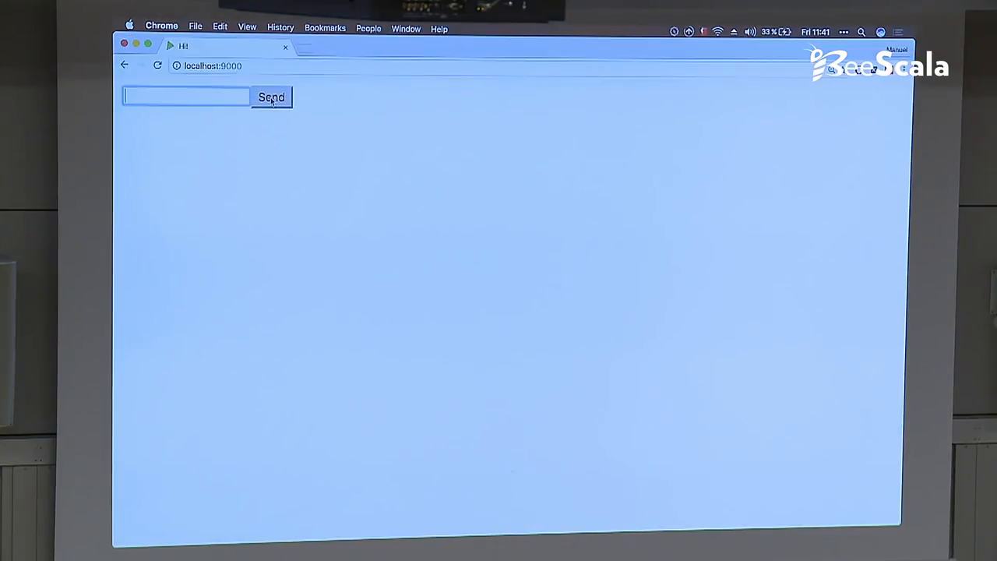
type("#cat")
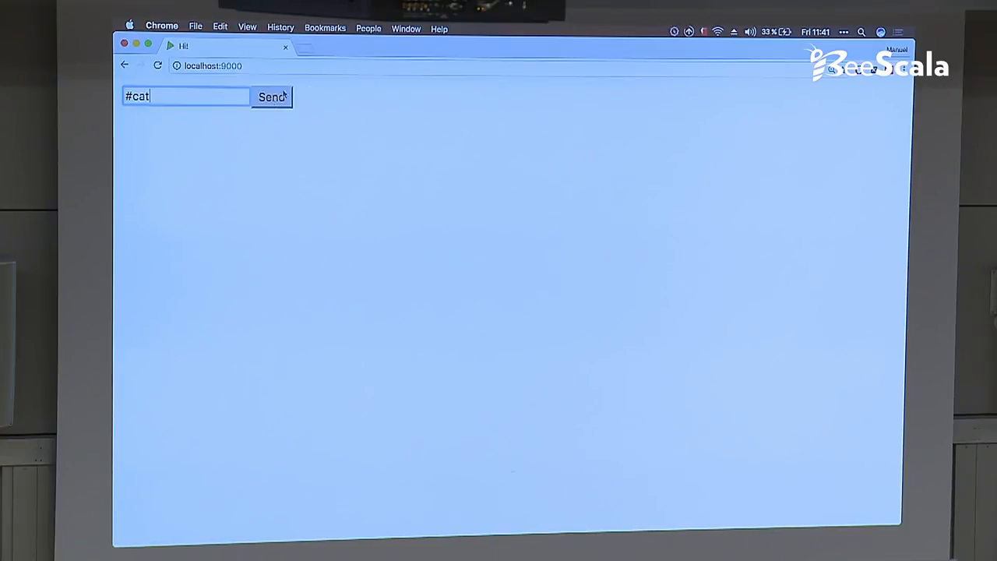
left_click(271, 96)
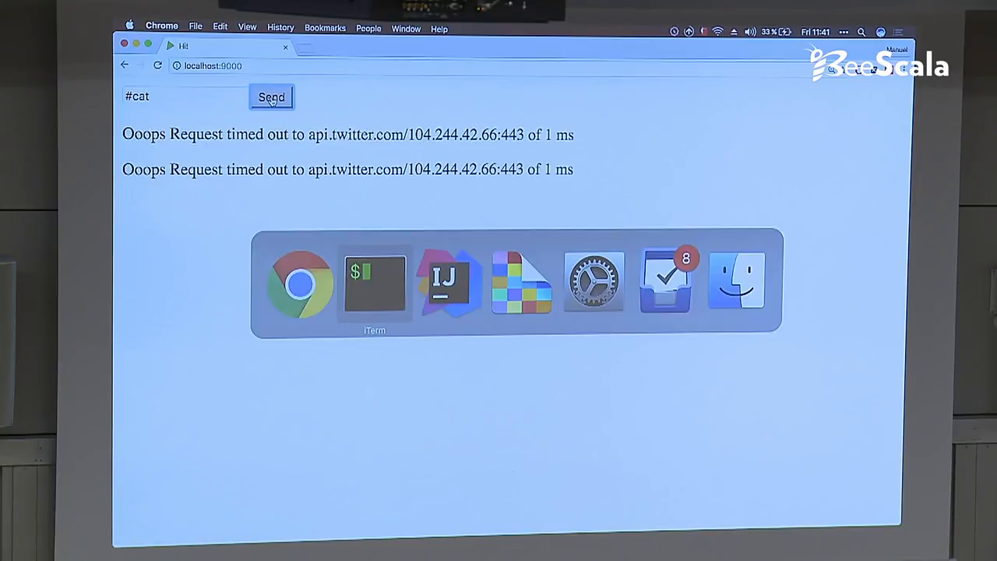
left_click(448, 280)
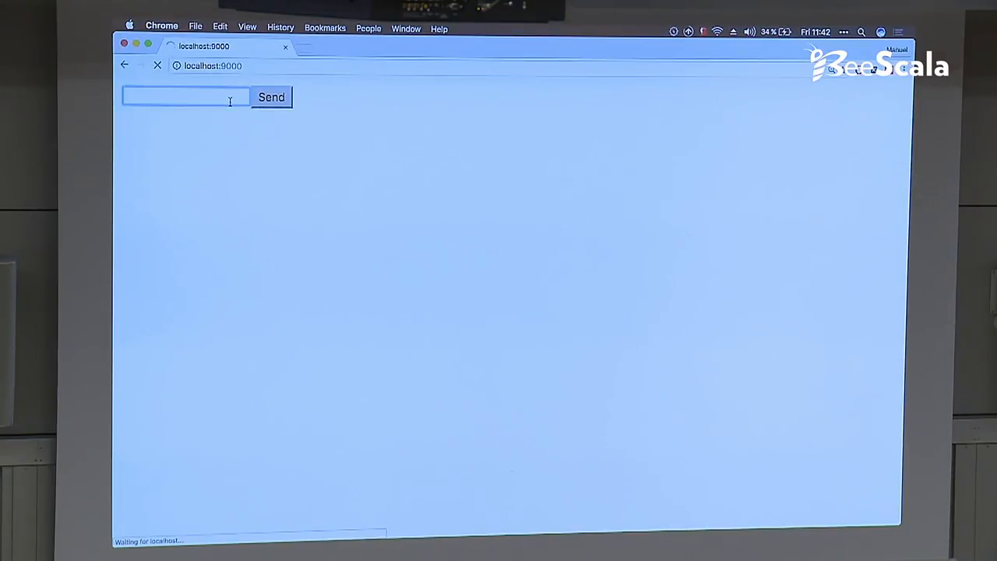
left_click(271, 96)
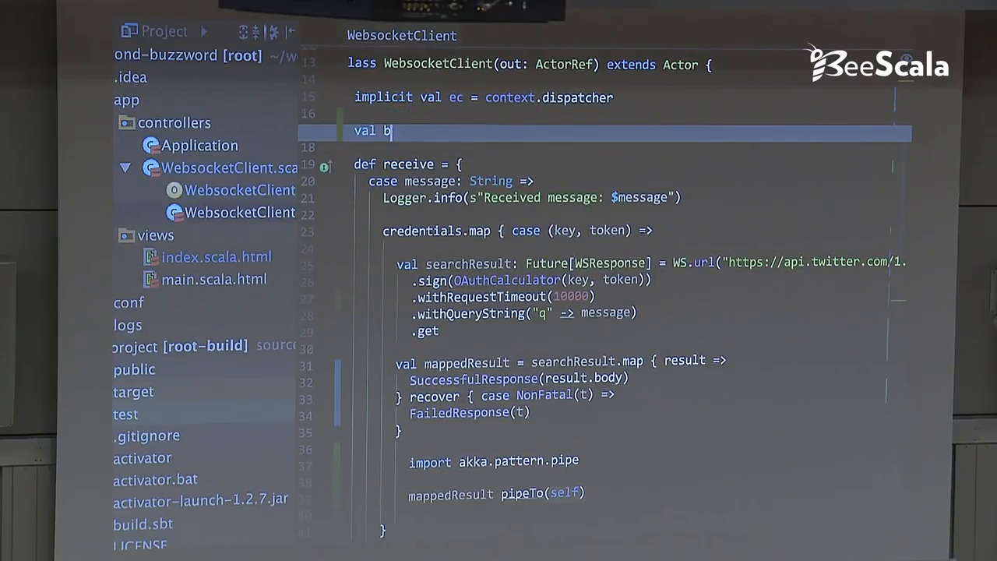
- Define val breaker = CircuitBreaker(scheduler, maxFailures 2, callTimeout 2.seconds, resetTimeout 5.seconds) and import duration._
type("reaker = Circ")
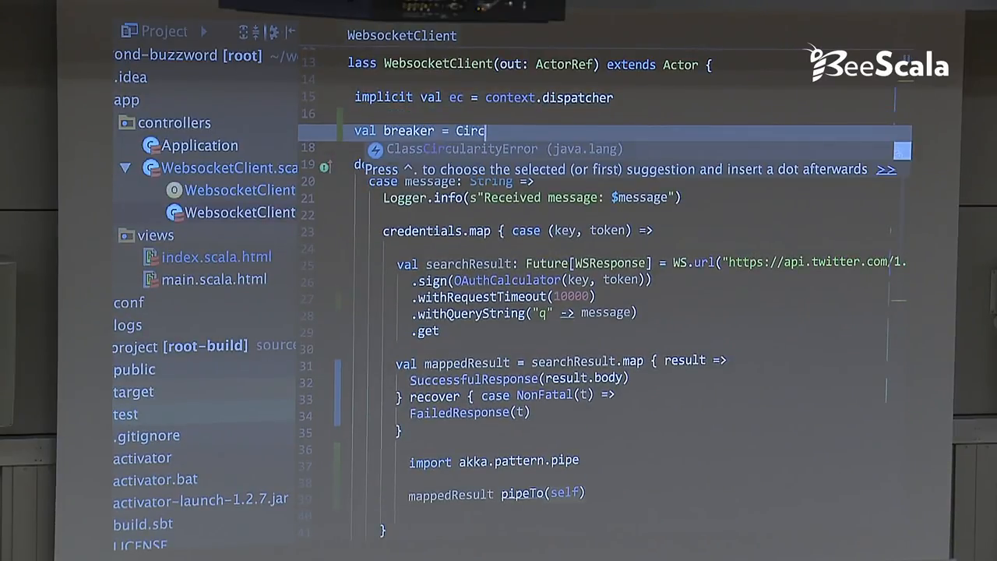
type("uitBreaker(")
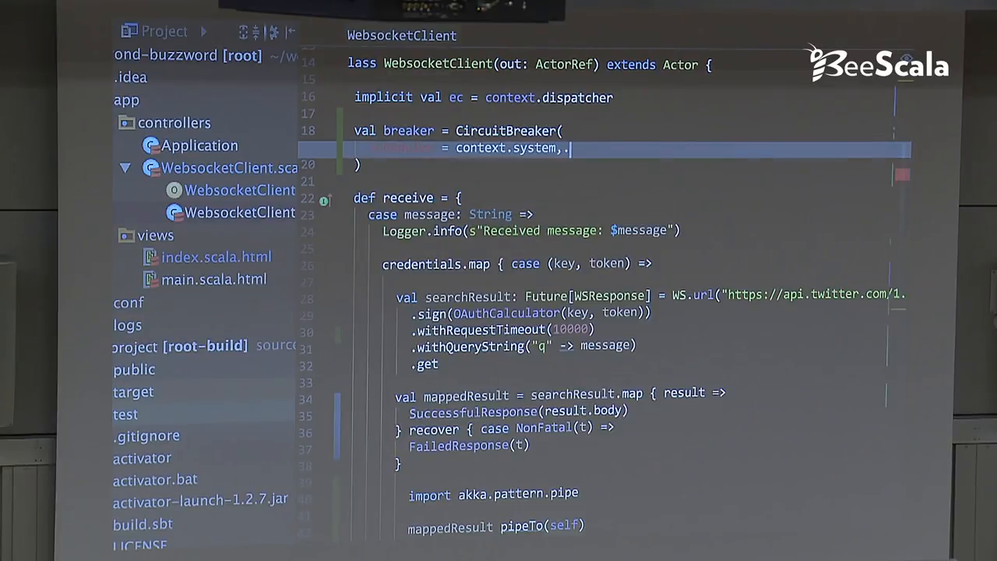
type("scheduler")
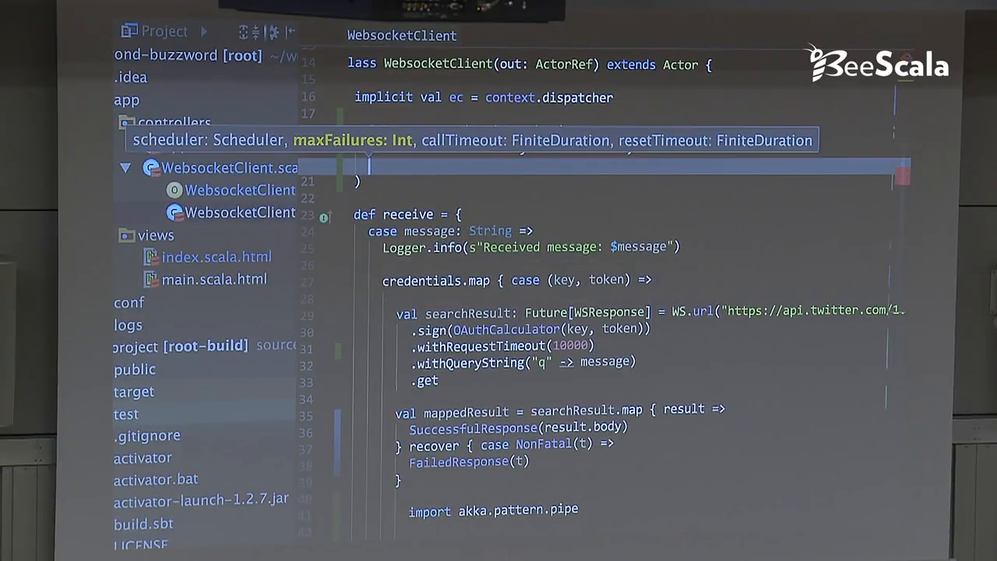
type("maxFailures =")
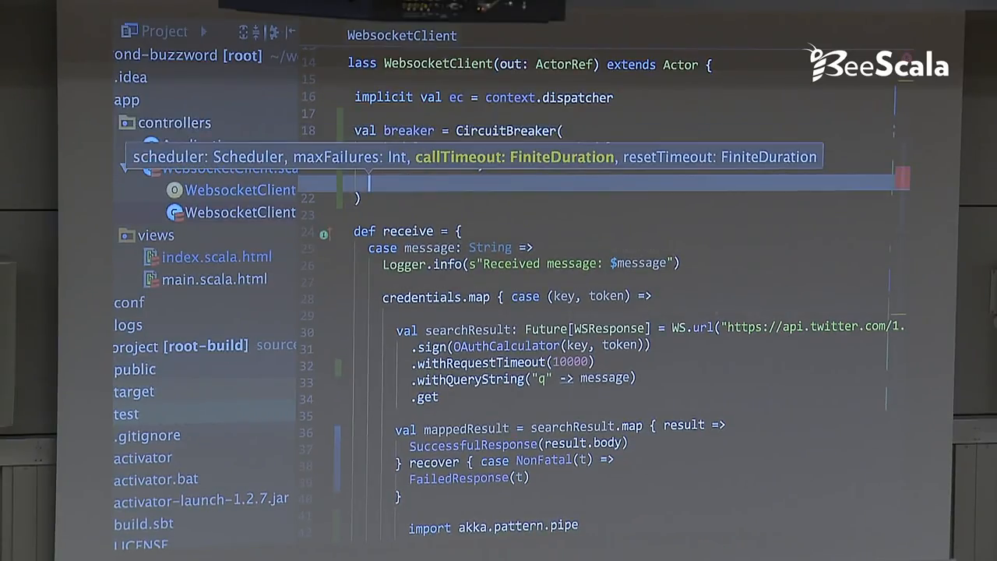
type("callTimeout =")
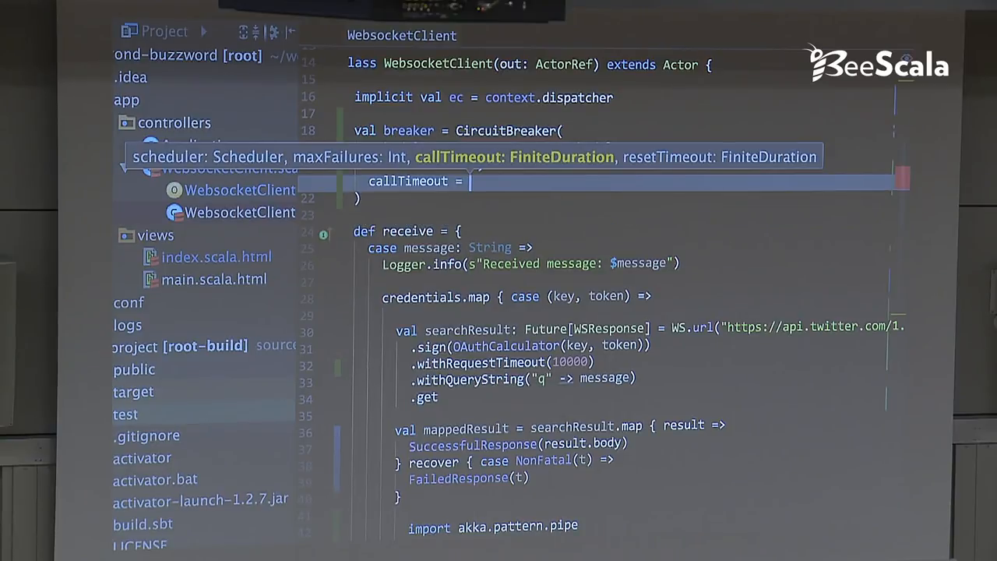
type("2.")
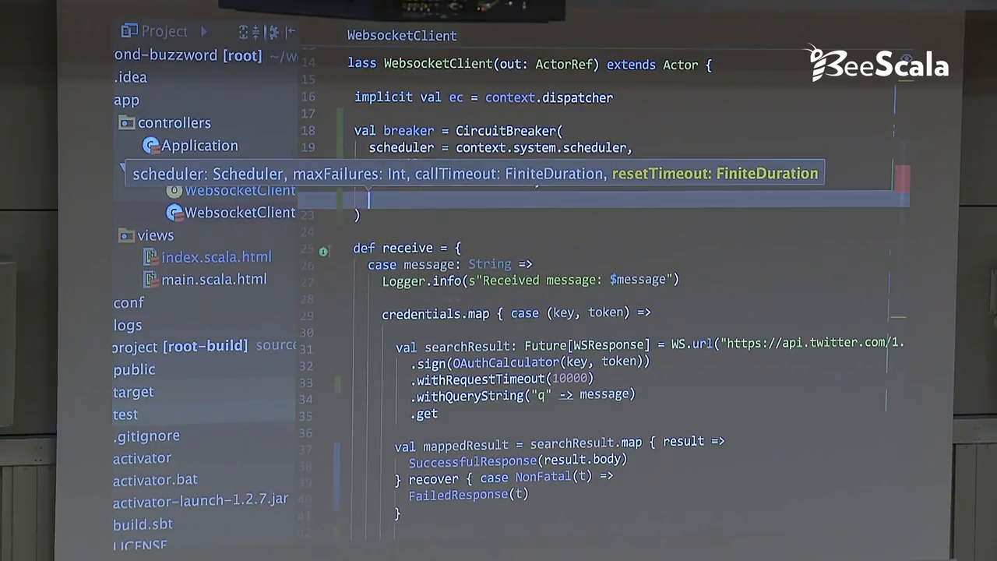
type("resetTimeout = 5.")
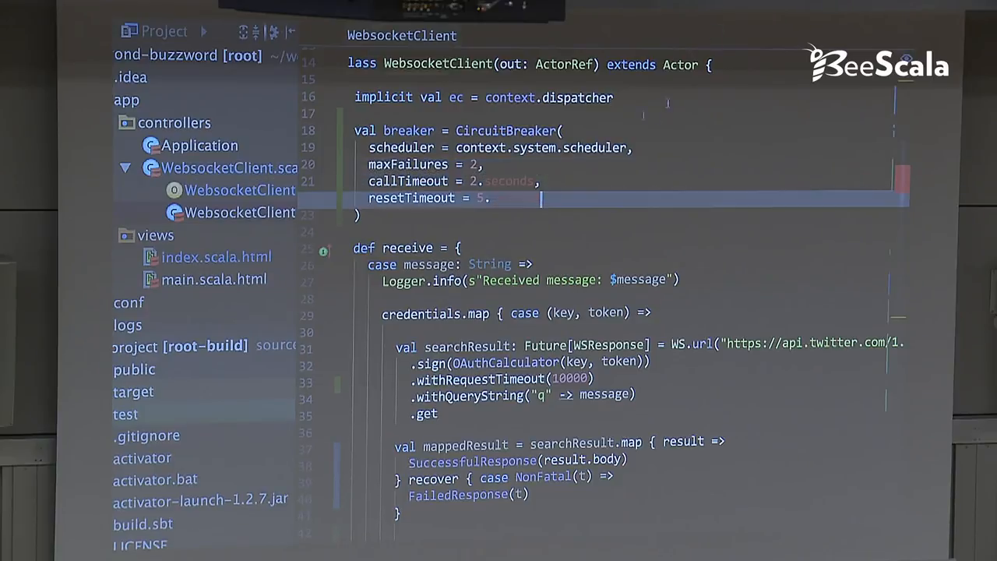
type("import scala.concurrent.duration._")
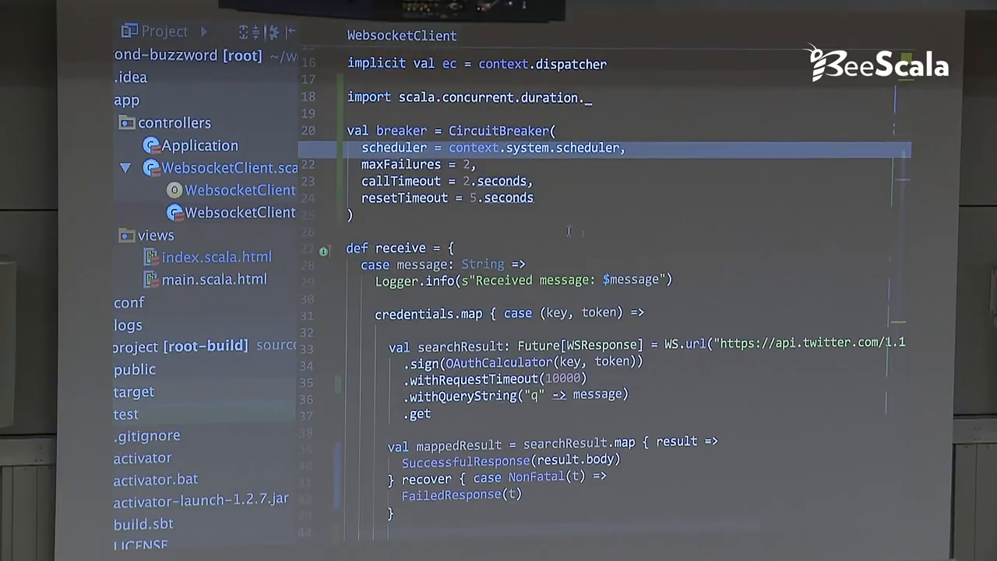
- Add an onOpen Logger.error callback and an onHalfOpen warning "OPEN HANG IN THERE"
type(").onOpen {")
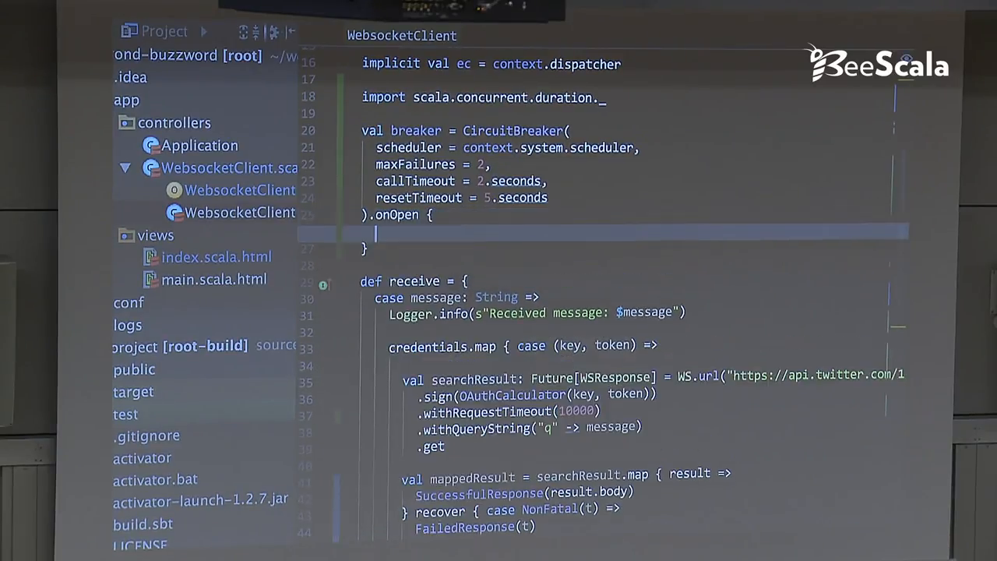
type("Logger.error()")
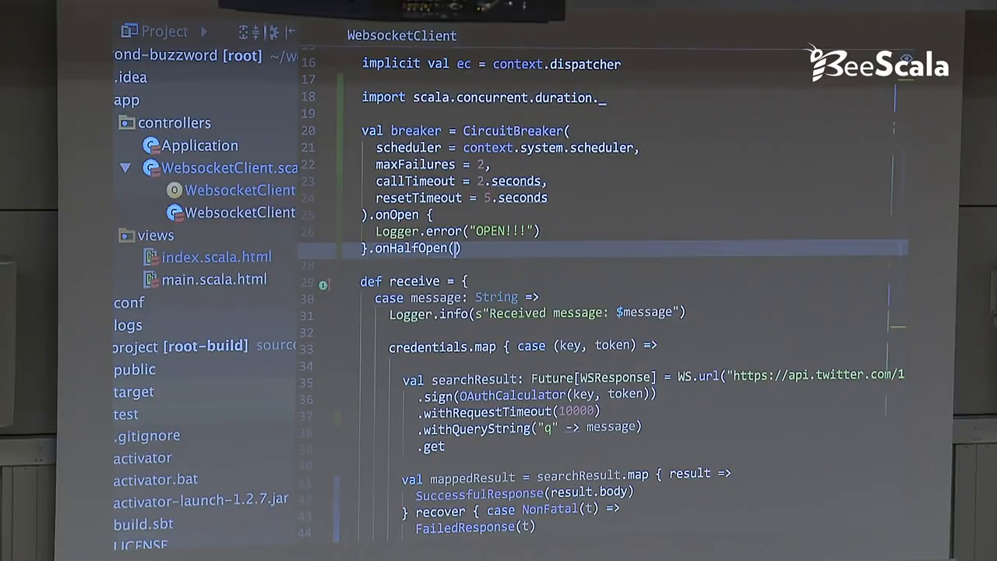
type("Logger.warn(\"HALF-\")")
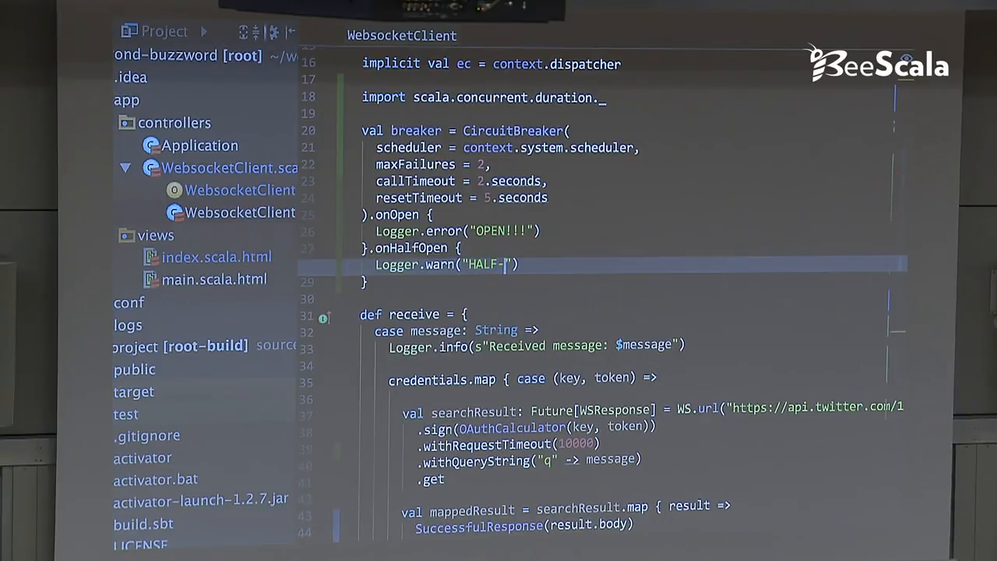
type("OPEN HANG IN THERE")
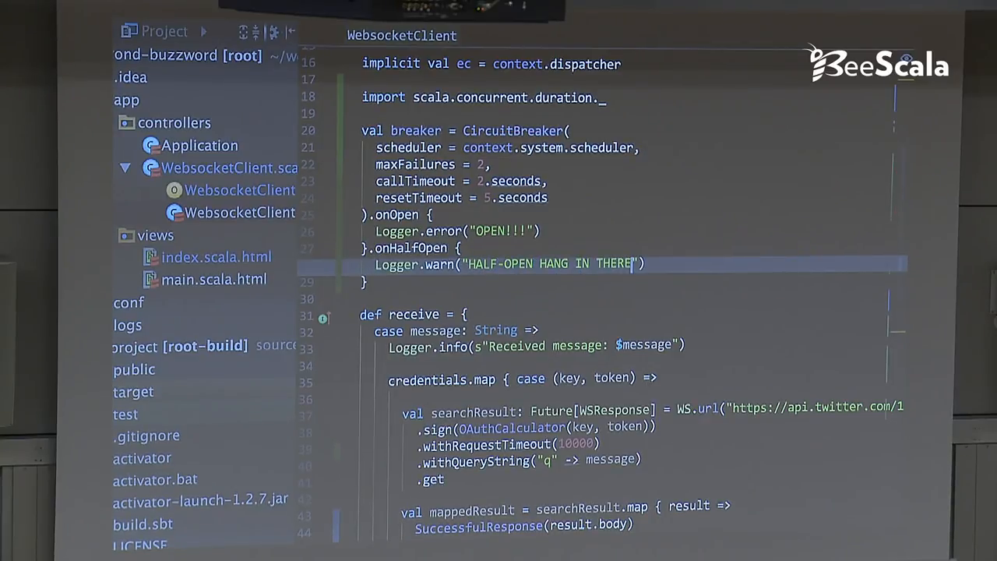
- Add an onClose callback logging Logger.info("""CLOSED, YAY \o/""")
type(".onClose {")
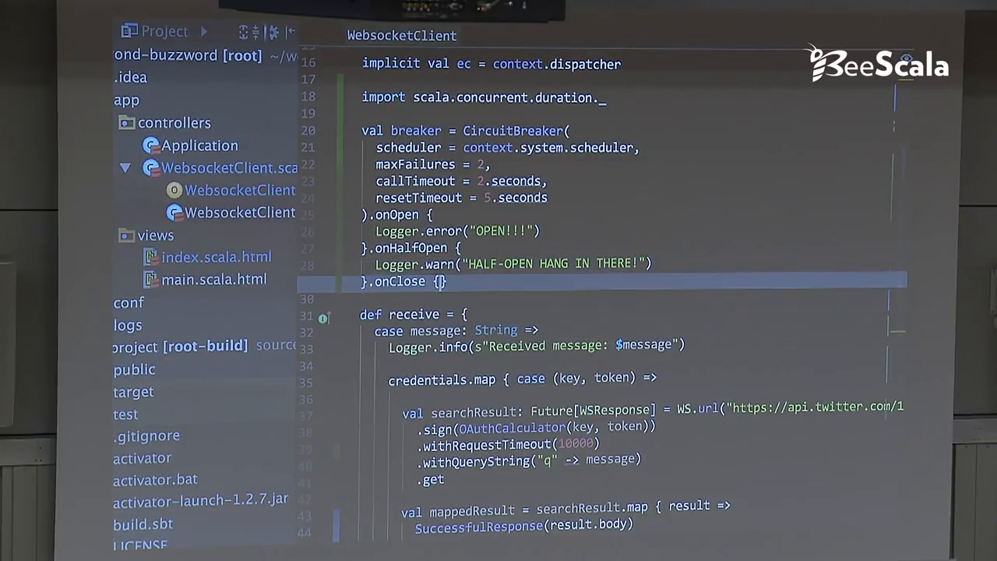
type("Logger.info(\"CLOSED, YAY \")")
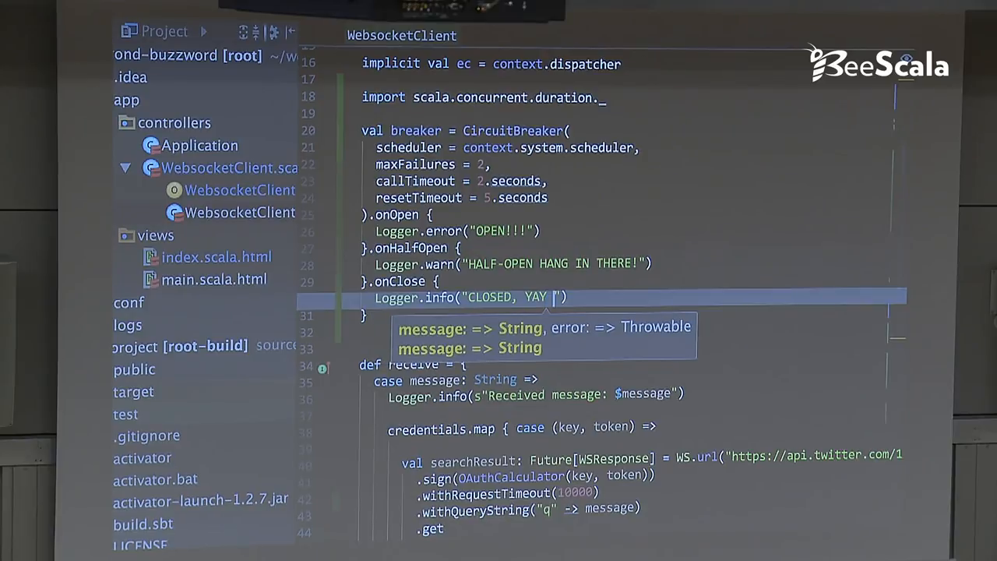
type("\\o/")
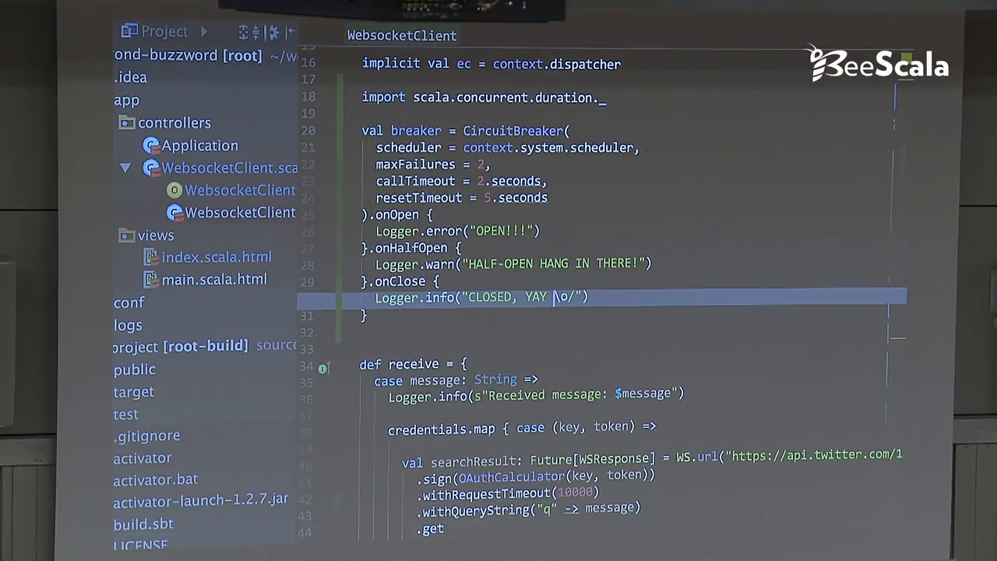
scroll("down", 3)
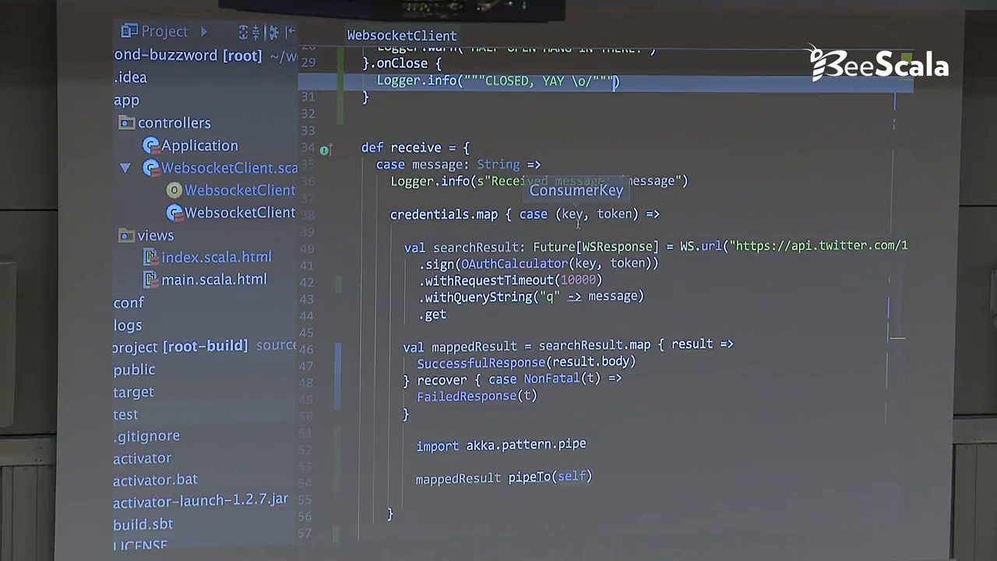
- Remove recover, make searchResult and mappedResult defs, and start breaker.withCircuitBreaker on mappedResult
scroll("up", 3)
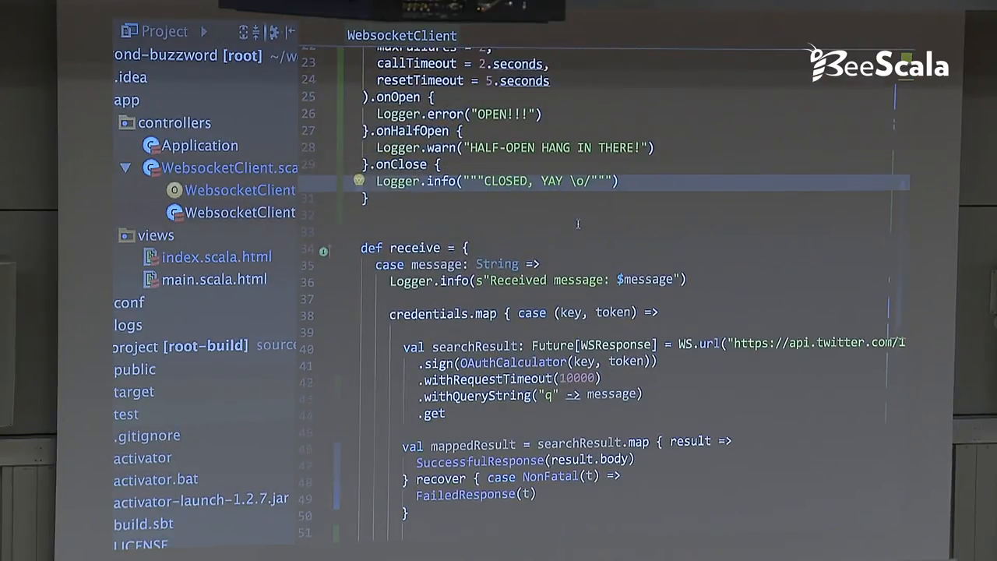
scroll("down", 3)
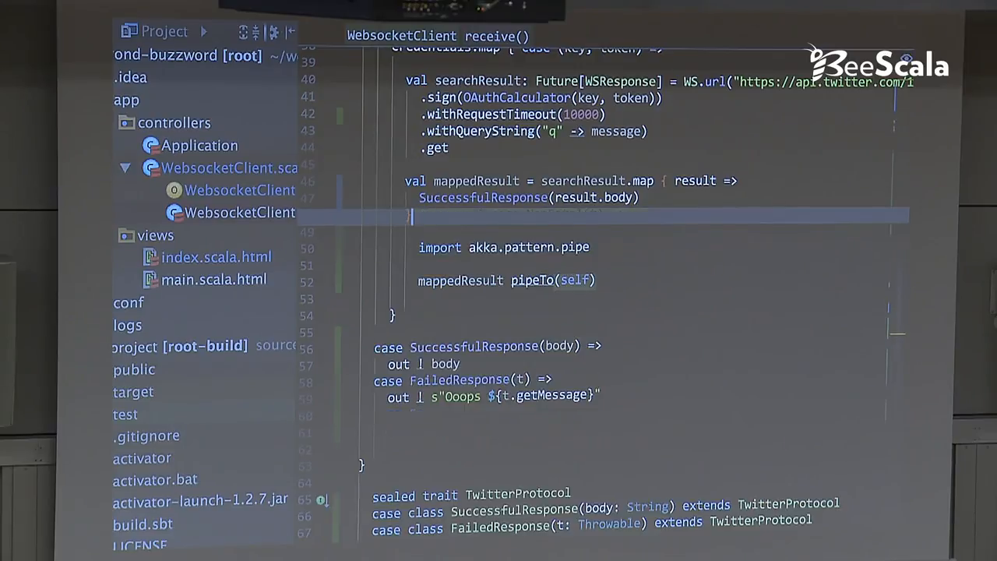
scroll("up", 3)
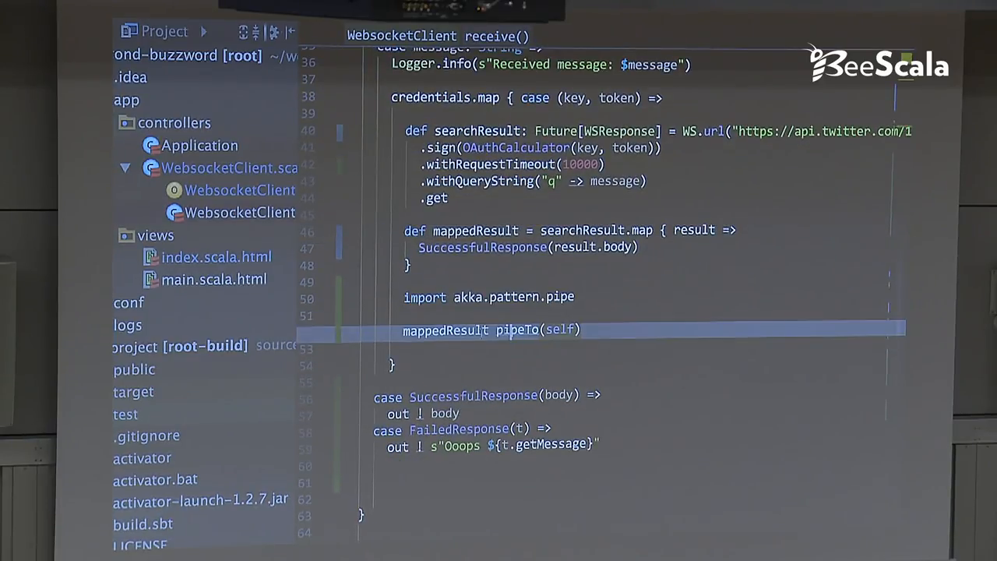
double_click(446, 331)
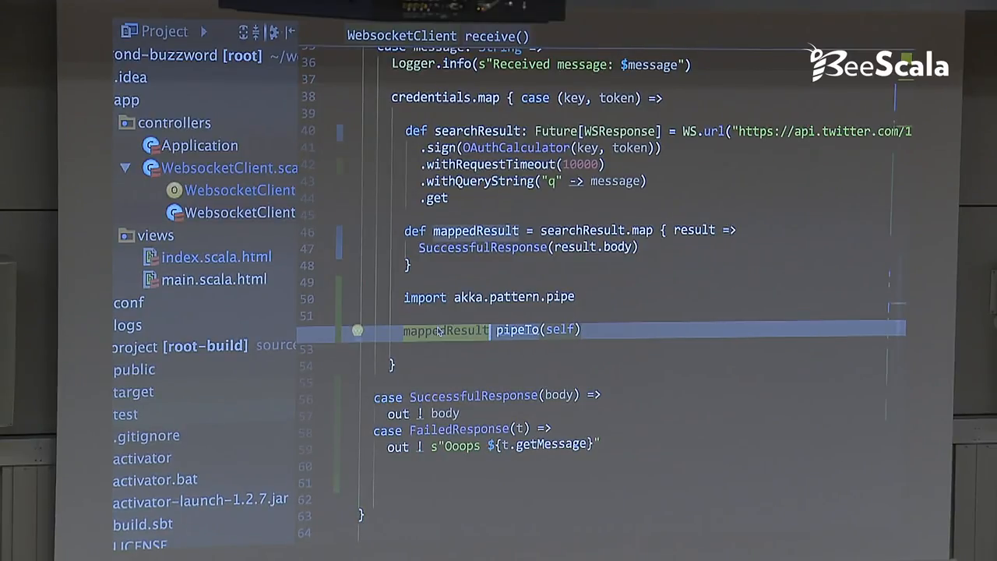
type("breaker.")
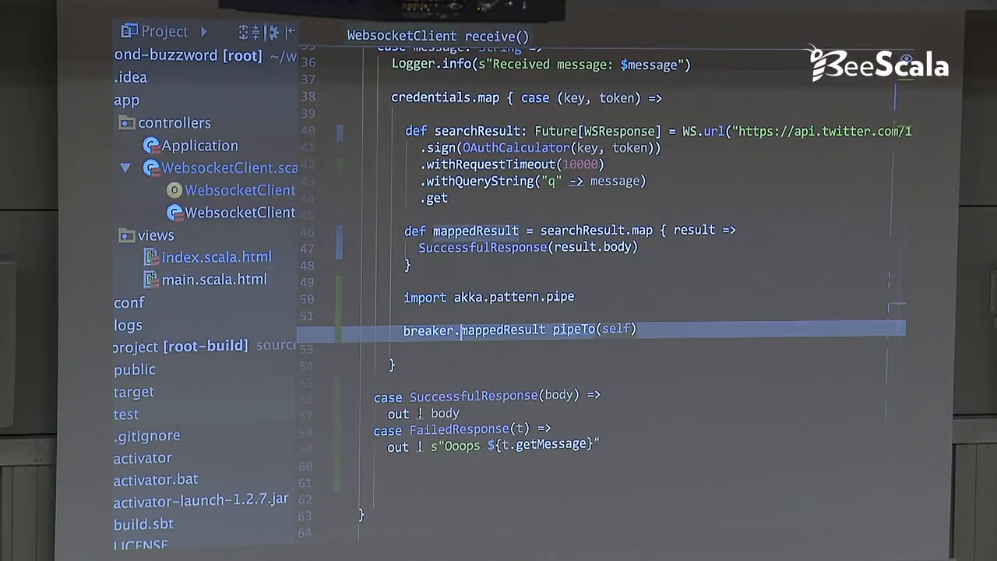
type("with")
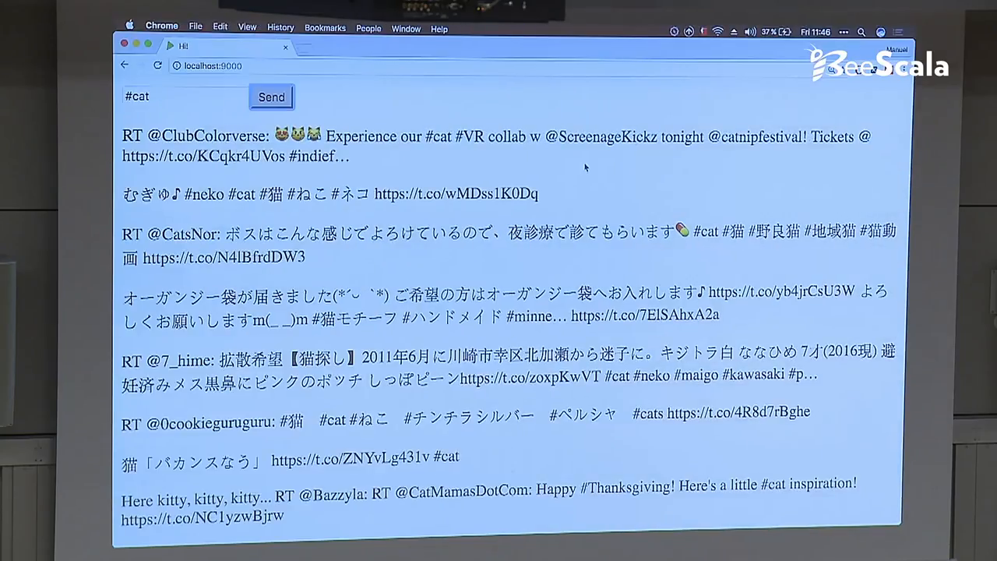
- Reload the localhost:9000 tweet search page in Chrome
left_click(271, 96)
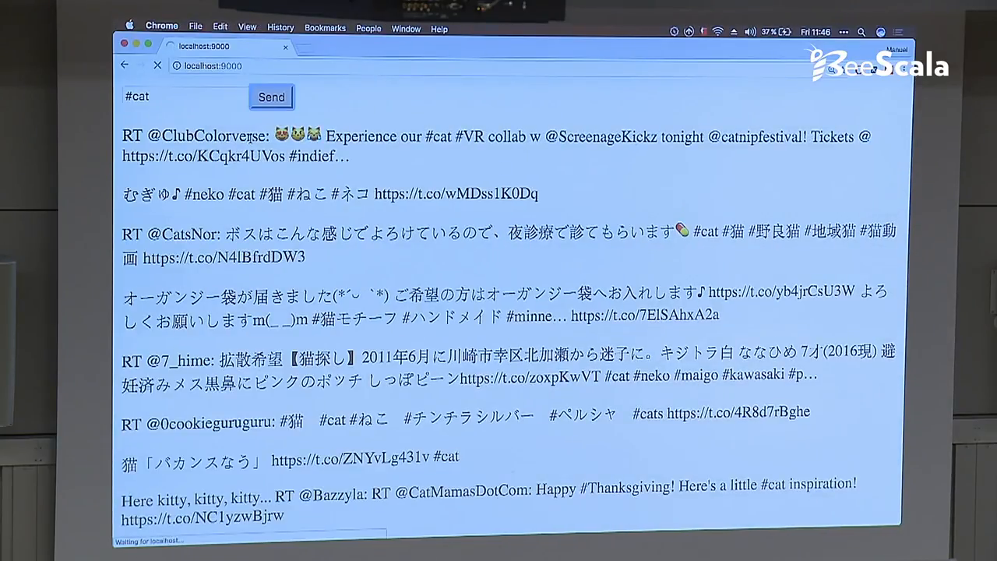
left_click(271, 97)
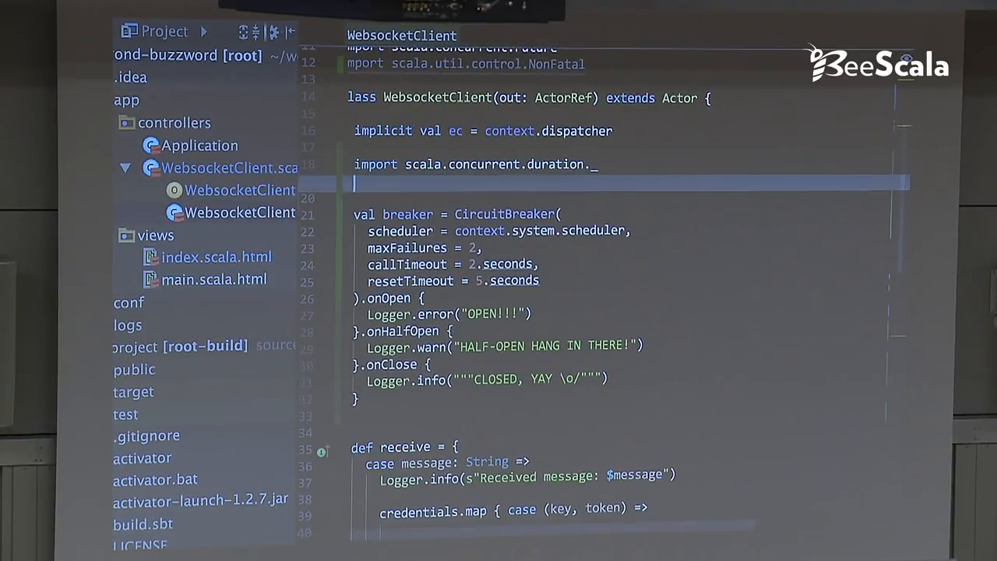
- Add var timeout = 1, set timeout = 1000 in onHalfOpen, and use timeout for the request
type("var ti")
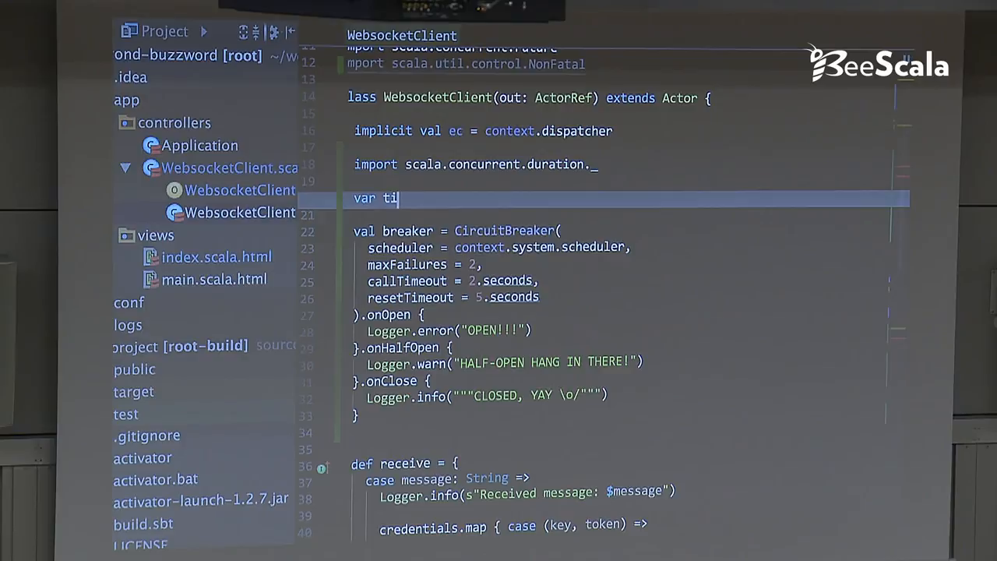
type("meout = 1")
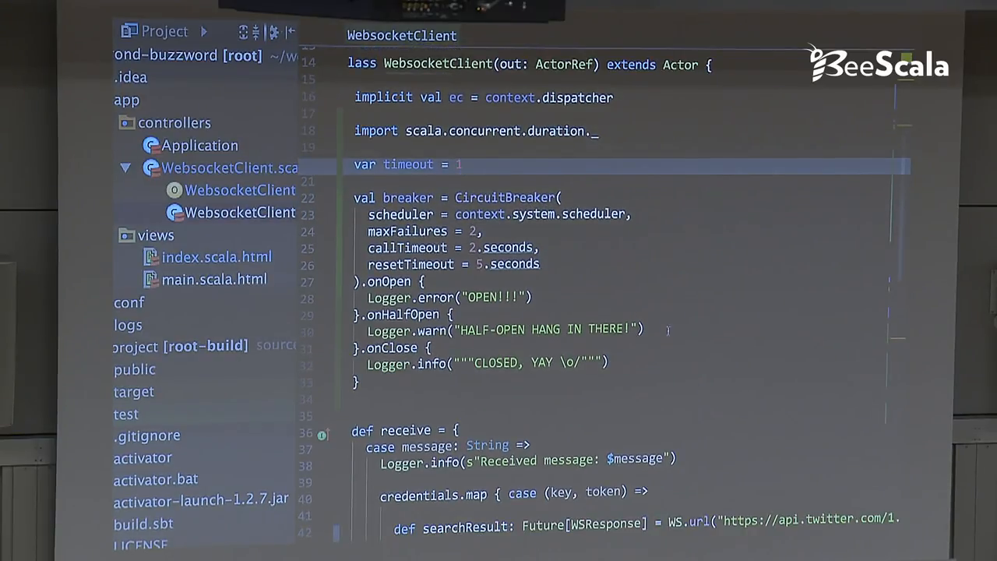
type("timeout")
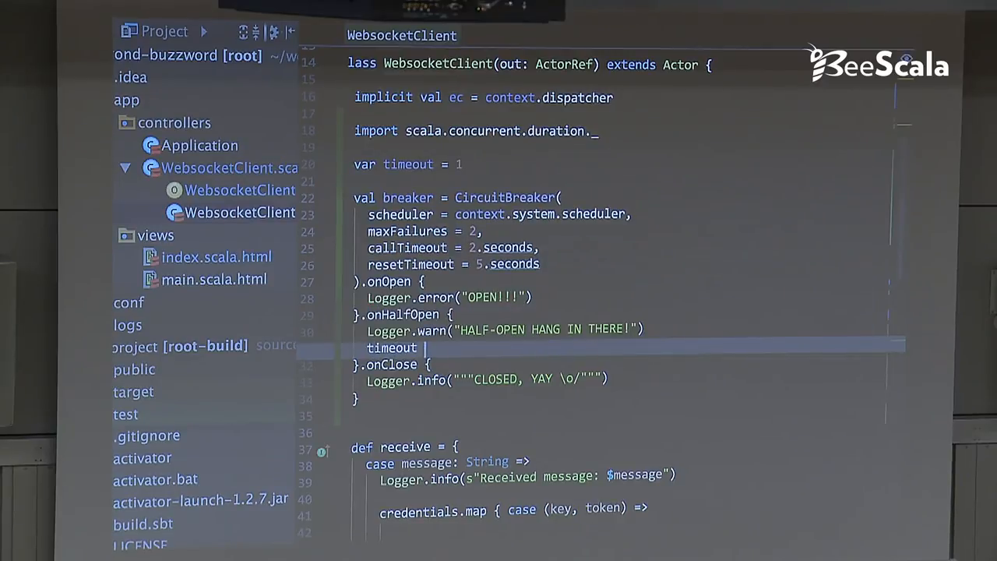
type("= 1000")
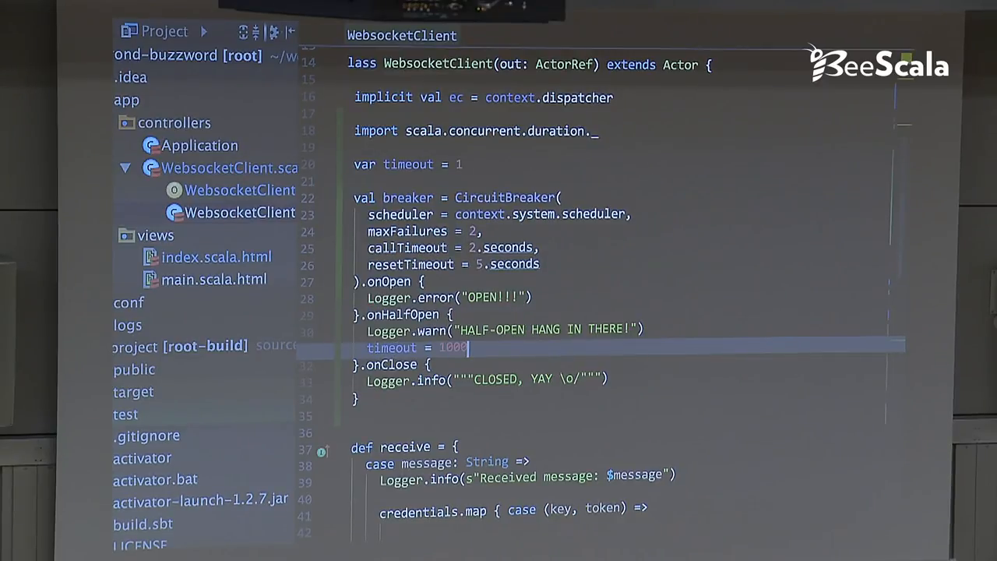
scroll("down", 3)
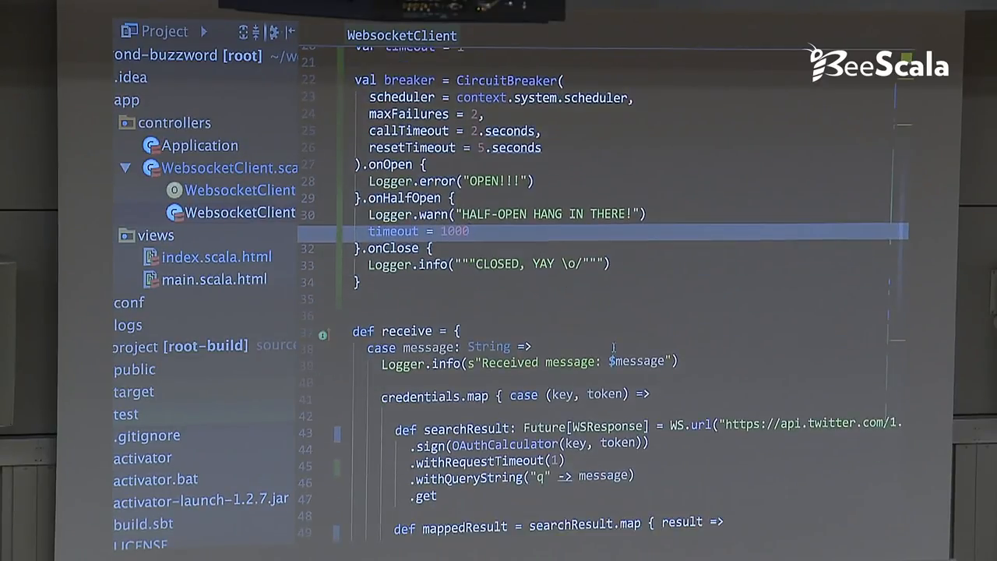
type("time")
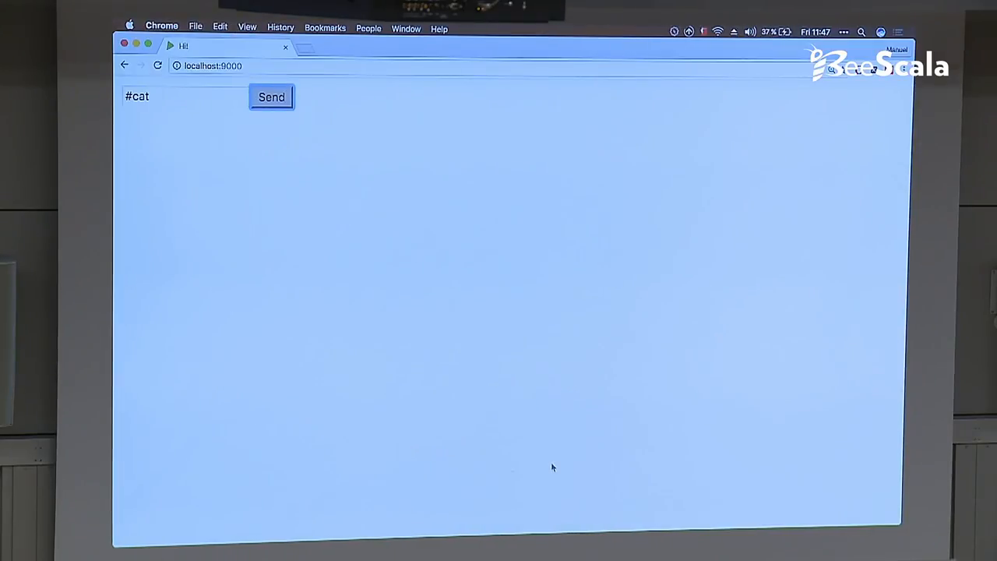
- Reload the local tweet search page and send a new #cat search
left_click(271, 97)
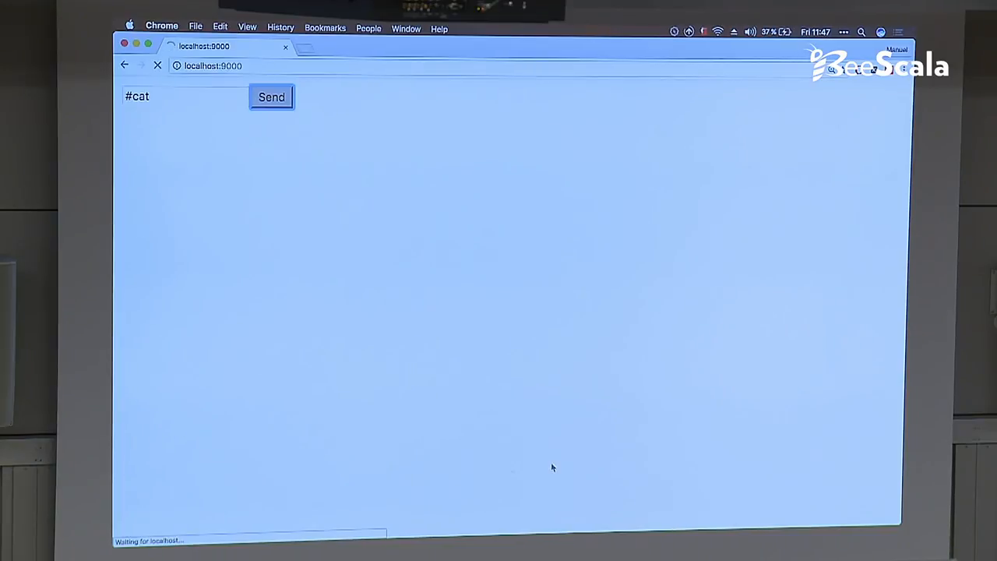
left_click(271, 97)
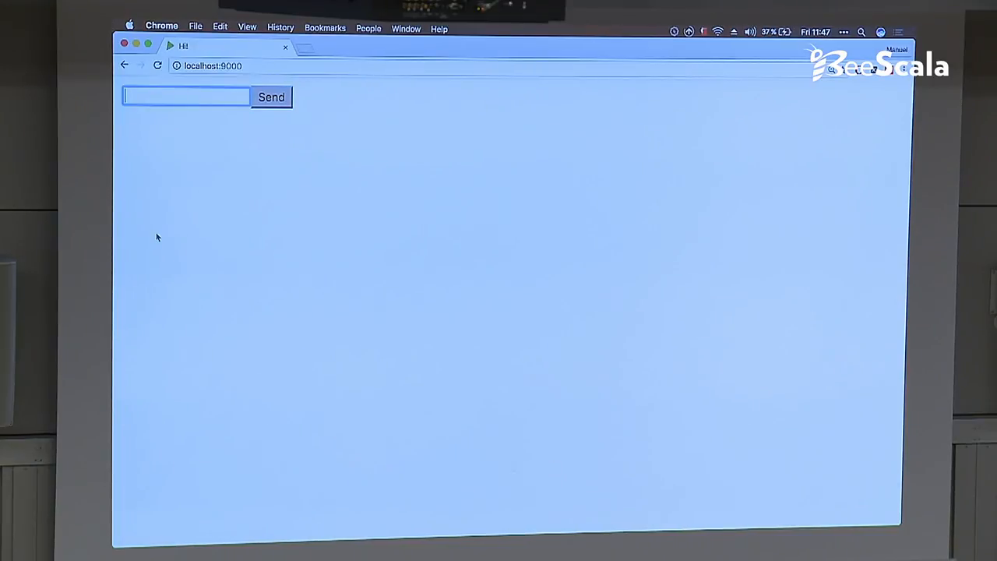
type("#cat")
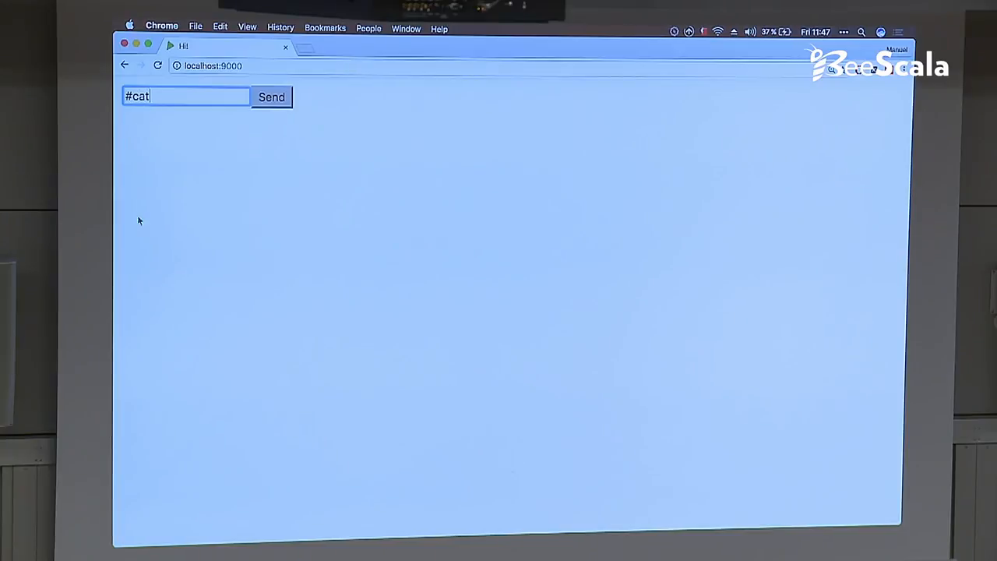
left_click(271, 97)
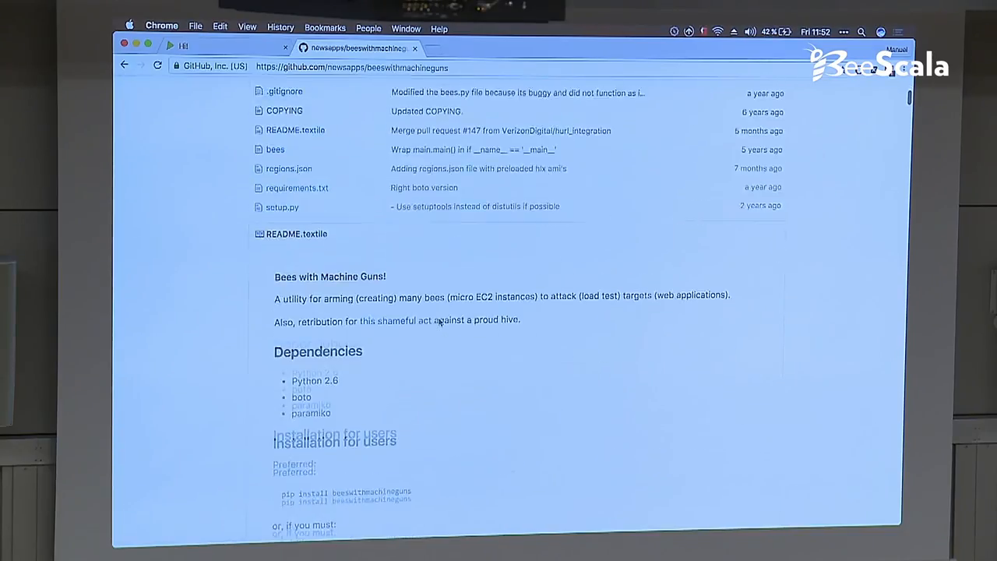
- Scroll the beeswithmachineguns results and switch to Google Images for 'bees with machine guns'
scroll("up", 3)
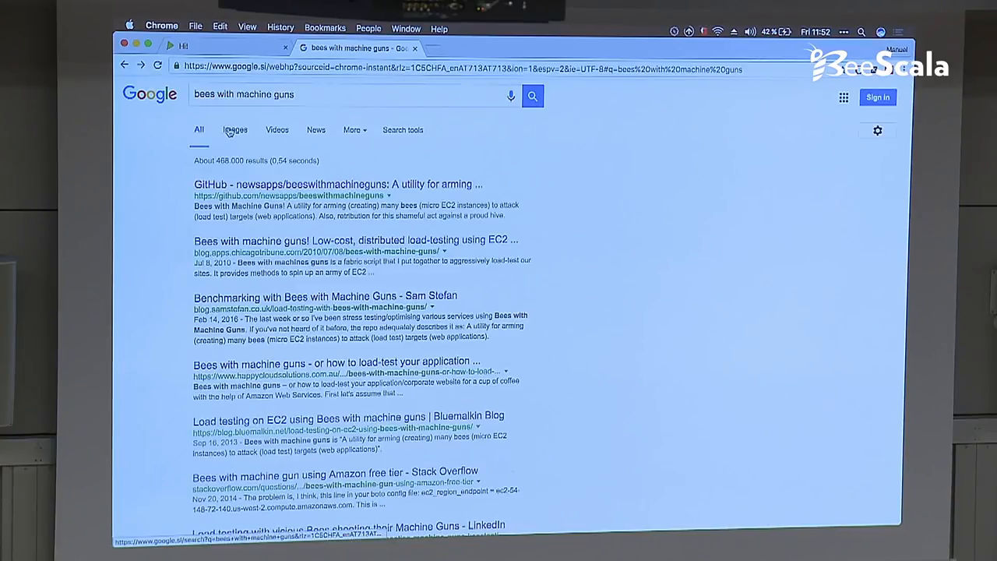
left_click(234, 130)
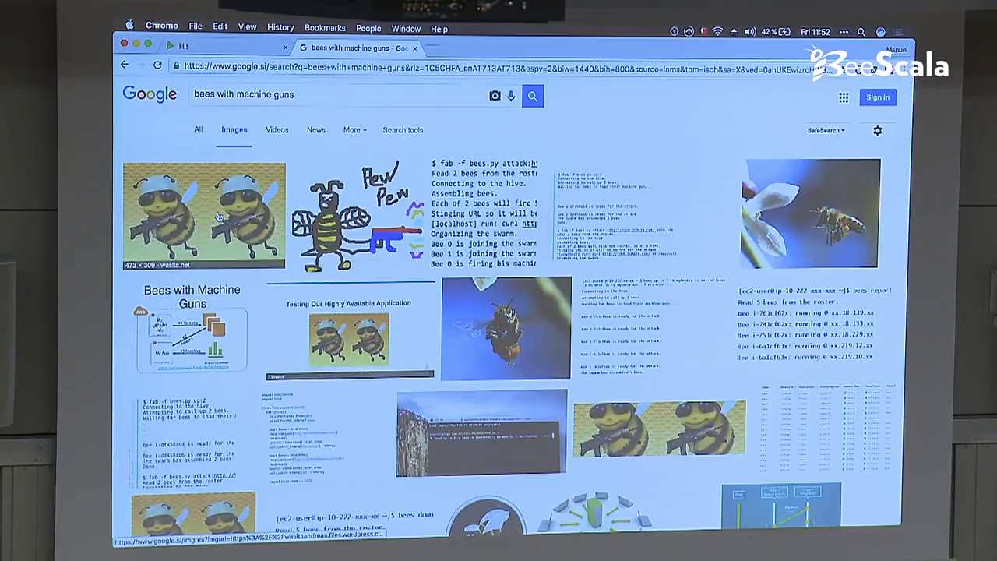